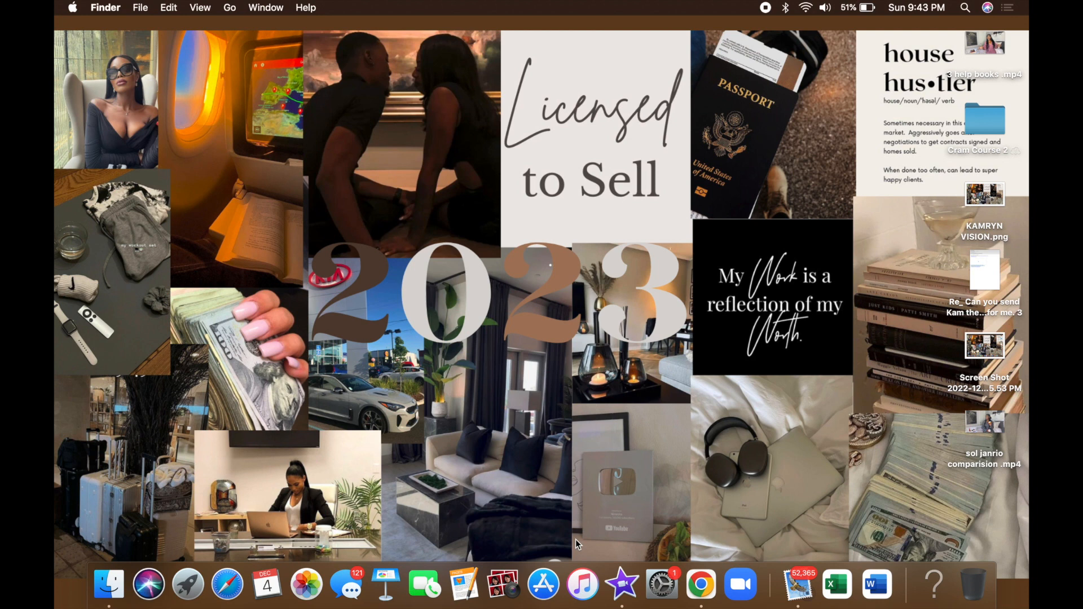
pyautogui.moveTo(700, 586)
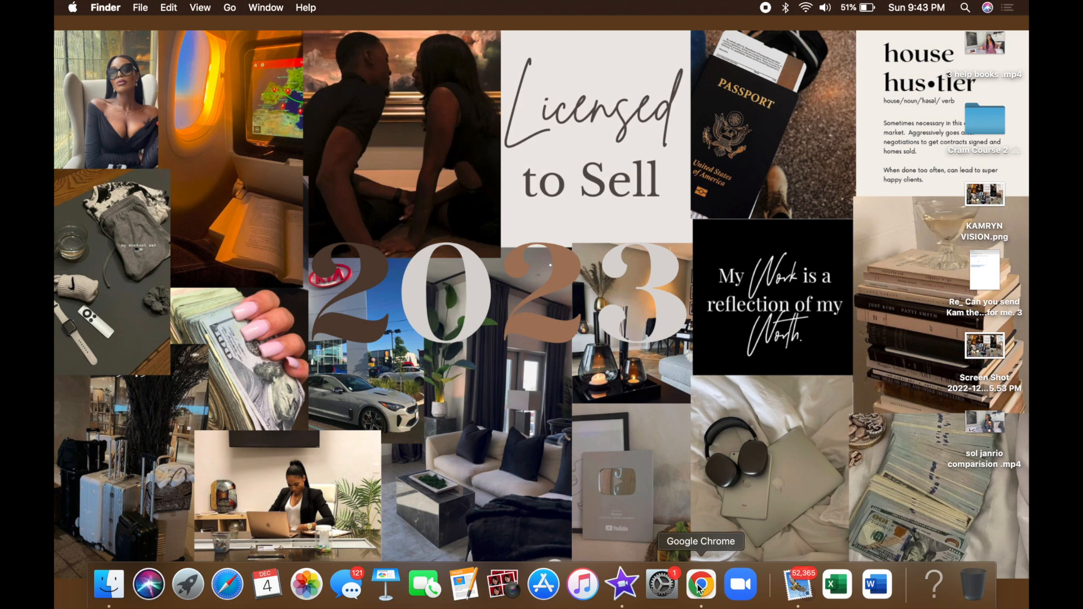
# Bring Chrome forward and load canva.com in a new tab, dismissing the Rakuten cash-back offer.
pyautogui.click(700, 583)
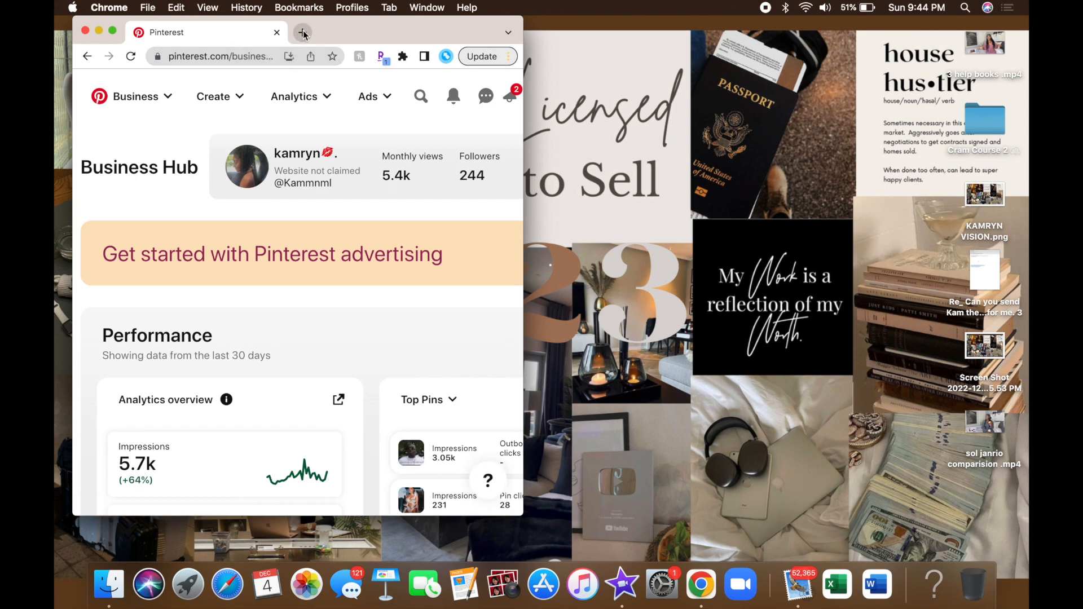
pyautogui.click(303, 33)
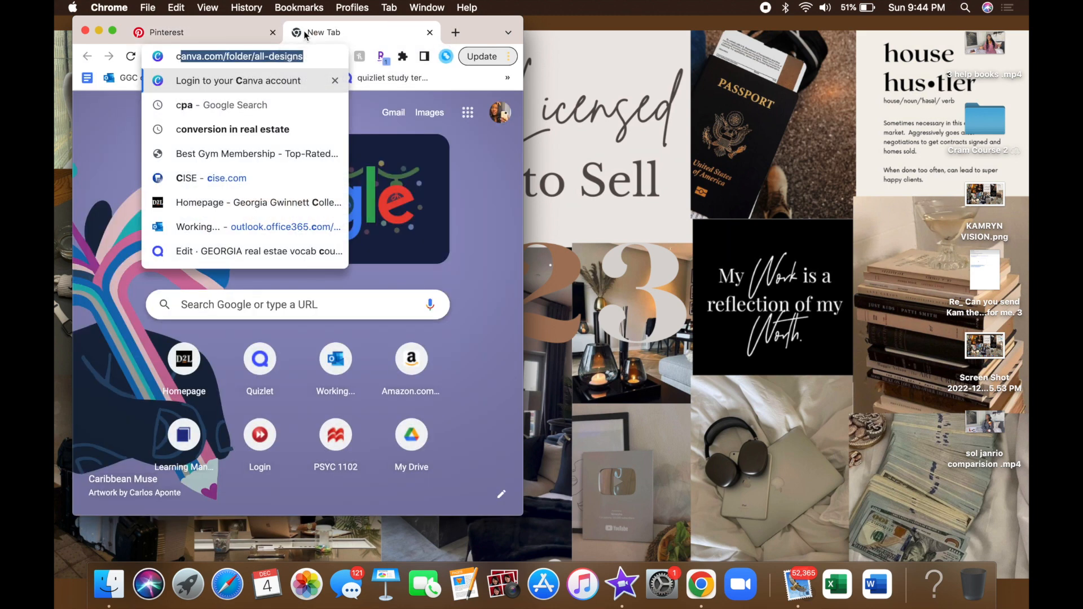
pyautogui.write('canva.com/your-projects')
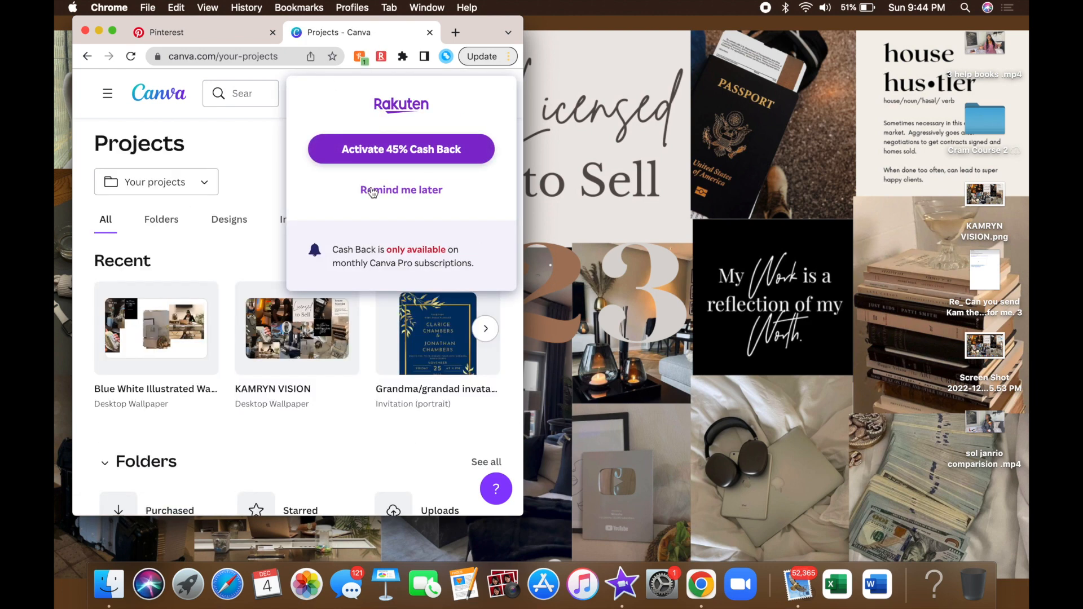
pyautogui.click(401, 190)
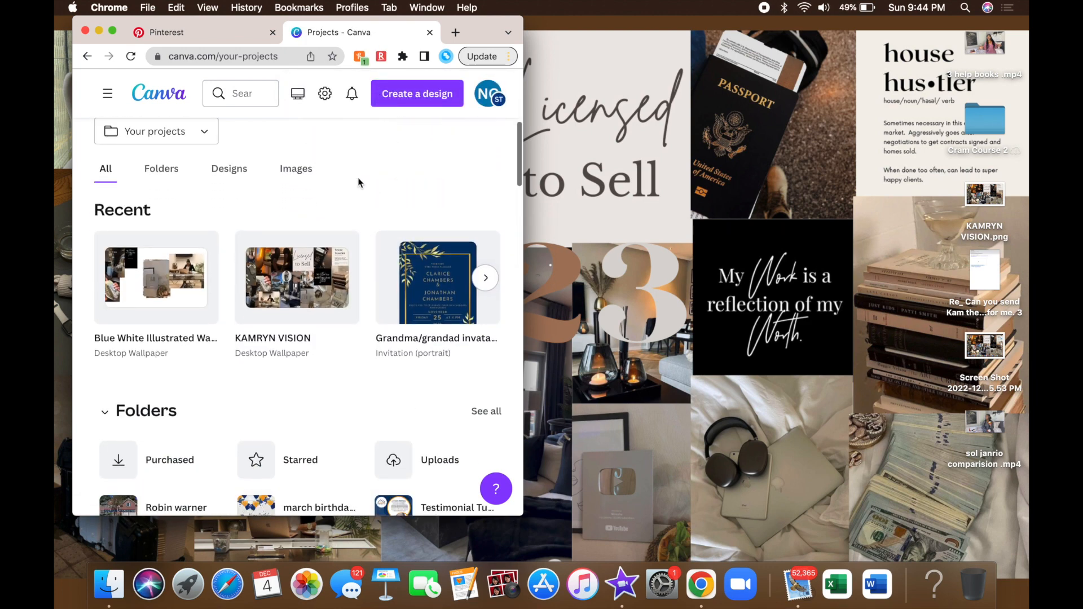
pyautogui.scroll(-3)
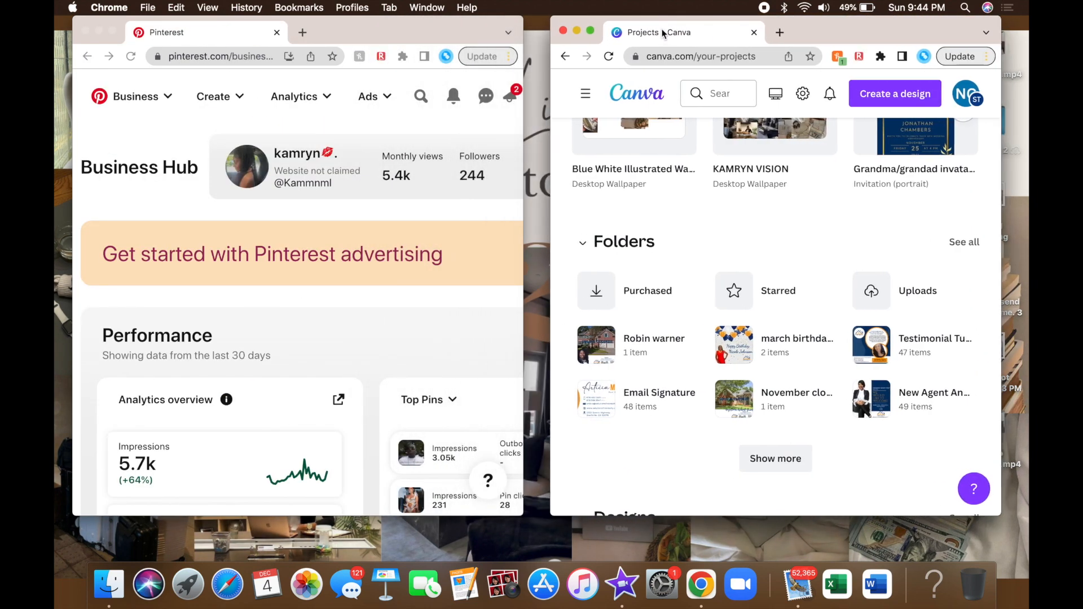
pyautogui.scroll(3)
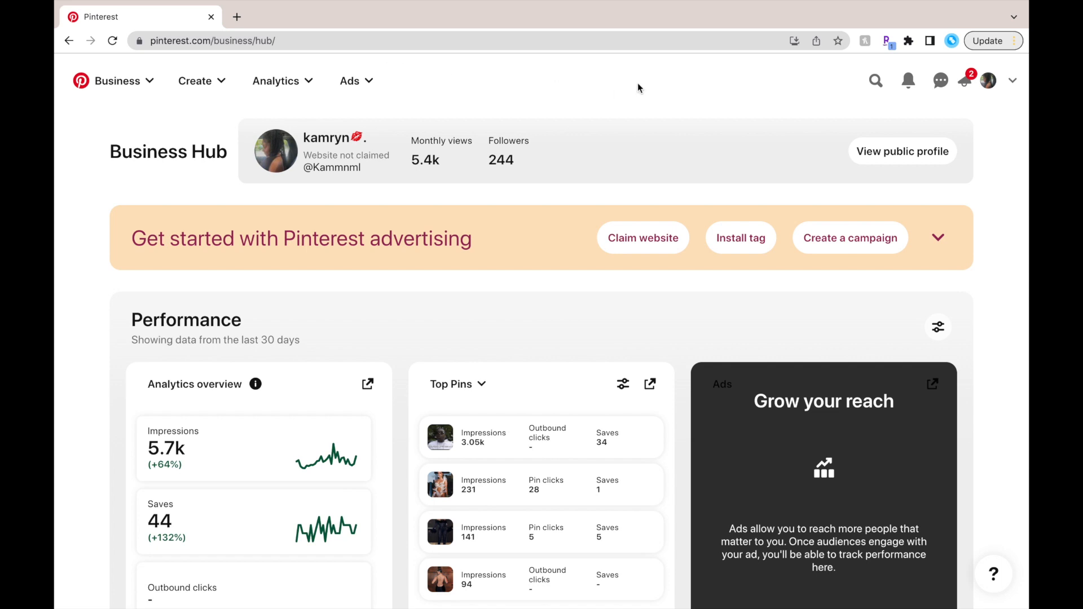
pyautogui.moveTo(990, 81)
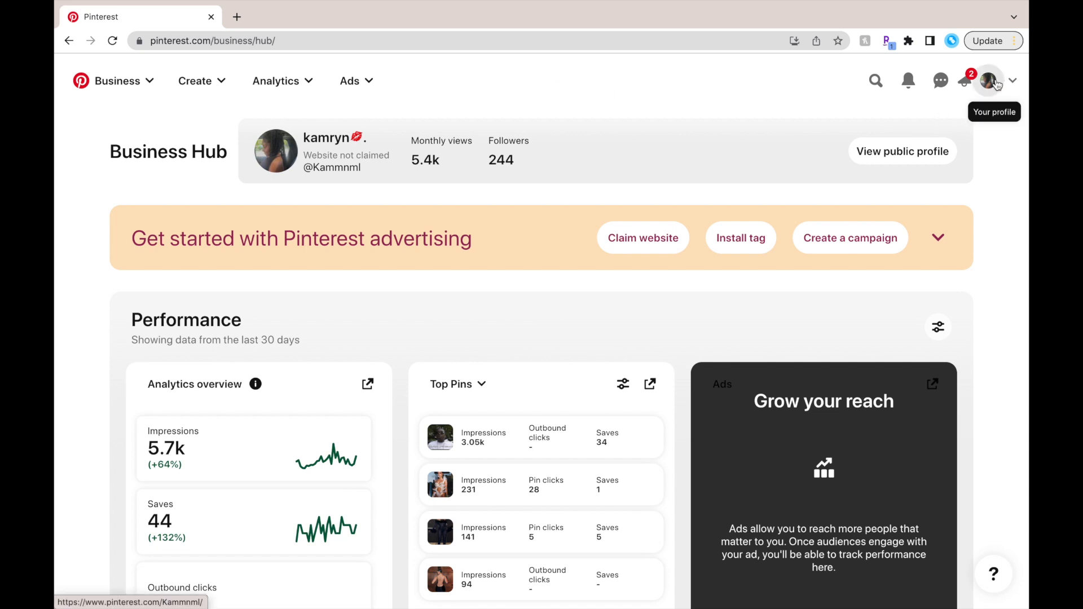
# From the Pinterest profile's Saved tab, open the secret '2023 vision' board.
pyautogui.click(989, 82)
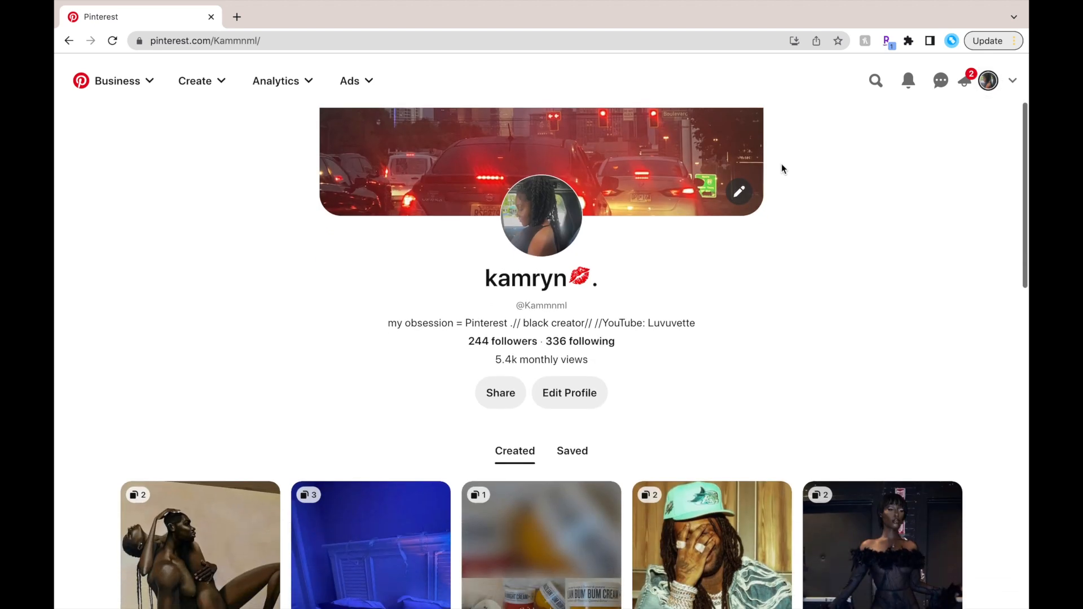
pyautogui.click(573, 450)
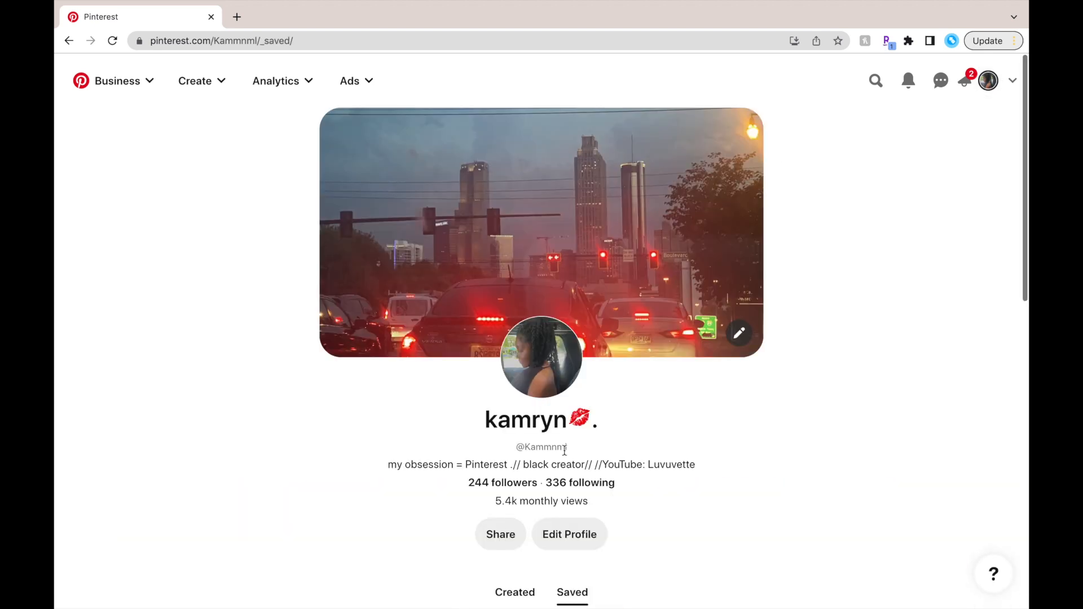
pyautogui.scroll(-3)
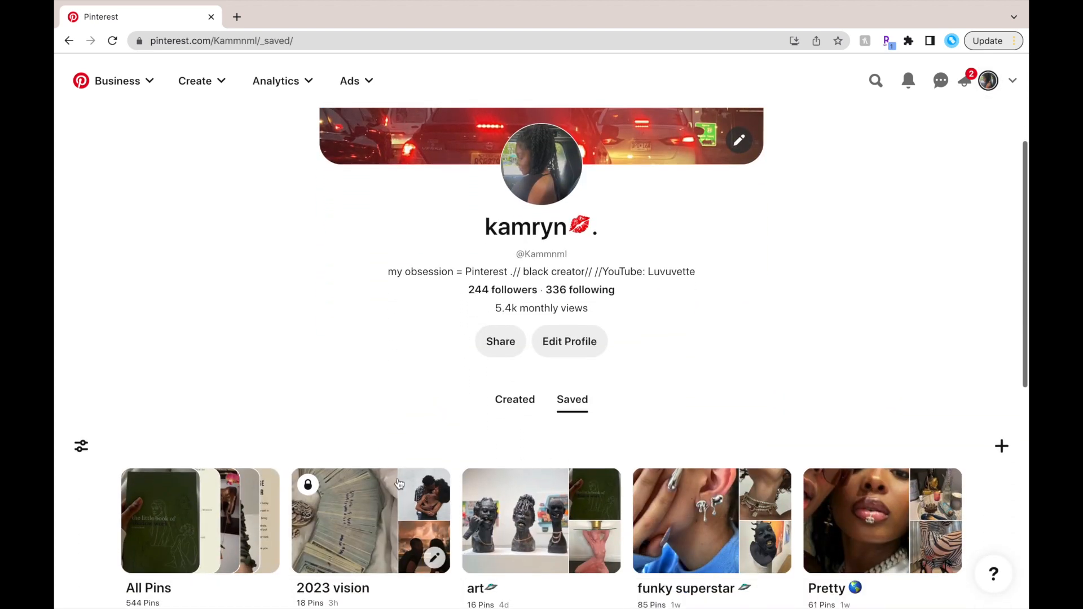
pyautogui.click(370, 521)
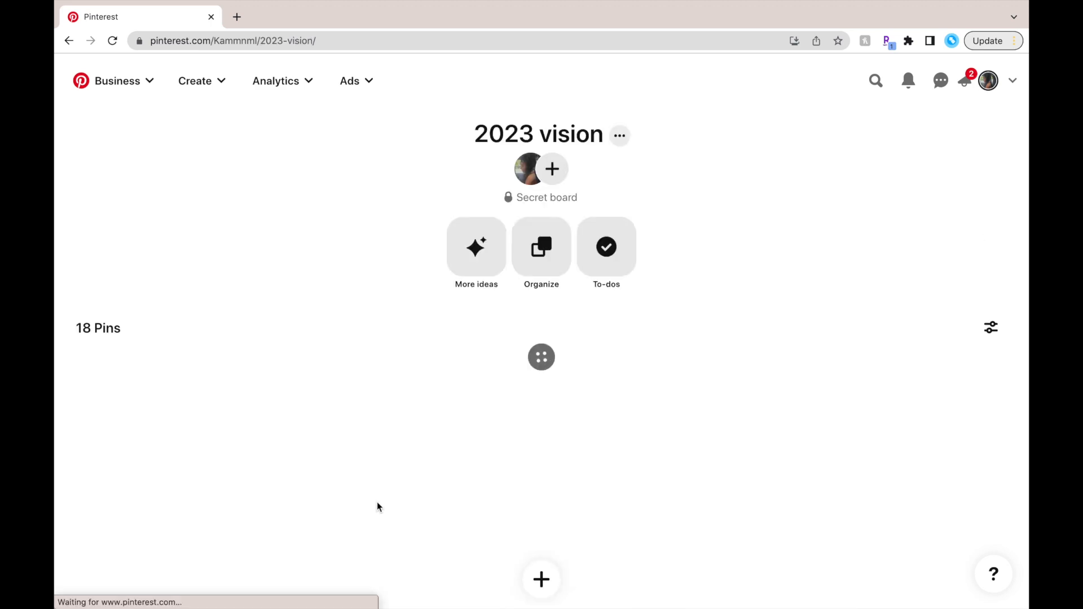
# Browse through the board's 18 saved pins and return to the top.
pyautogui.scroll(-3)
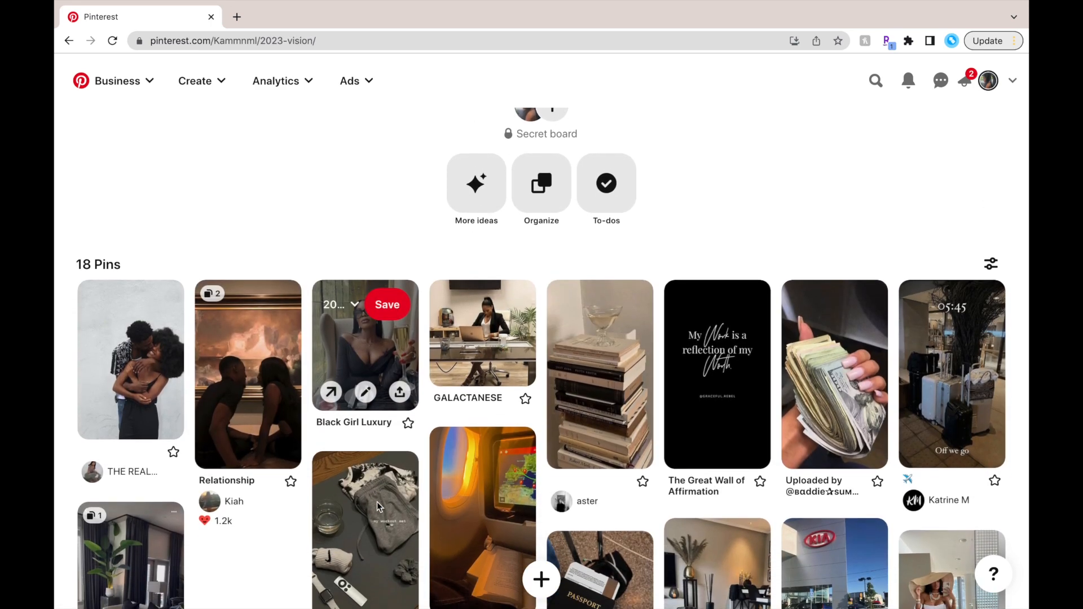
pyautogui.scroll(-3)
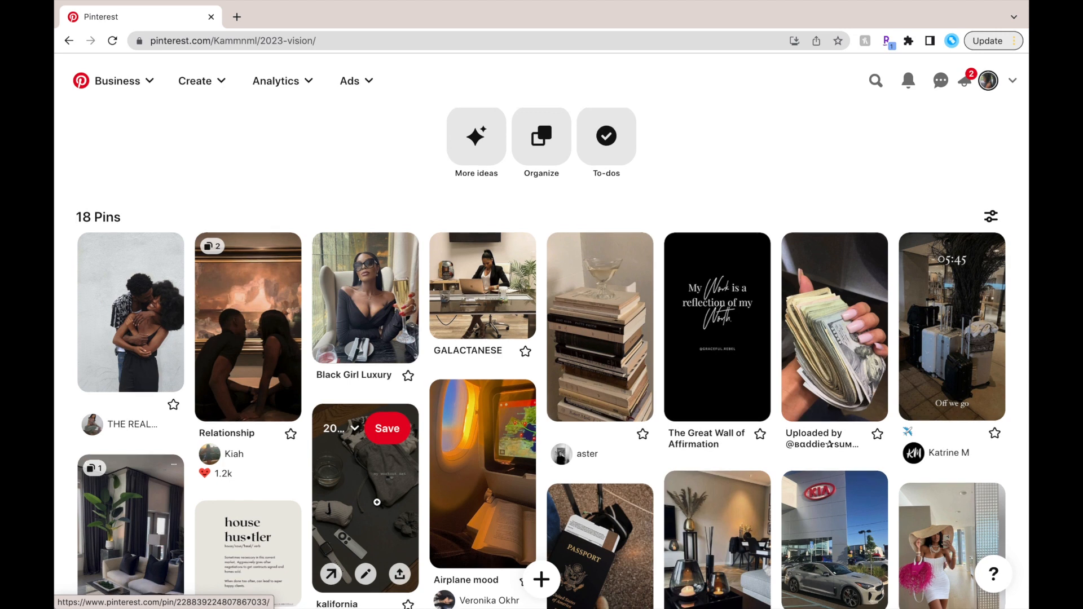
pyautogui.scroll(-3)
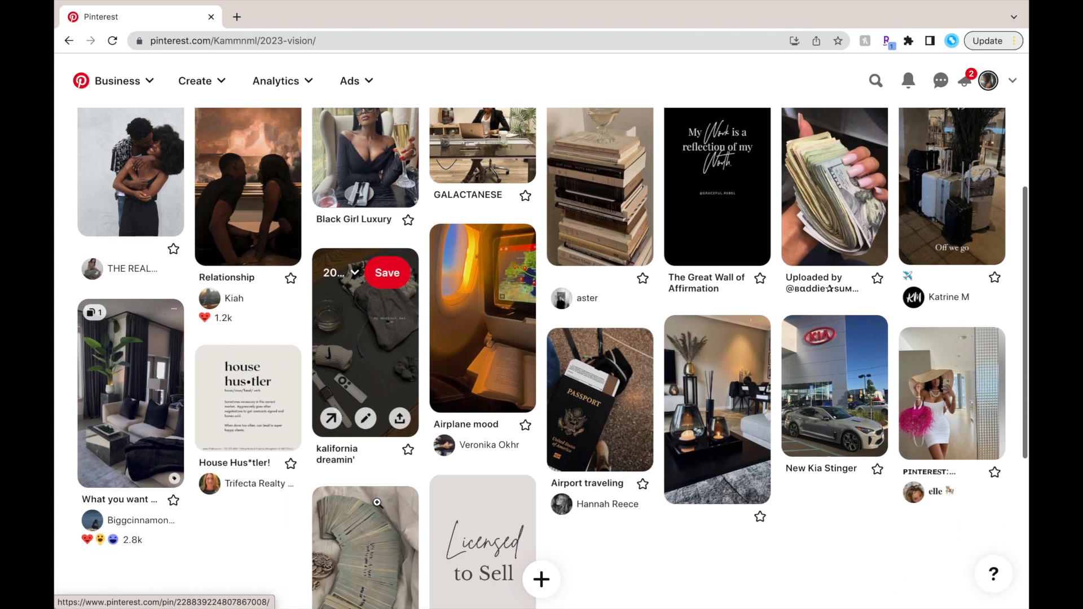
pyautogui.scroll(-3)
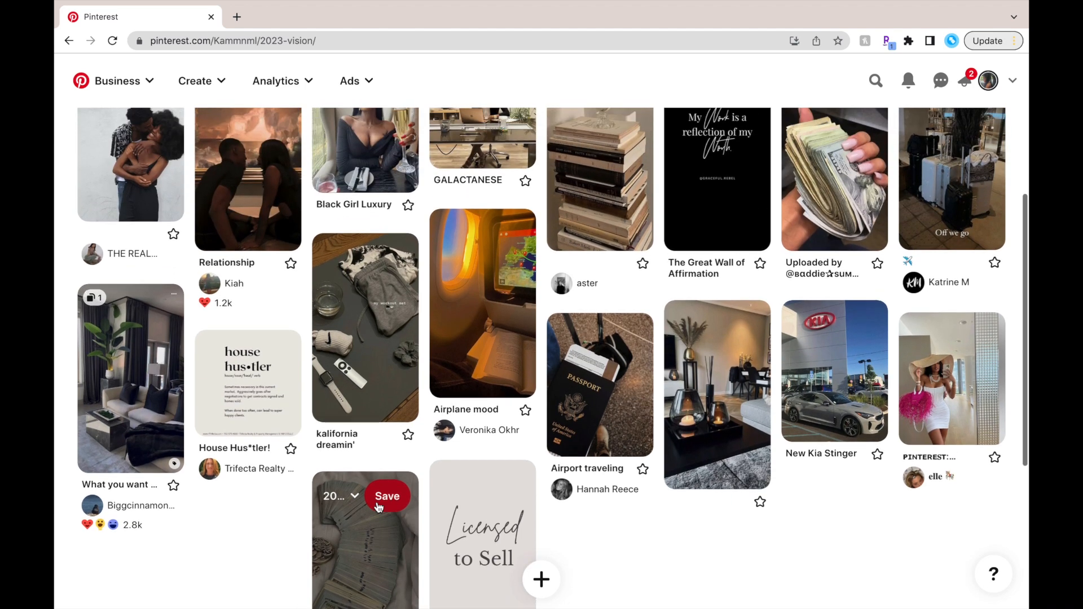
pyautogui.scroll(3)
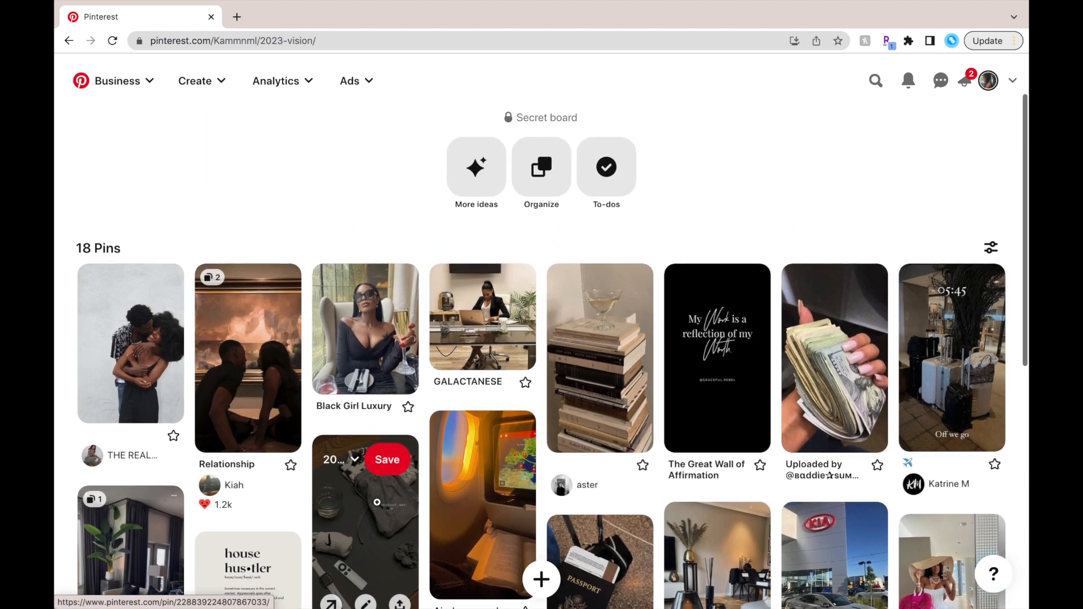
pyautogui.scroll(3)
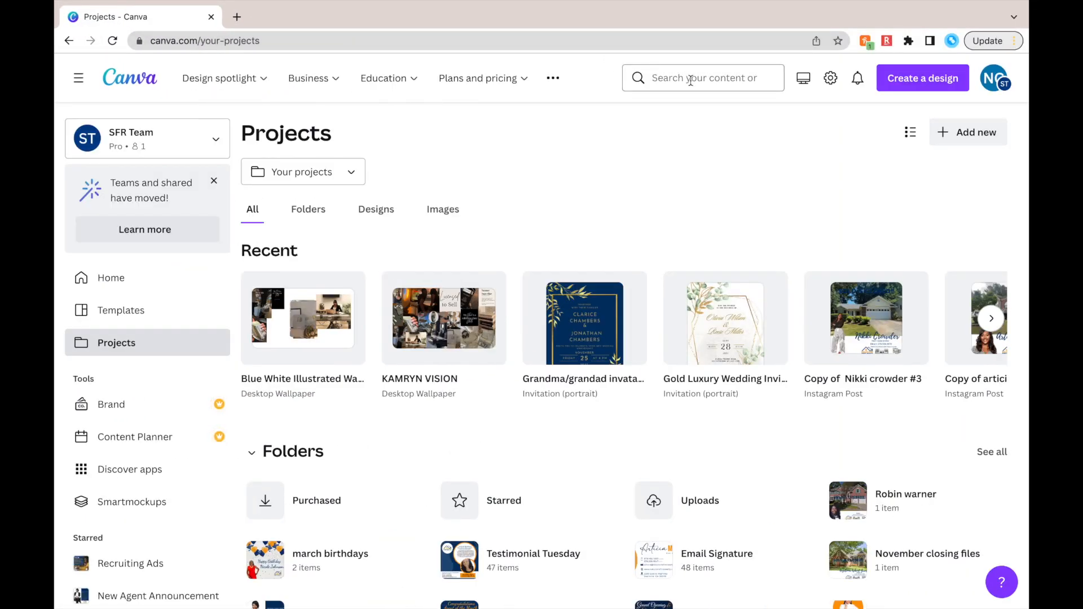
# Search Canva templates for 'landscapes' and open the Walk desktop wallpaper template.
pyautogui.click(703, 78)
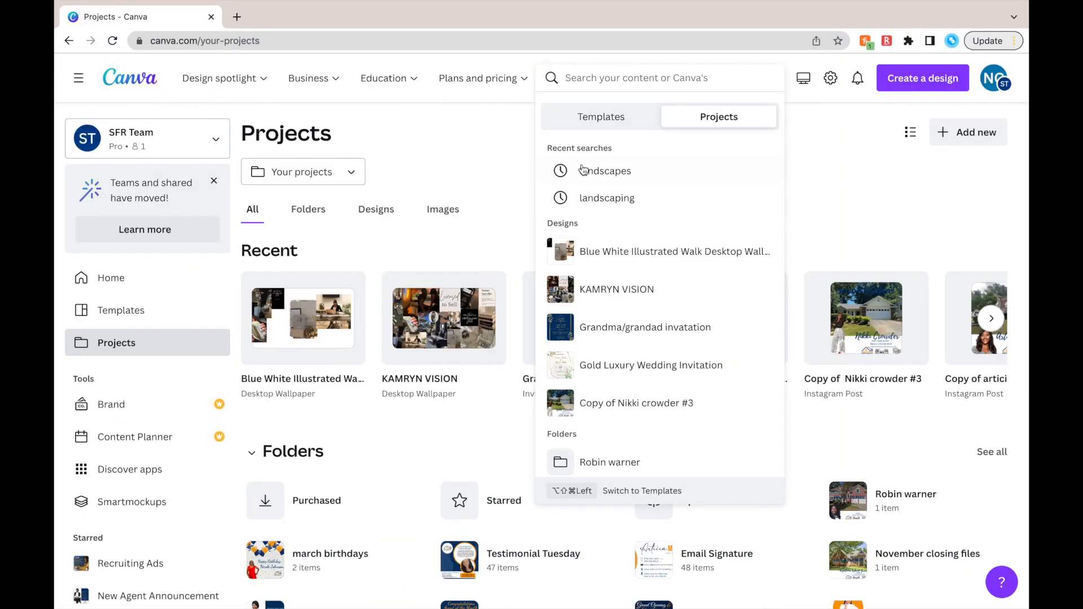
pyautogui.moveTo(605, 170)
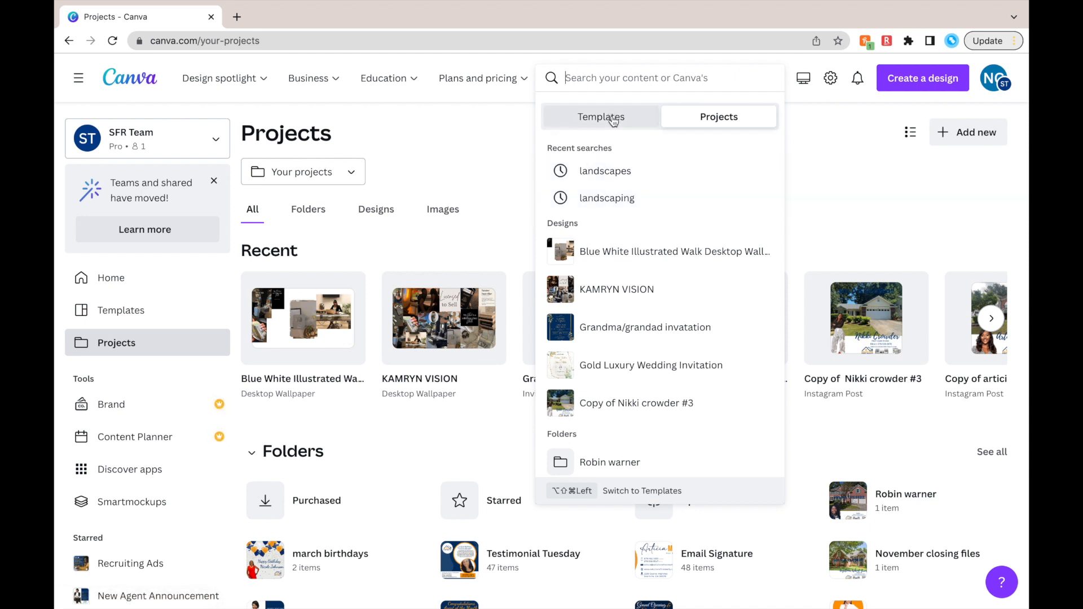
pyautogui.write('lands')
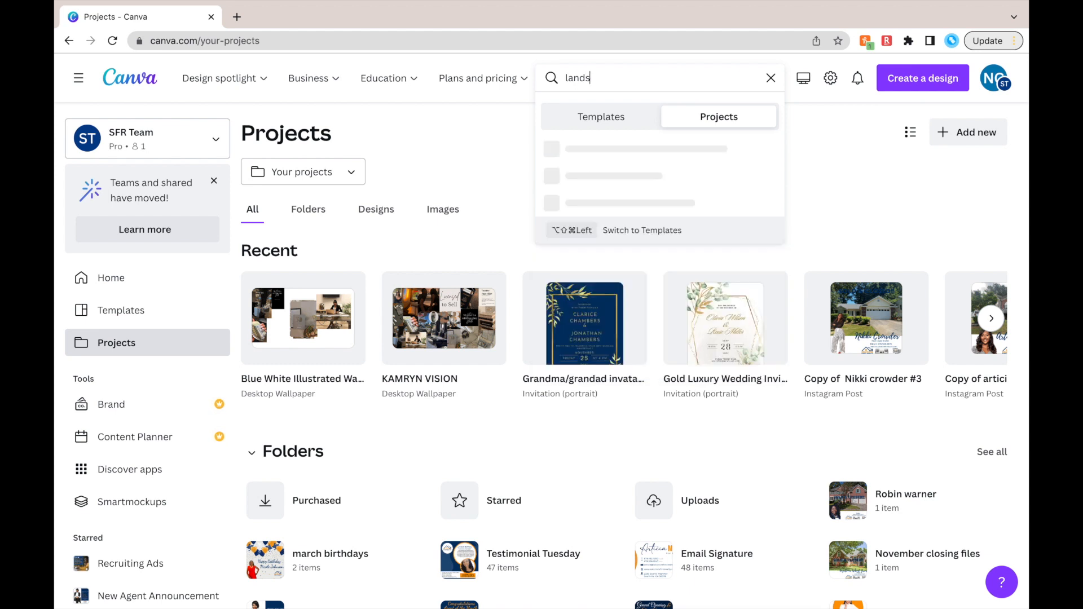
pyautogui.write('cap')
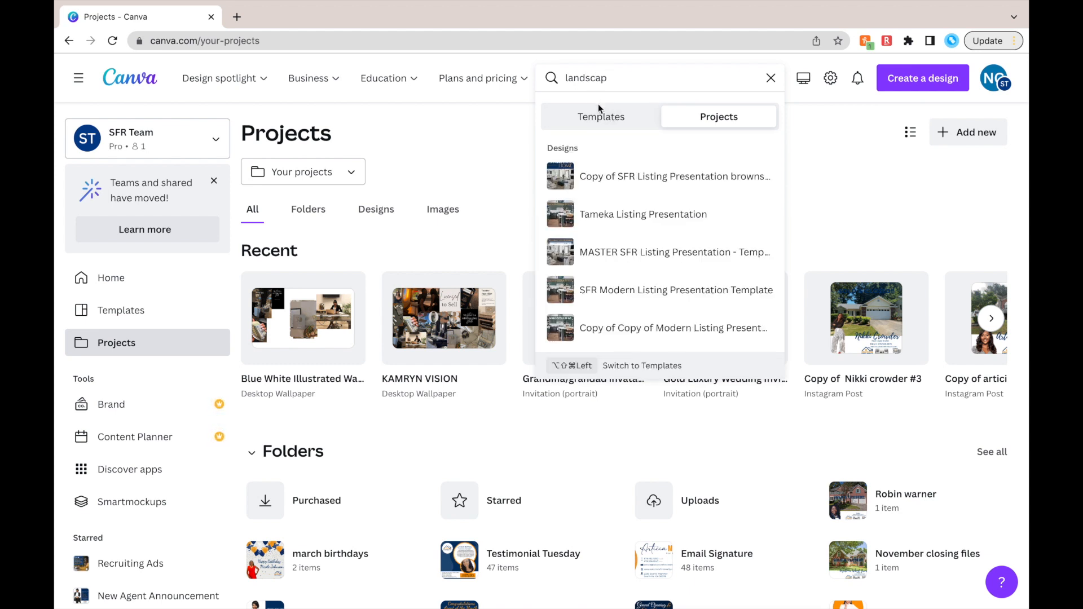
pyautogui.click(601, 116)
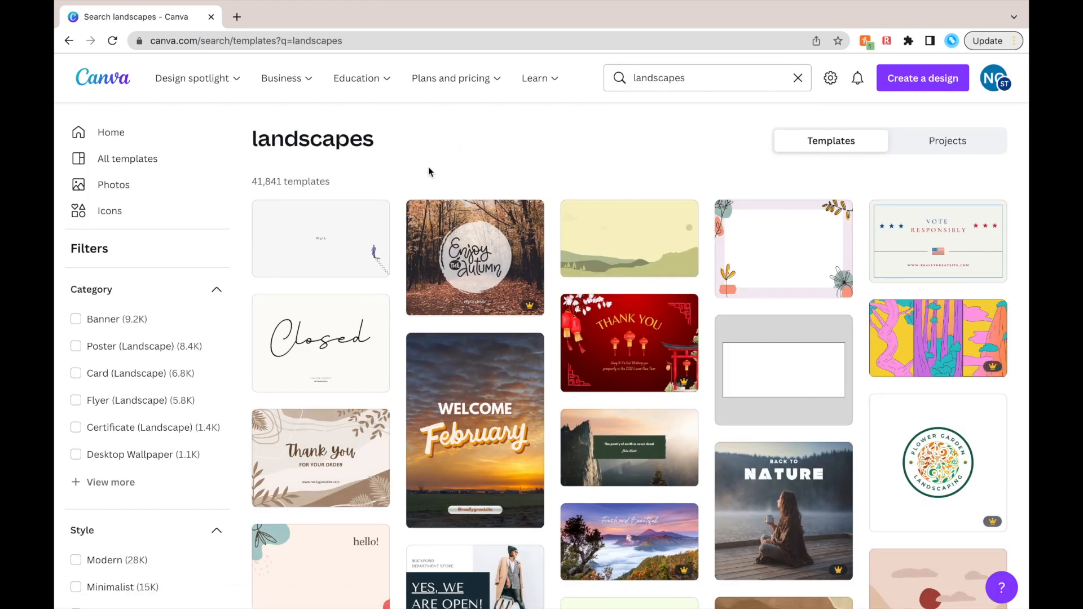
pyautogui.moveTo(342, 256)
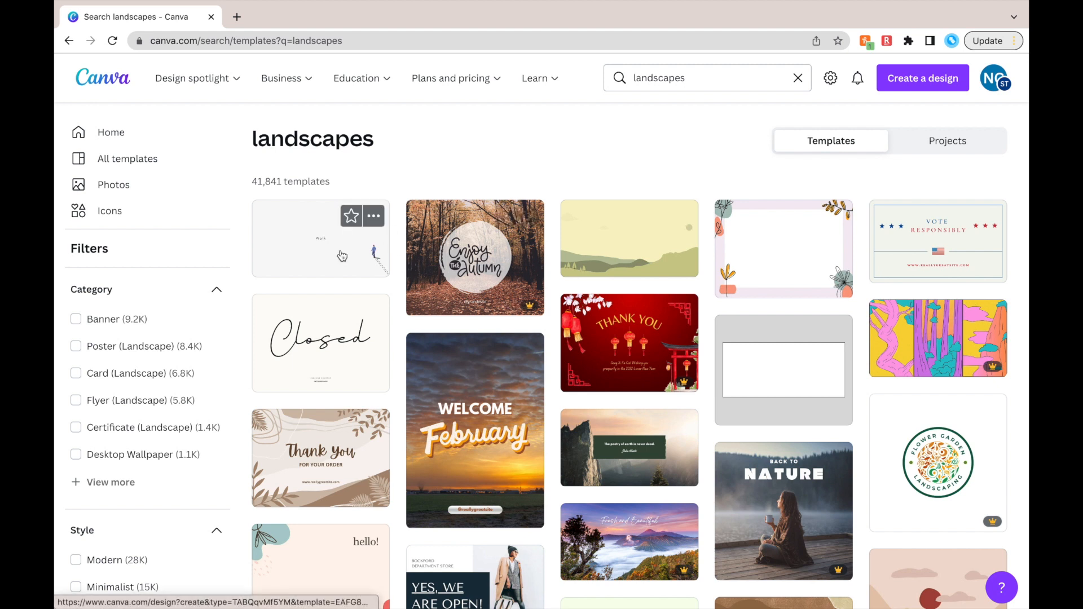
pyautogui.click(321, 239)
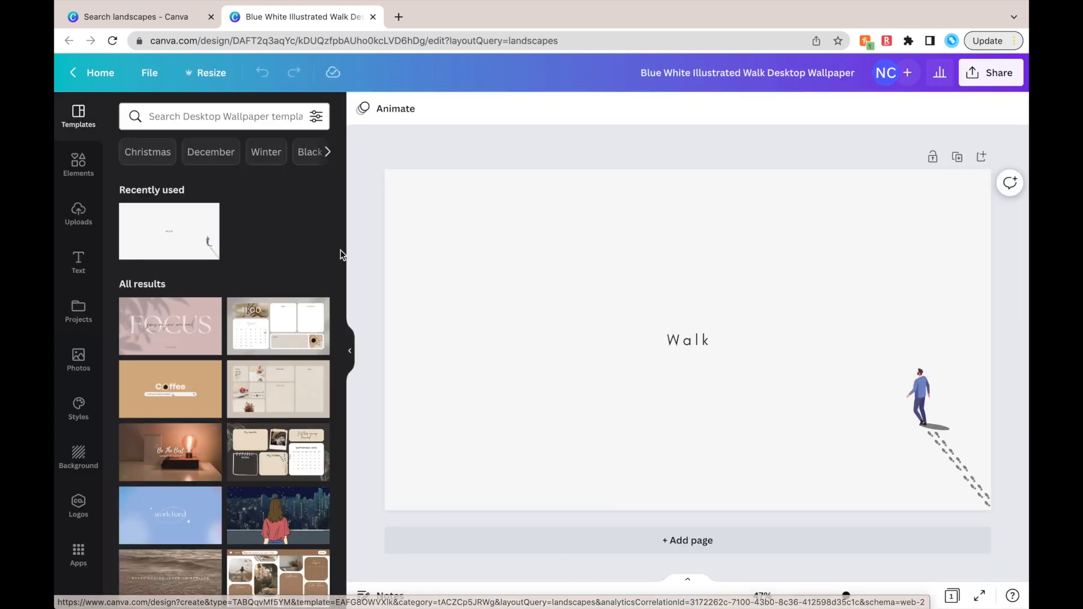
# Rename the design to 'Yourname VISION BOARD 2023' in the top bar.
pyautogui.click(747, 73)
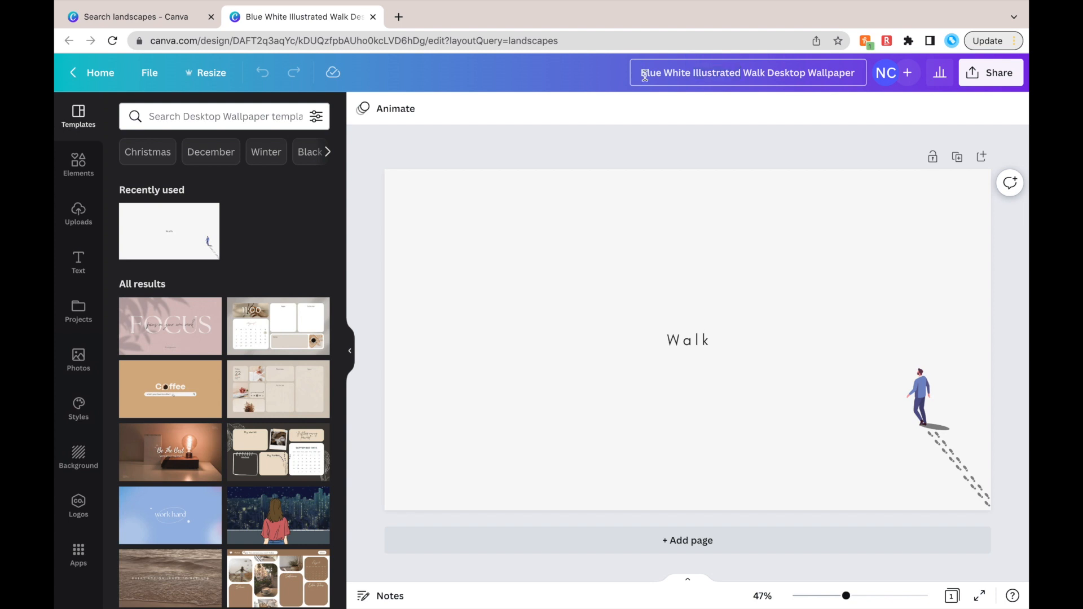
pyautogui.click(748, 72)
pyautogui.write('Yourname')
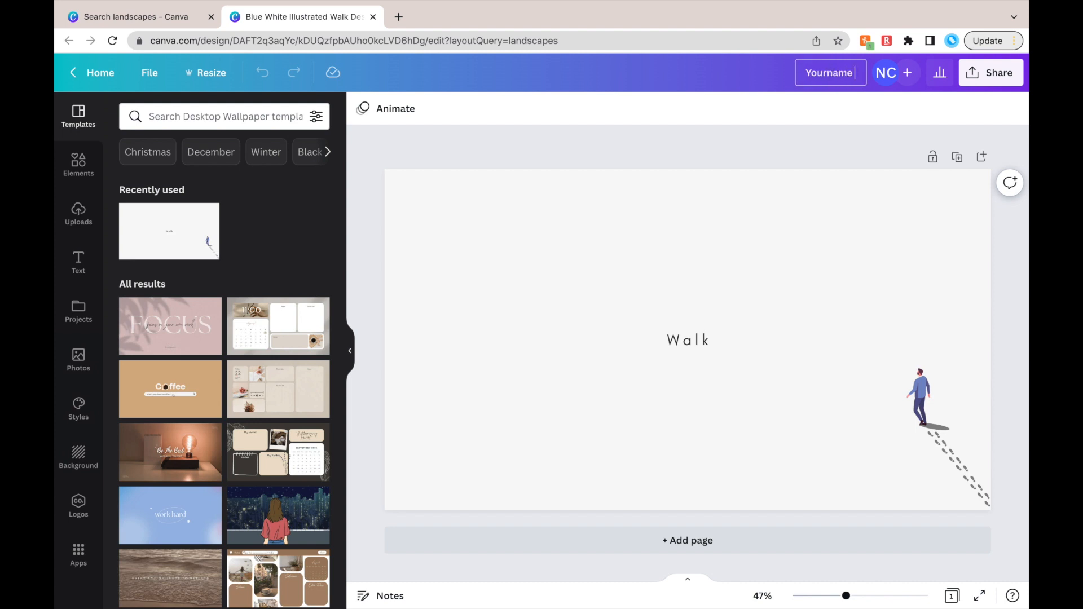
pyautogui.write('VISION BOARD 2023')
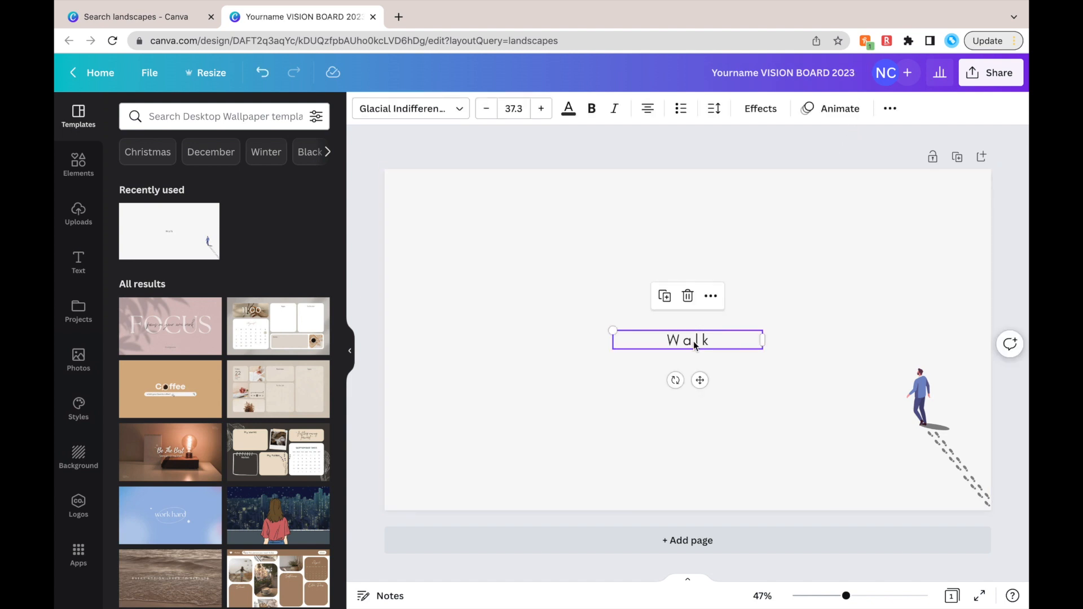
# Delete the Walk text and the walking person illustration, leaving a blank canvas.
pyautogui.click(688, 296)
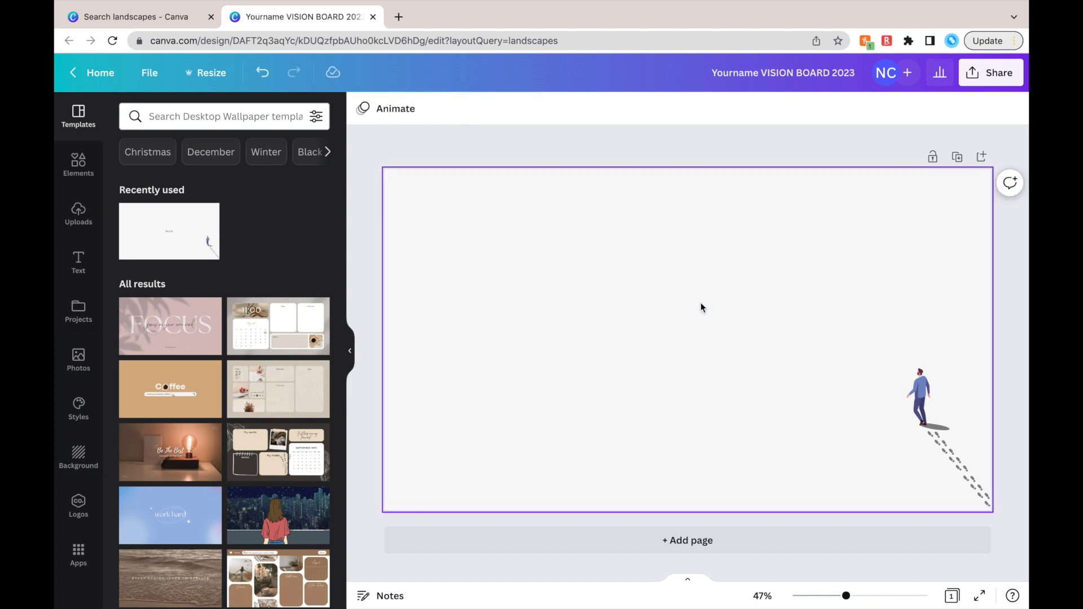
pyautogui.click(918, 397)
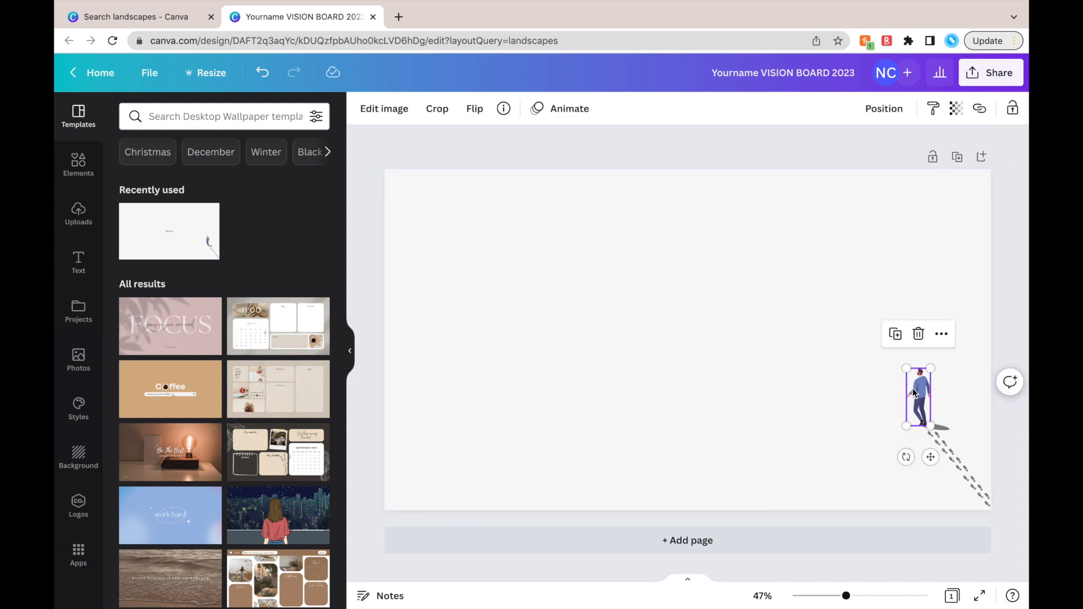
pyautogui.click(919, 334)
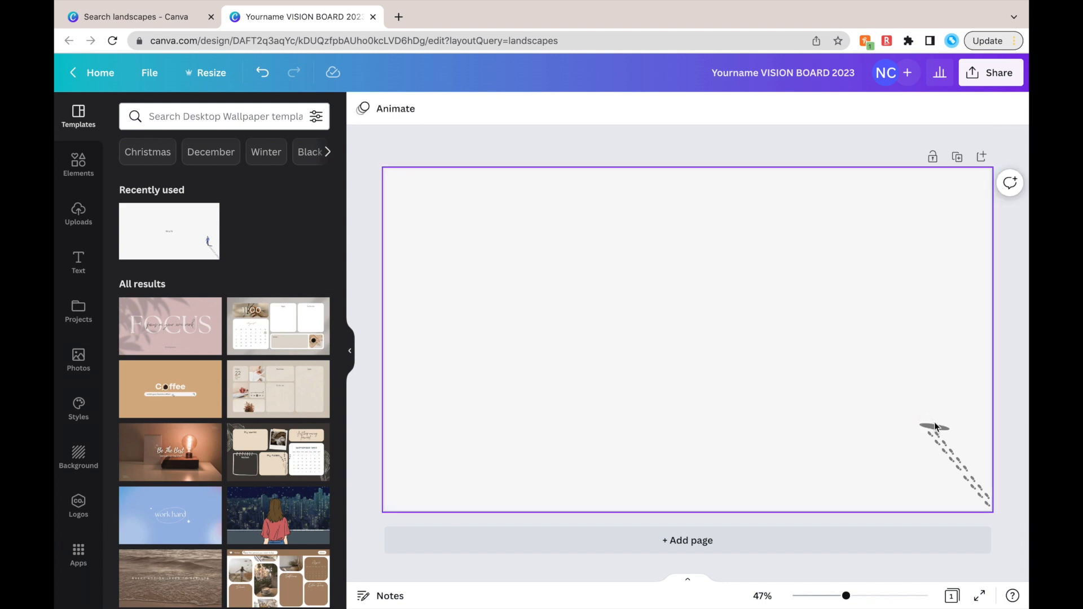
pyautogui.moveTo(940, 391)
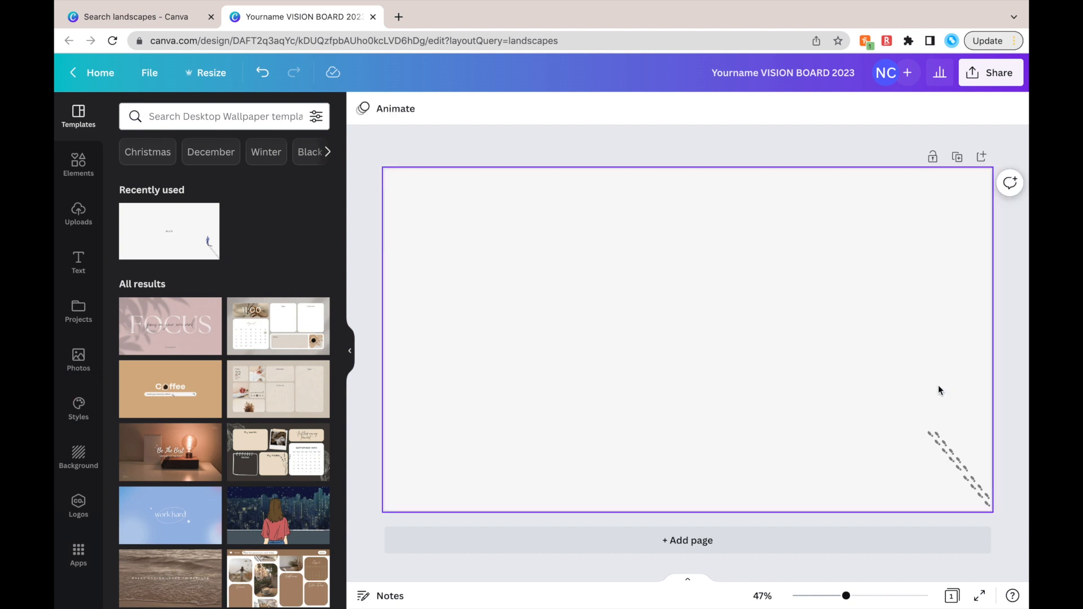
pyautogui.moveTo(951, 408)
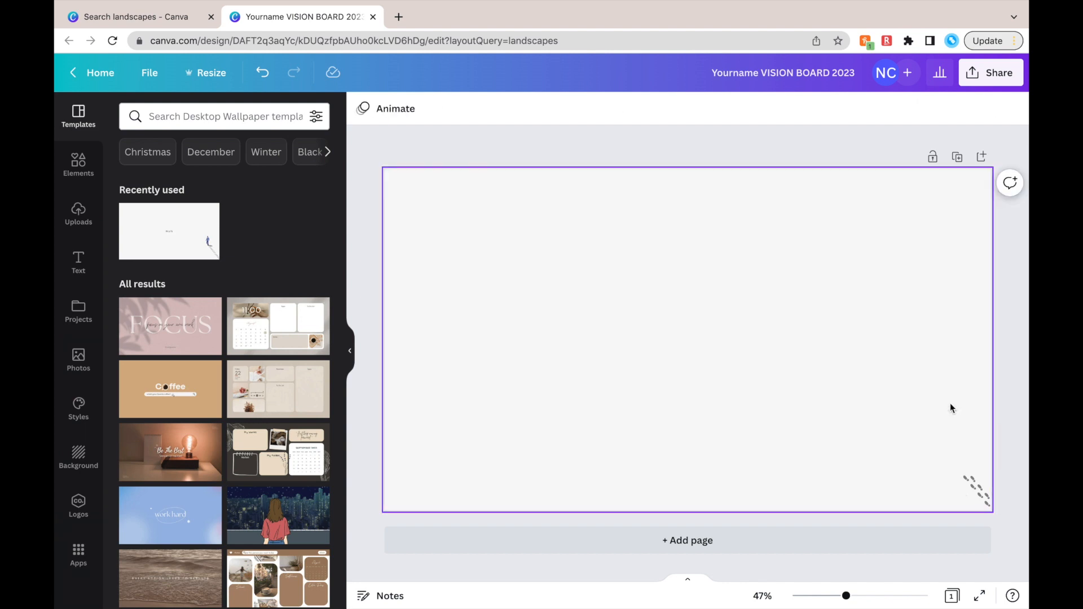
pyautogui.click(976, 491)
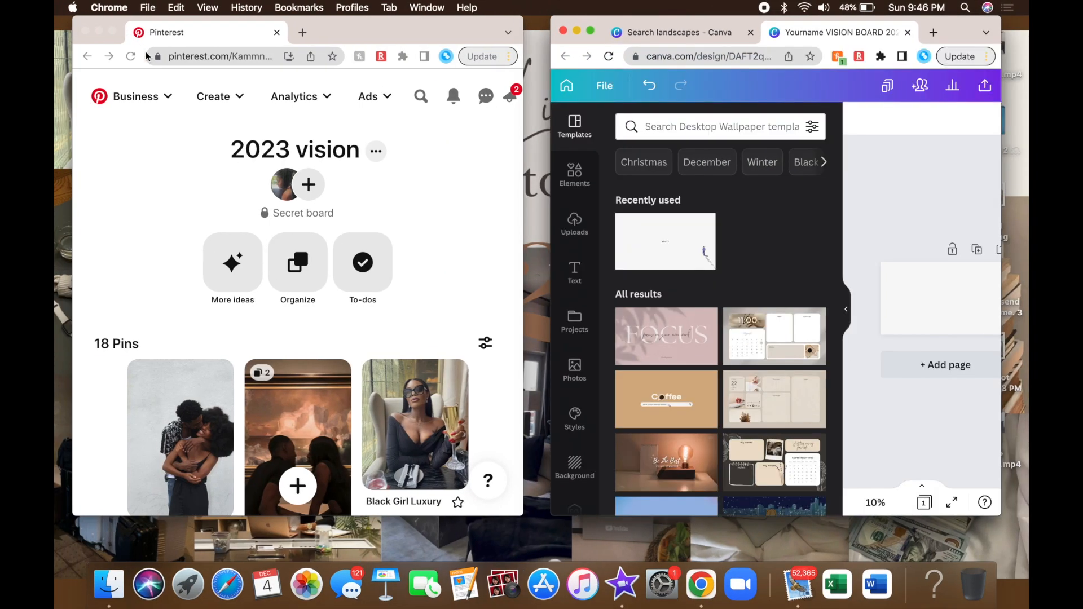
pyautogui.moveTo(277, 204)
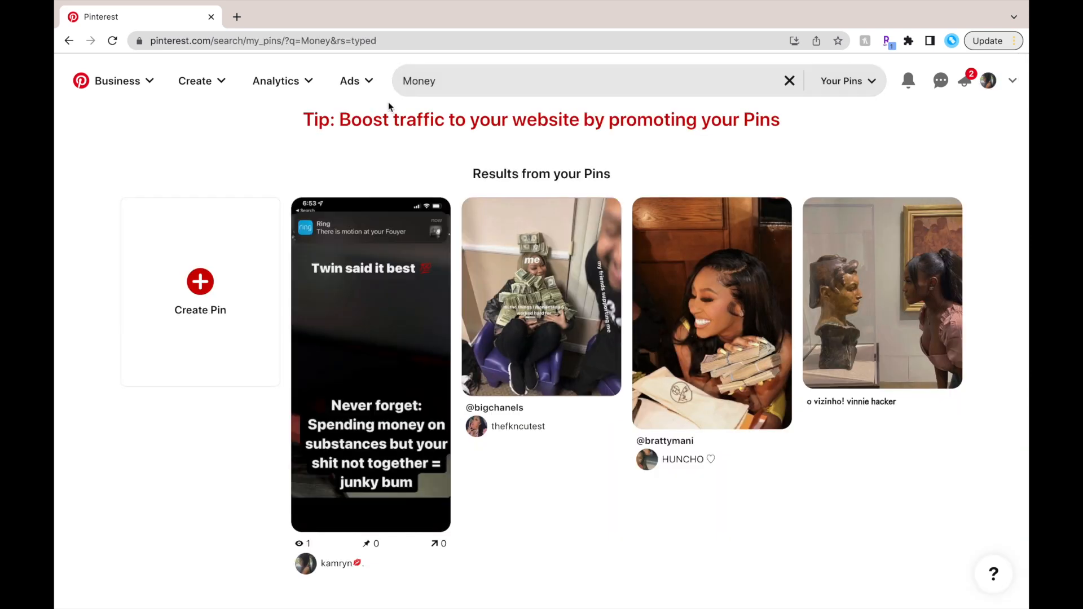
# Rerun the 'Money aesthetic' Pinterest search and open the MONEY LOVES ME quote pin.
pyautogui.scroll(-3)
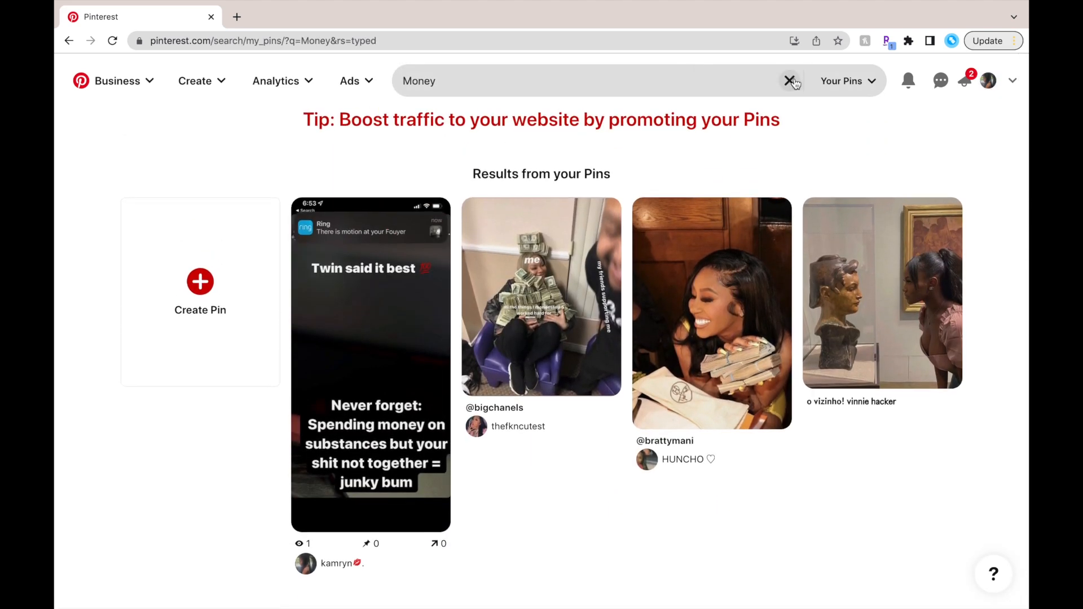
pyautogui.click(791, 82)
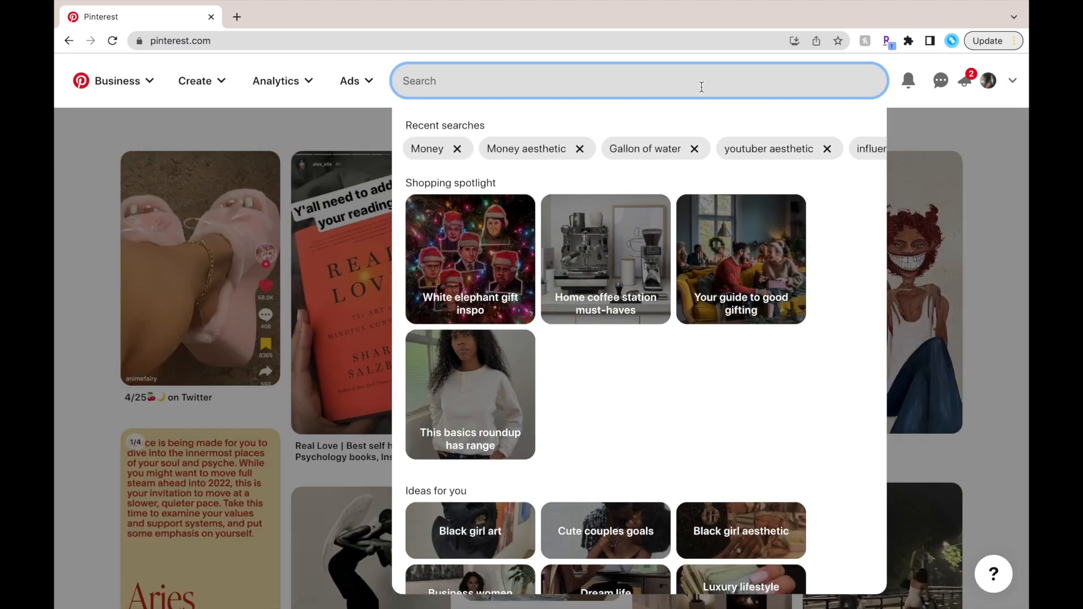
pyautogui.click(527, 149)
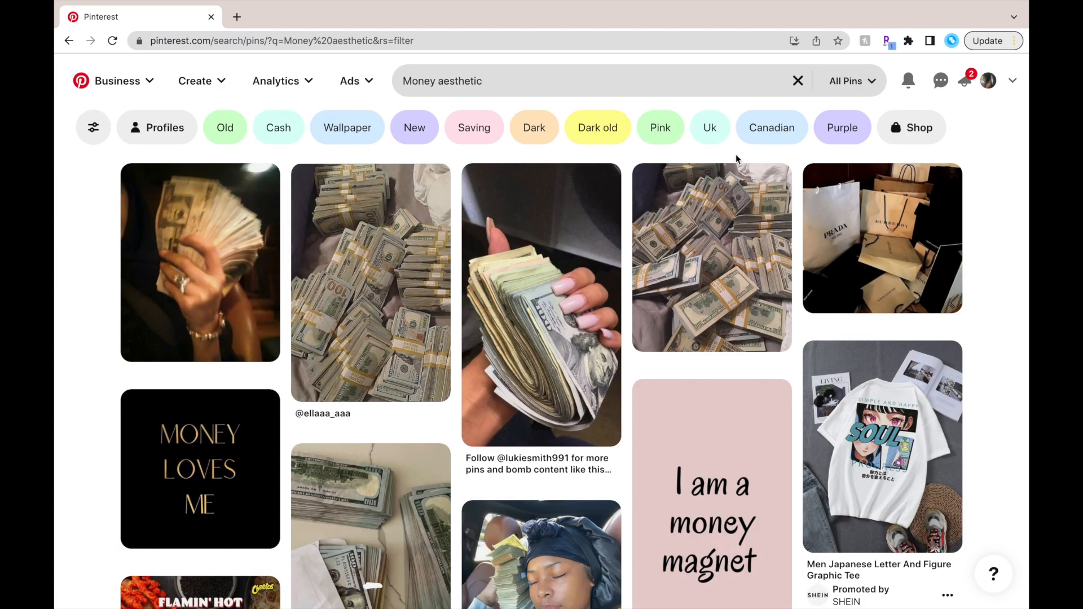
pyautogui.scroll(-3)
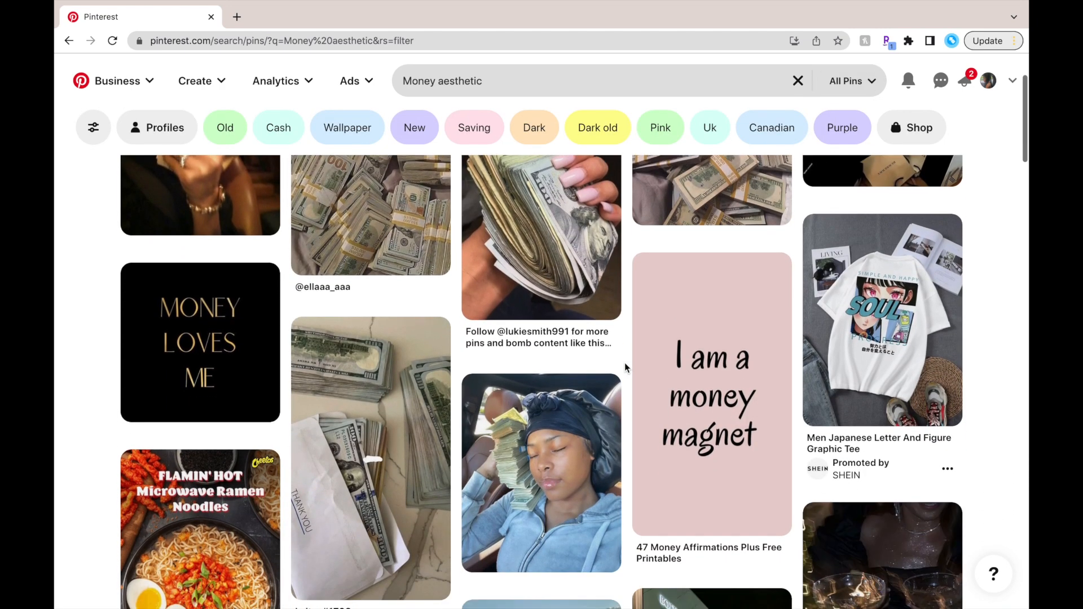
pyautogui.scroll(-3)
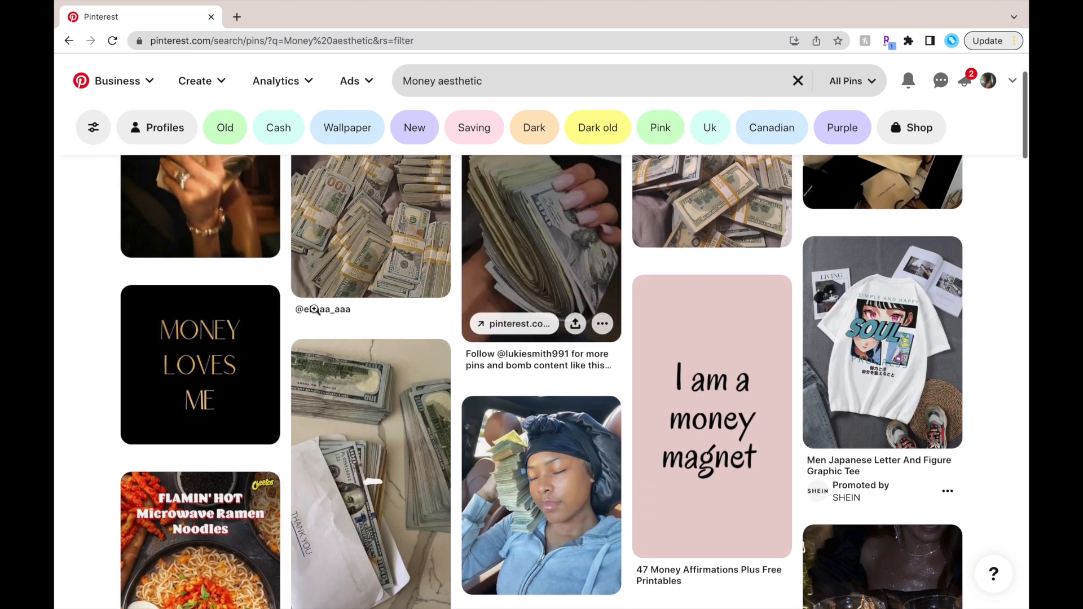
pyautogui.moveTo(200, 364)
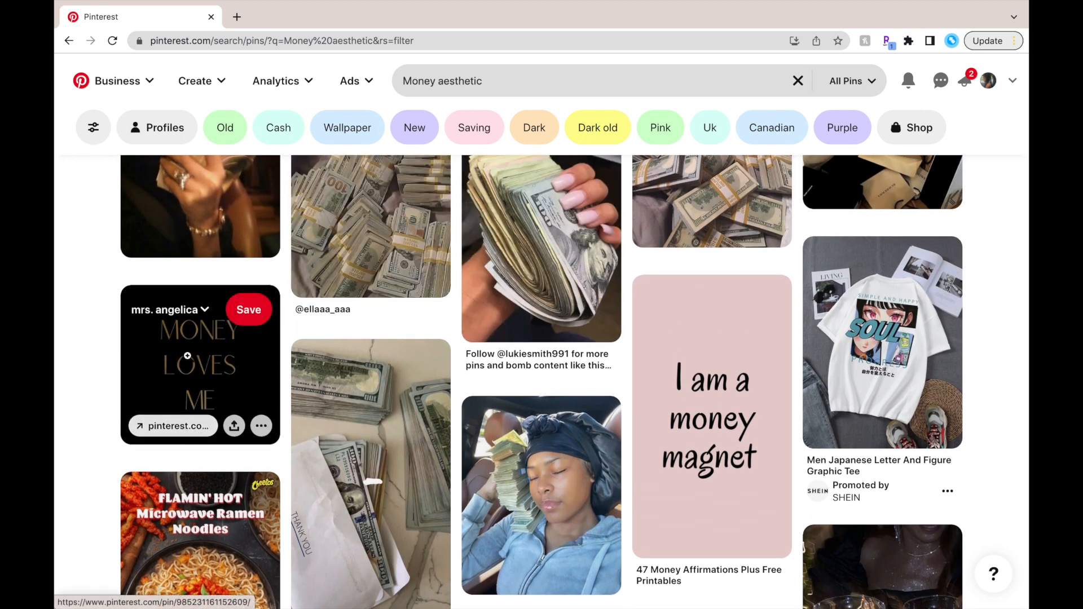
pyautogui.click(199, 364)
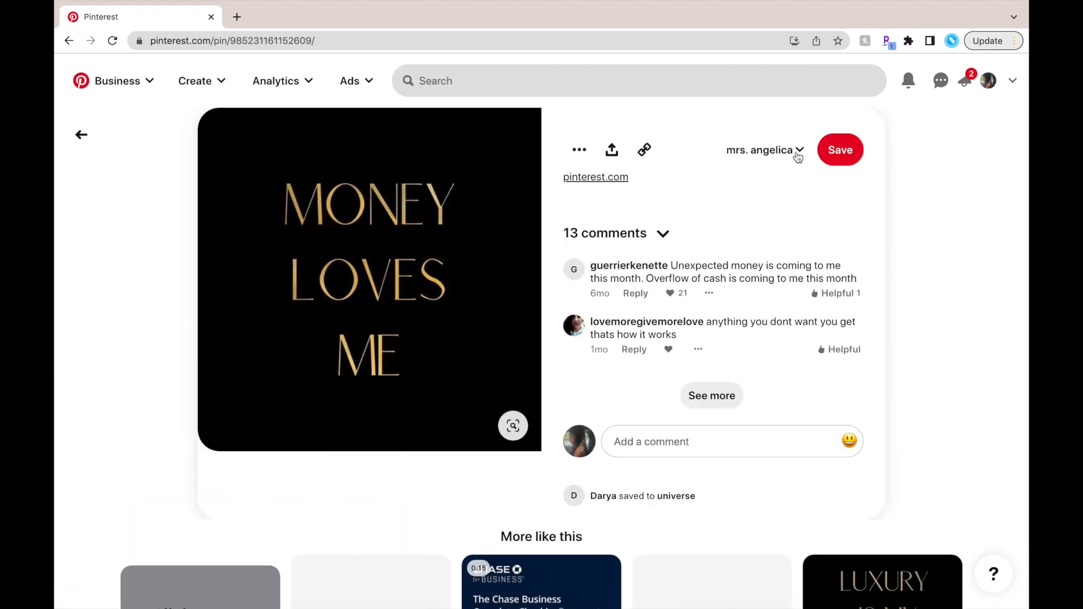
# Create a new board 'Yourname 2023 VISION BOARD' and save the MONEY LOVES ME pin to it.
pyautogui.click(801, 150)
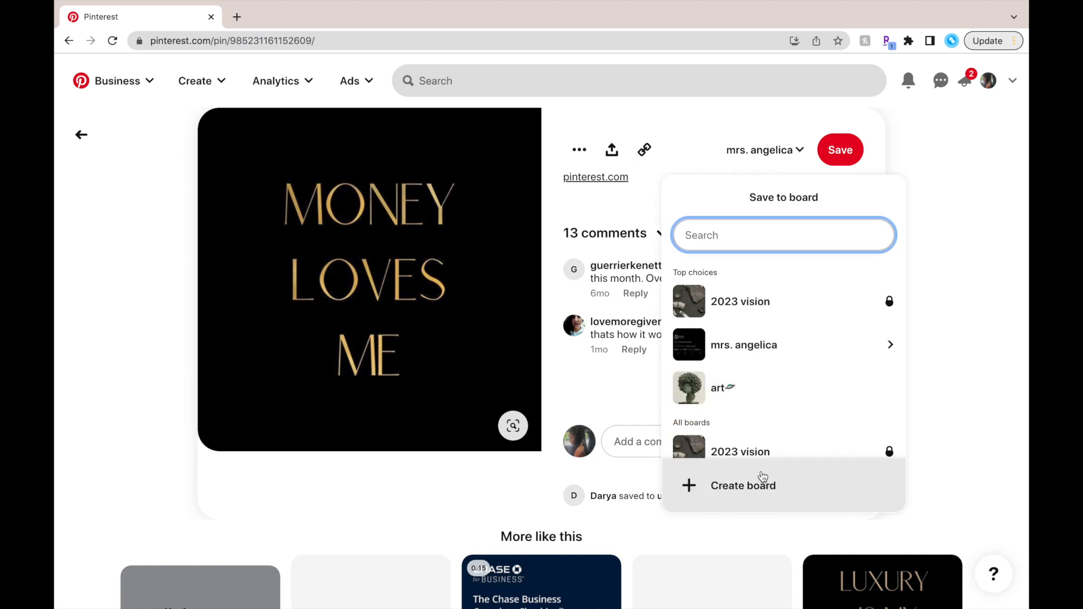
pyautogui.moveTo(721, 498)
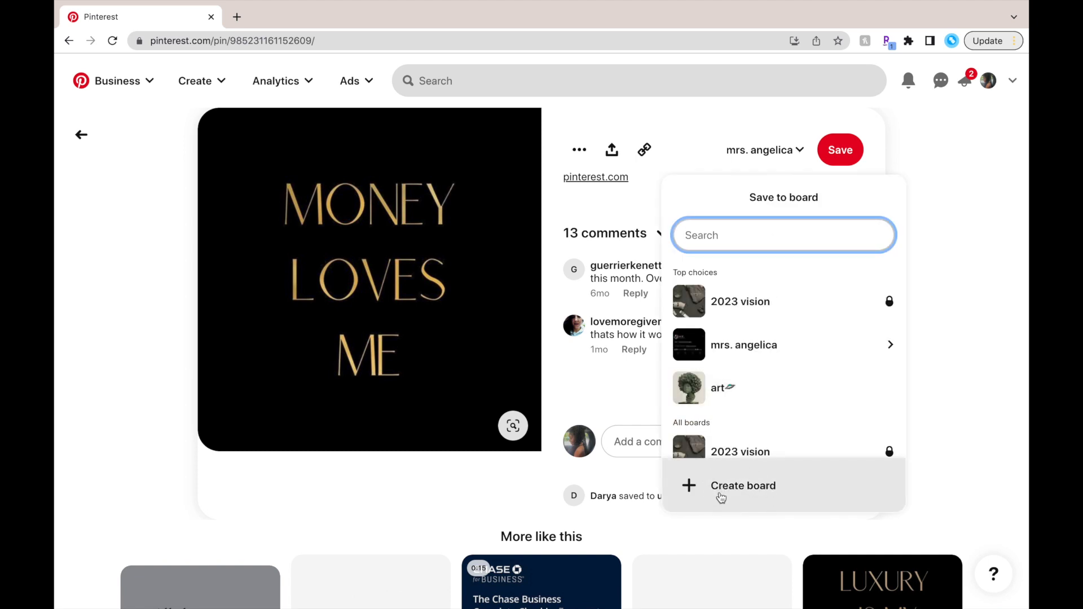
pyautogui.click(743, 486)
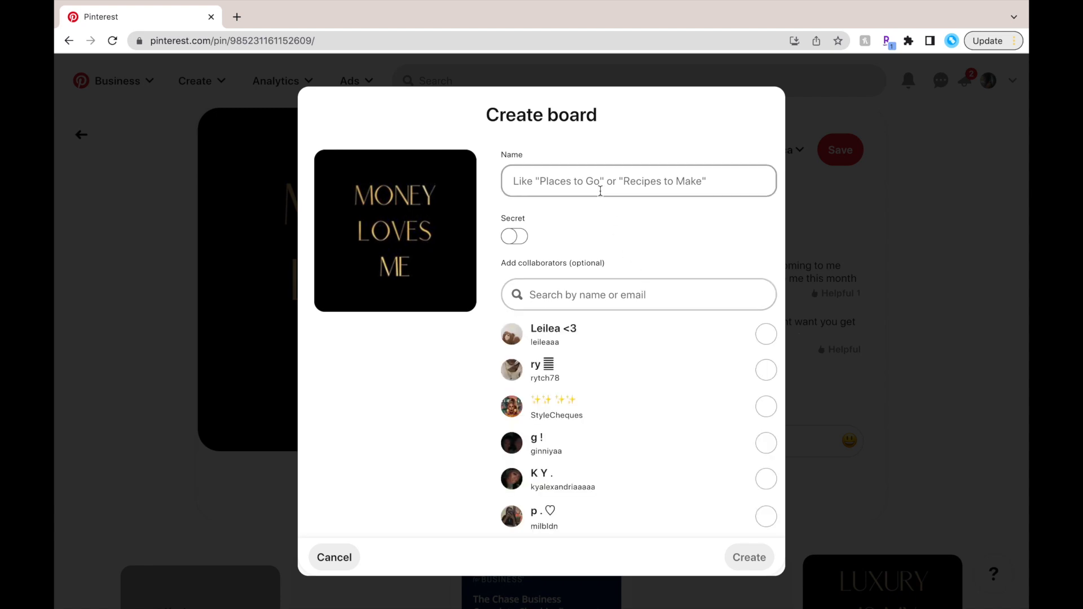
pyautogui.write('Y')
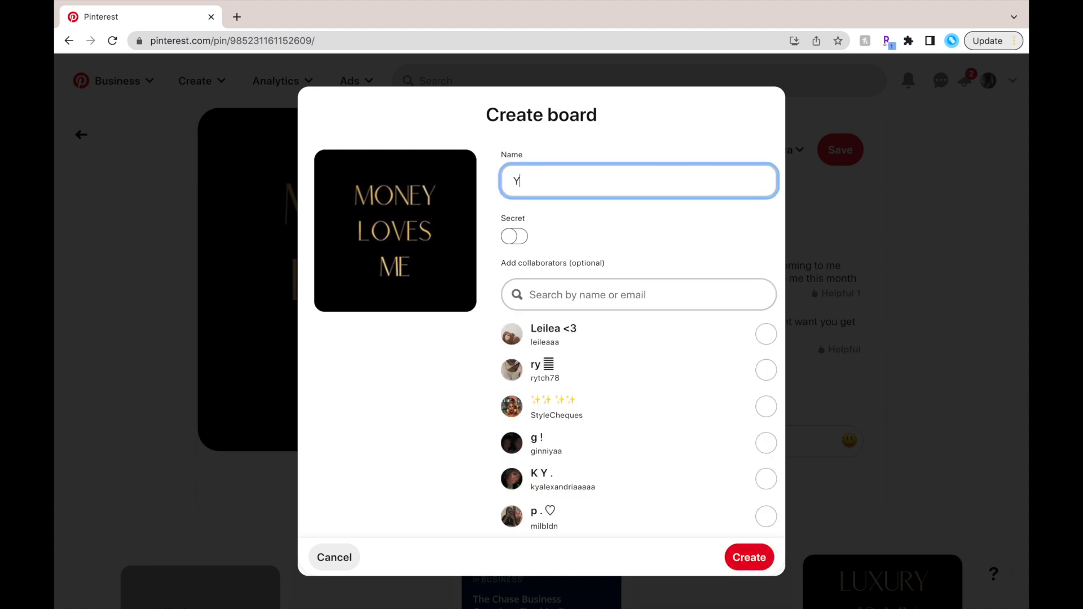
pyautogui.write('ourna')
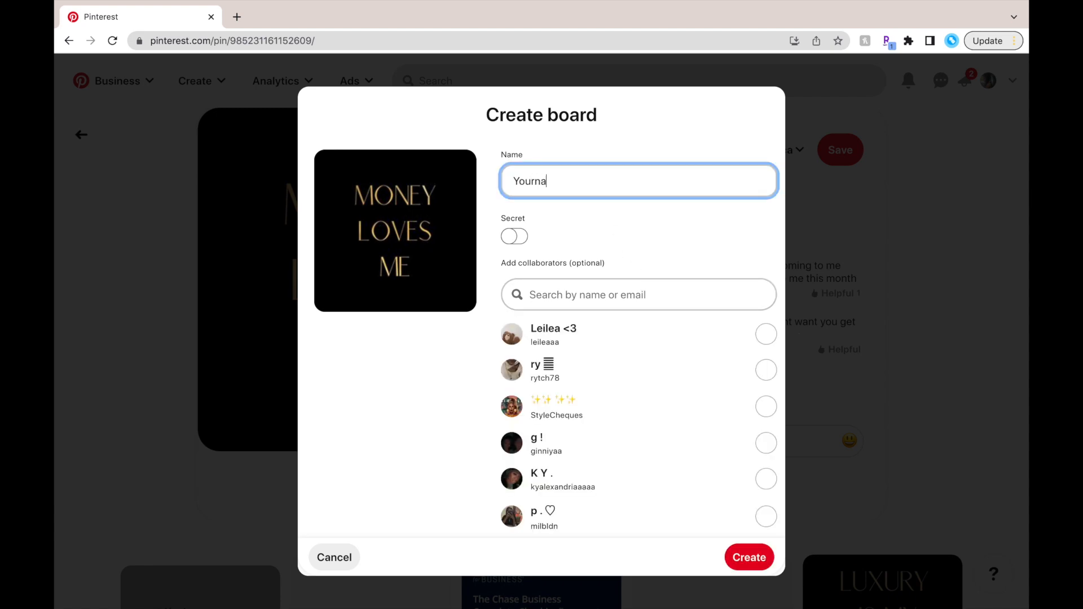
pyautogui.write('me')
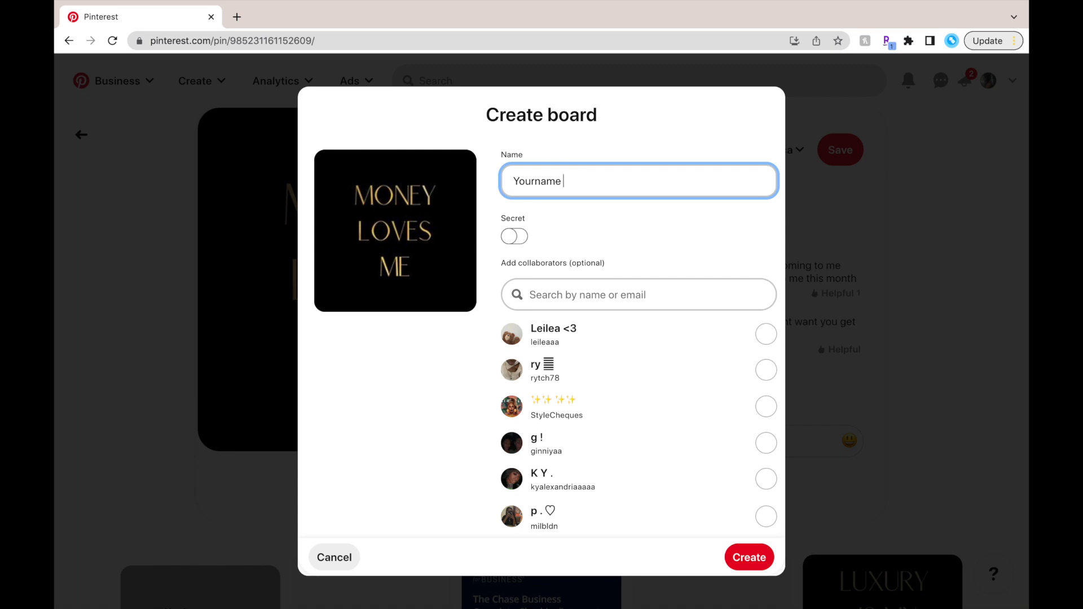
pyautogui.write('2023 VISIO')
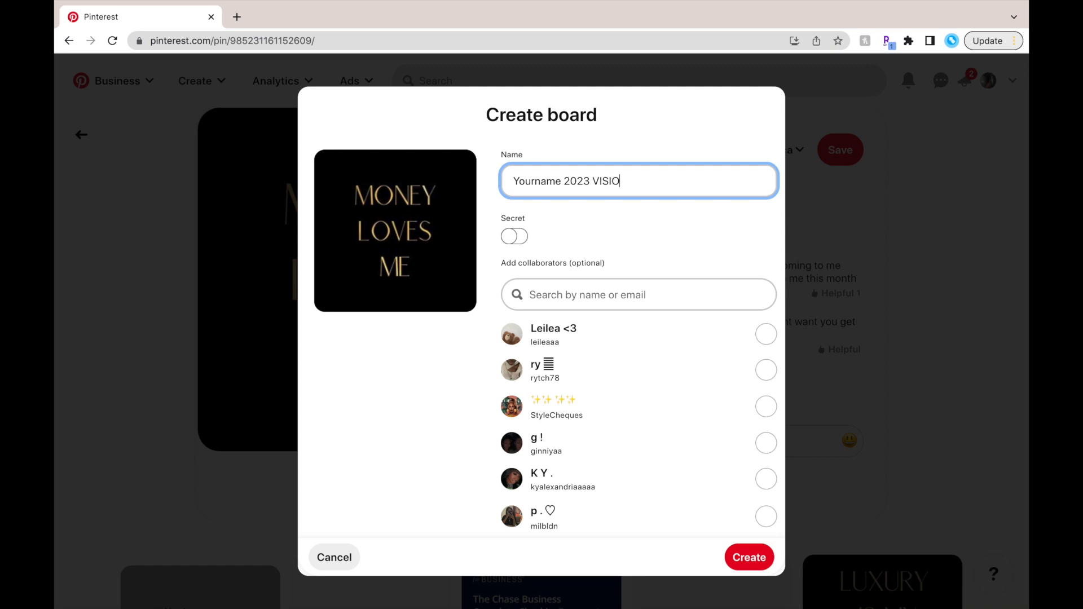
pyautogui.write('N BOARD')
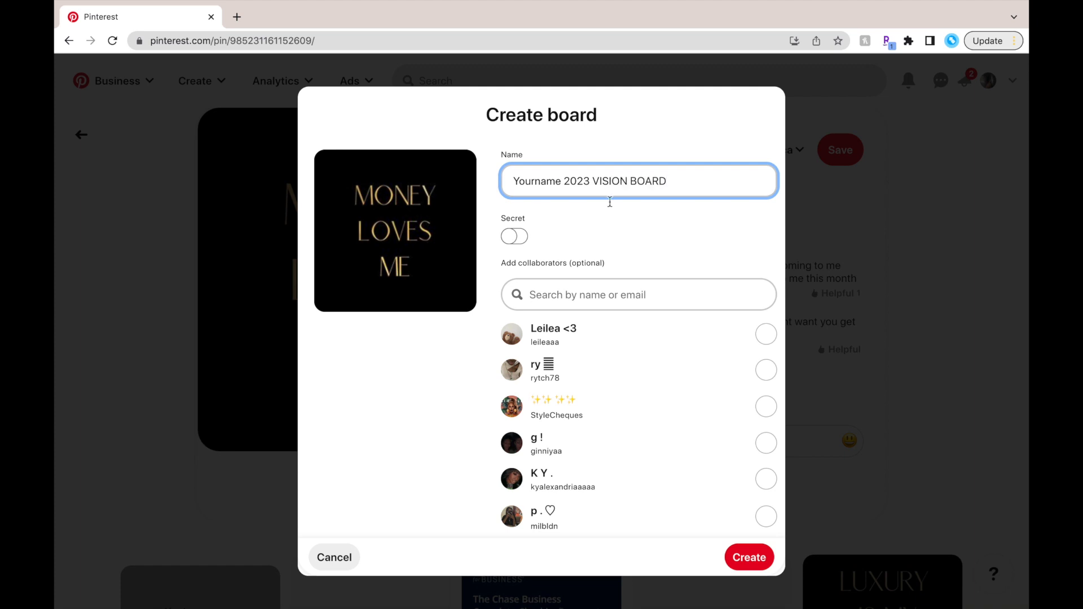
pyautogui.moveTo(749, 558)
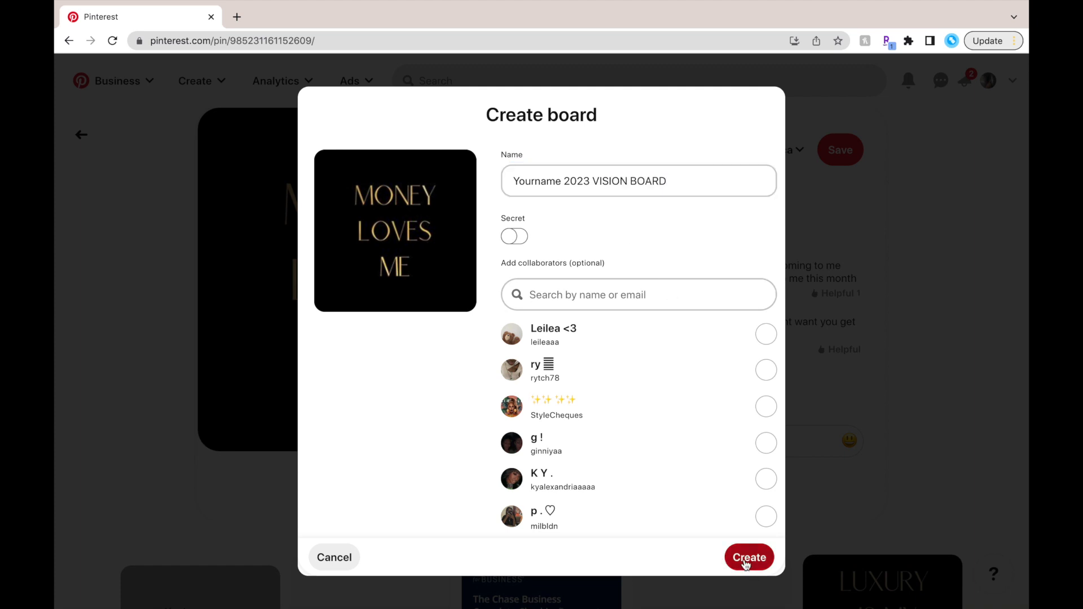
pyautogui.click(749, 557)
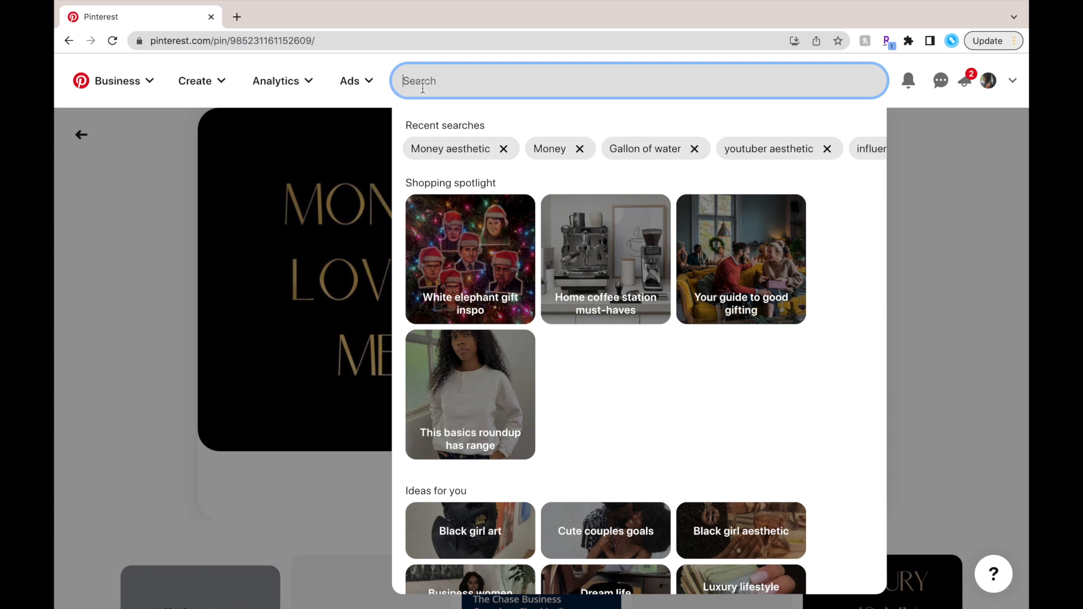
pyautogui.write('whatever comes t')
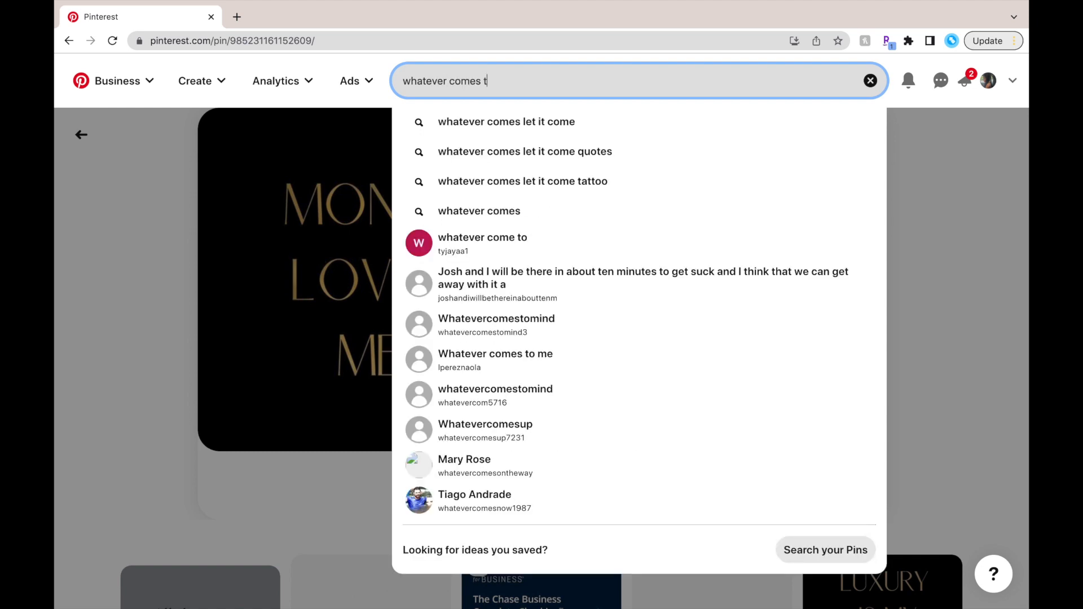
pyautogui.write('o your mind :')
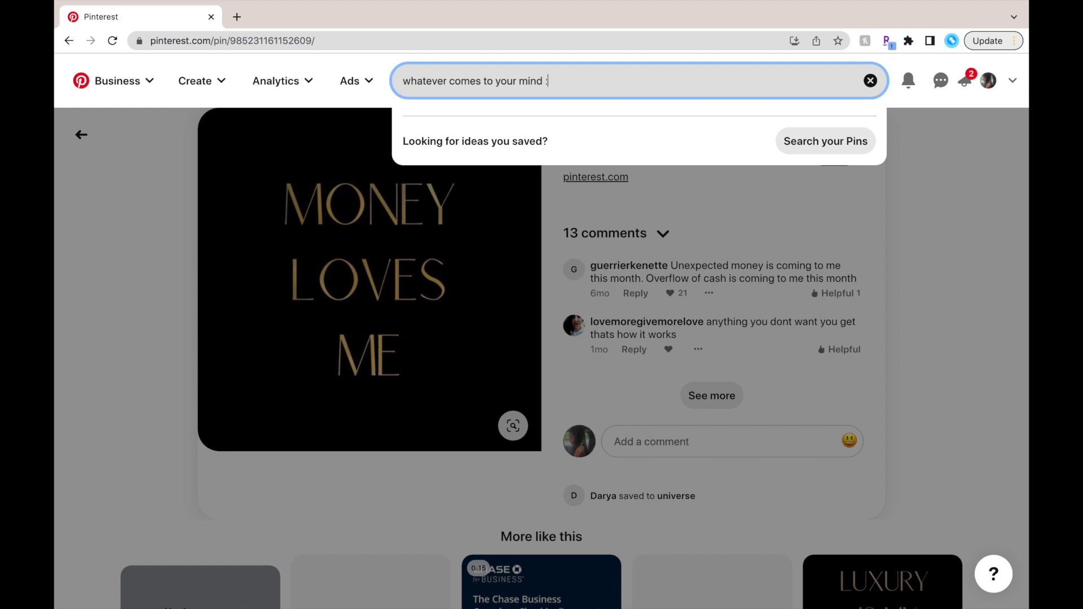
pyautogui.write(')')
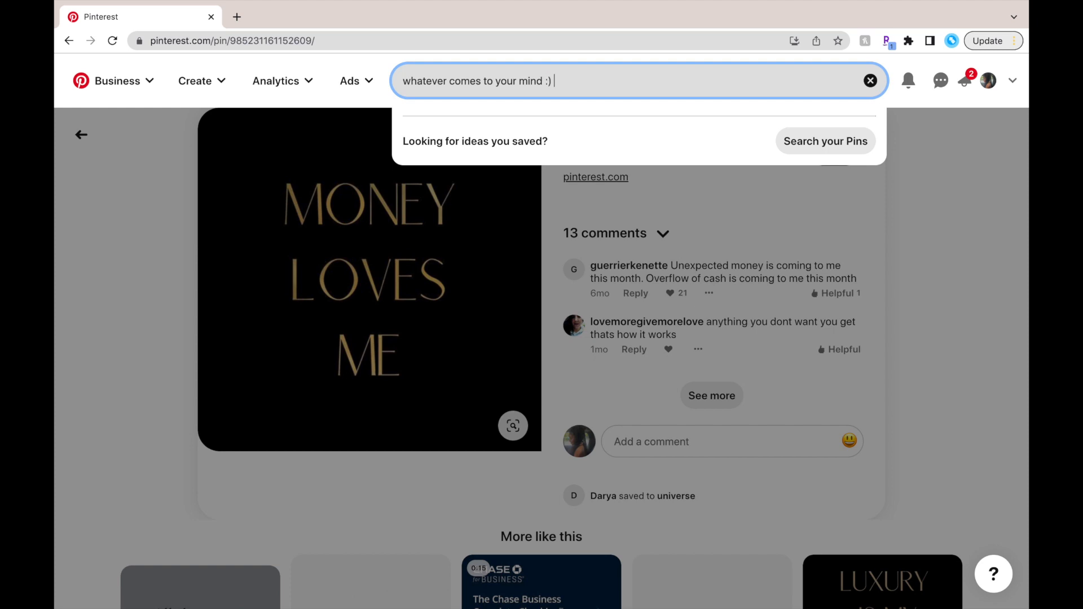
pyautogui.write('....')
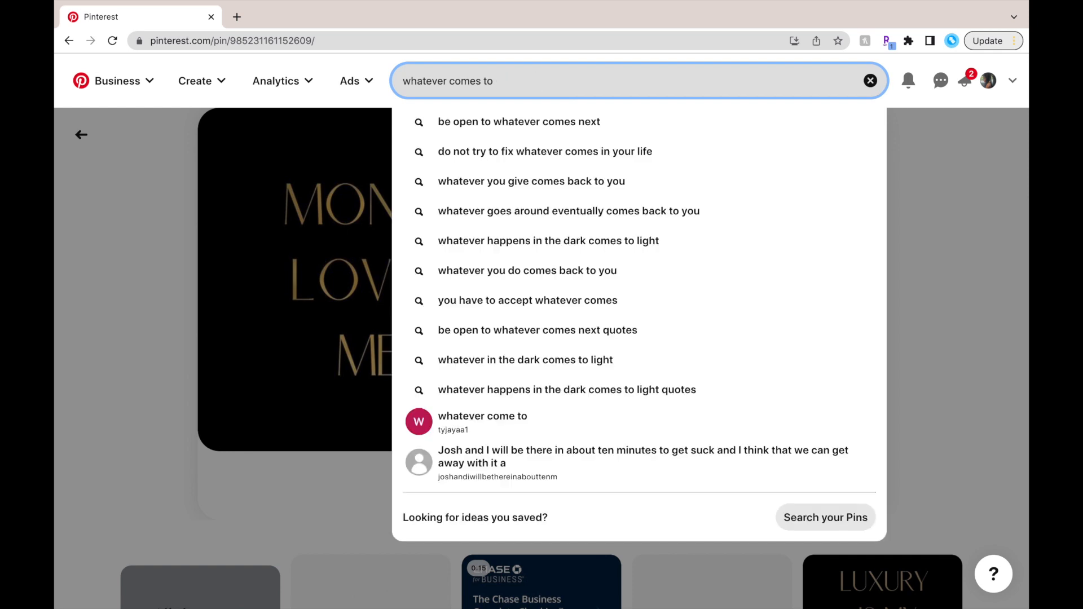
pyautogui.click(870, 81)
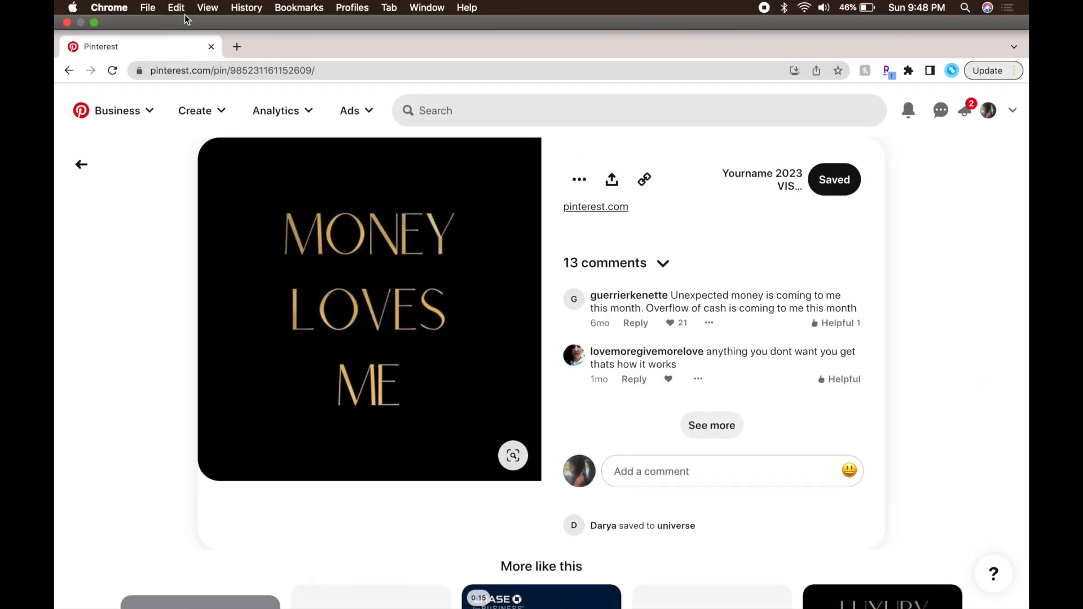
# From the profile's boards, reopen the secret '2023 vision' board and browse its pins.
pyautogui.click(1013, 111)
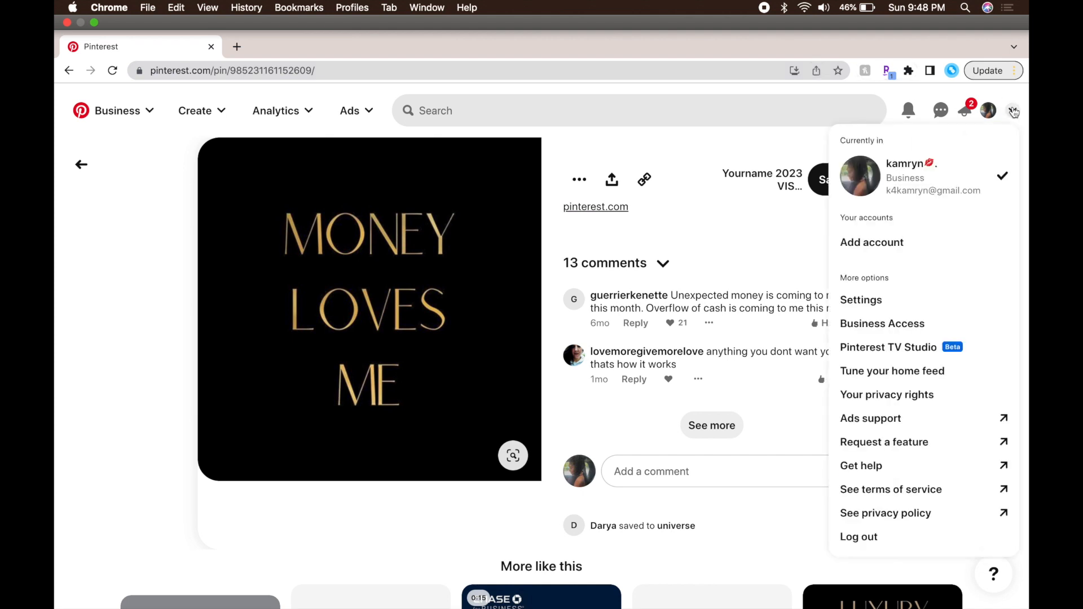
pyautogui.moveTo(989, 111)
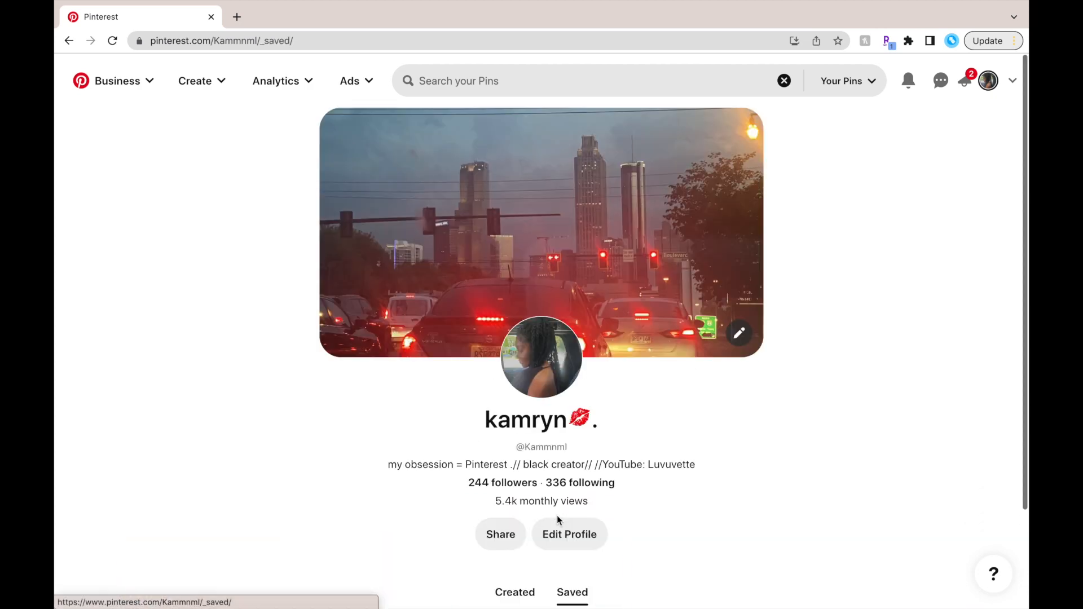
pyautogui.scroll(-3)
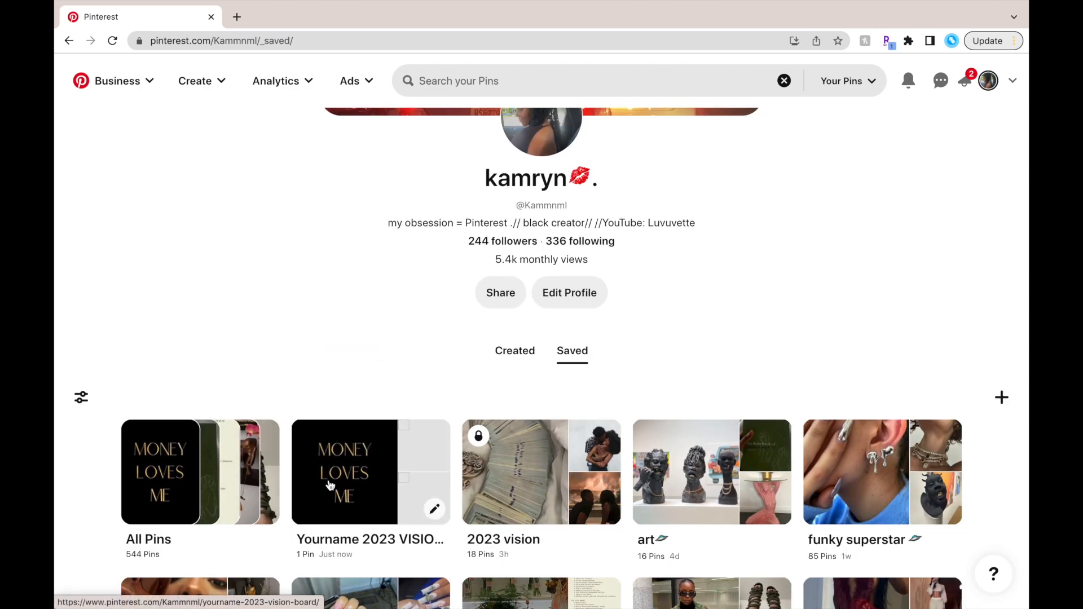
pyautogui.click(540, 472)
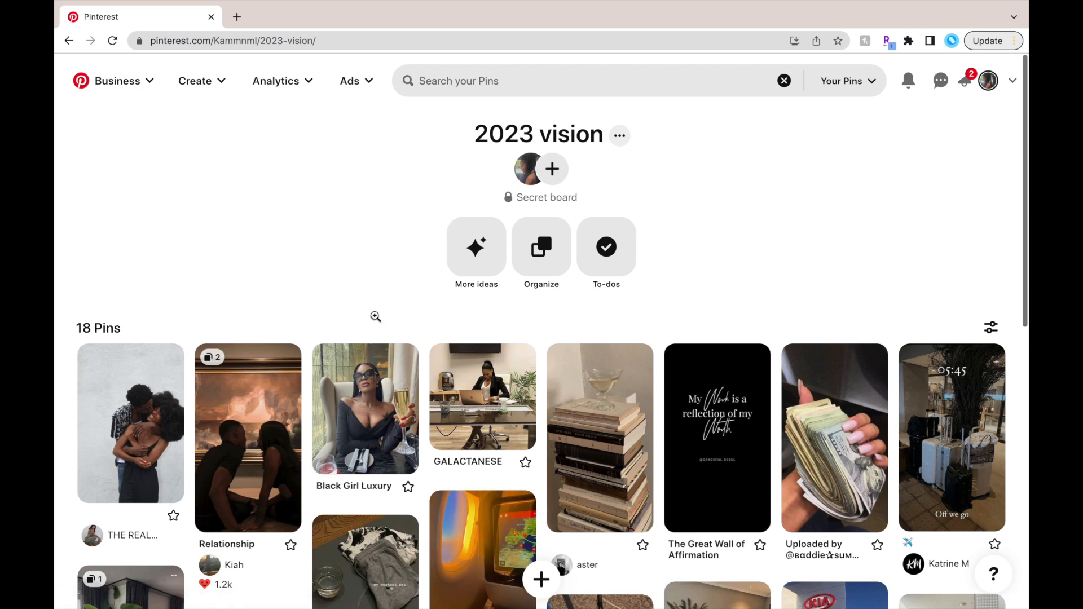
pyautogui.scroll(-3)
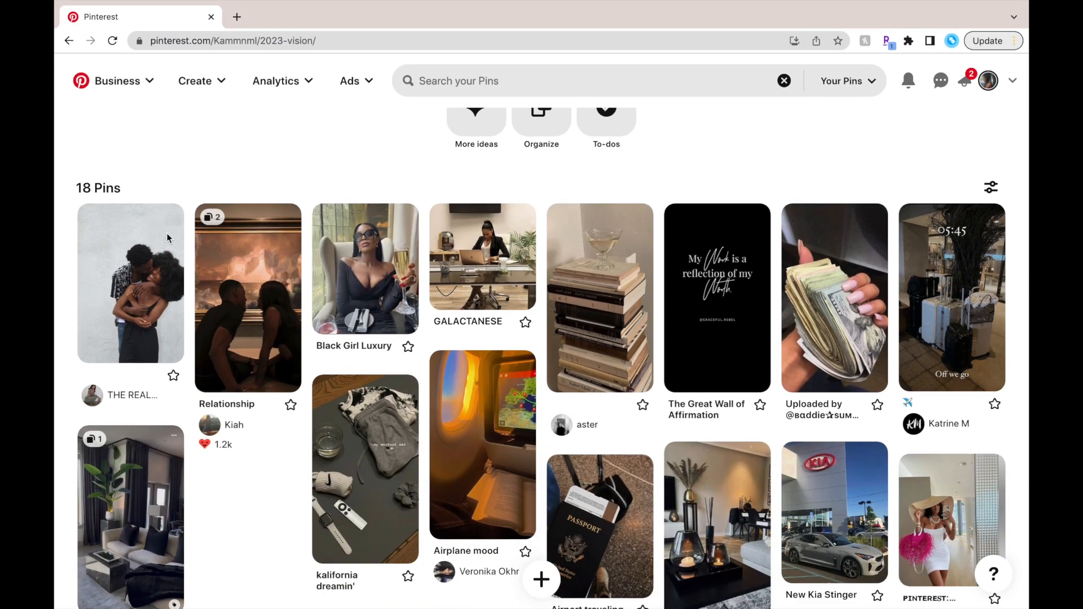
pyautogui.scroll(-3)
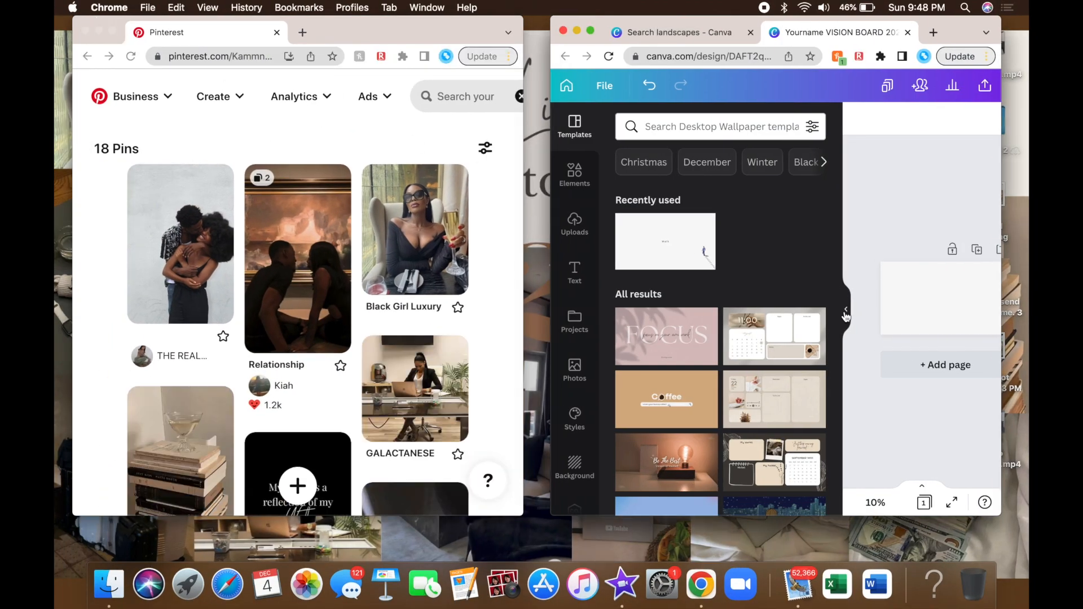
# Close Canva's template suggestions, then copy the Black Girl Luxury pin's photo for pasting into Canva.
pyautogui.click(846, 312)
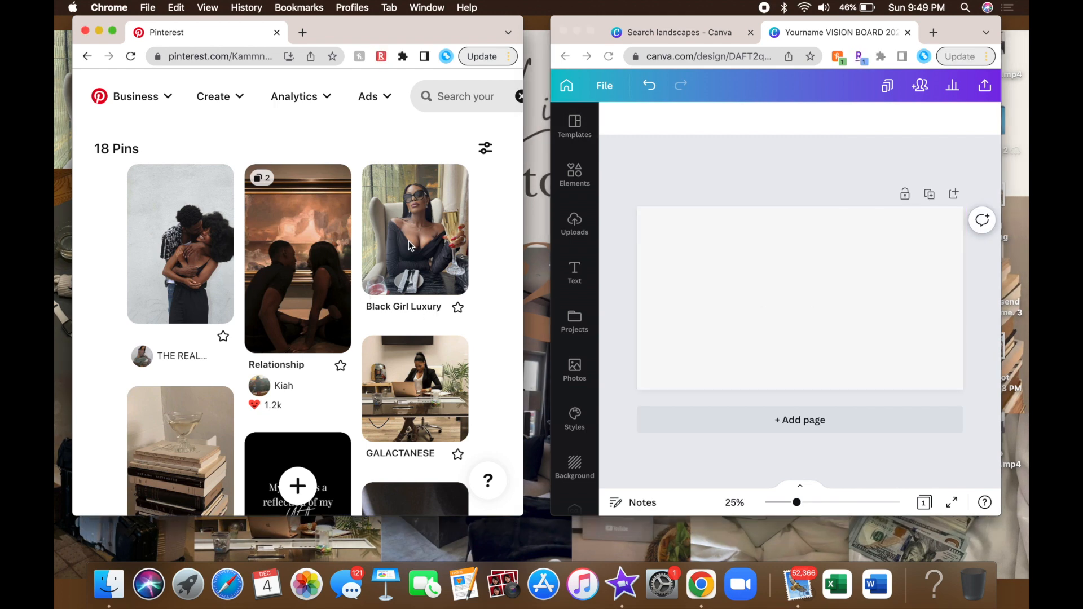
pyautogui.click(414, 228)
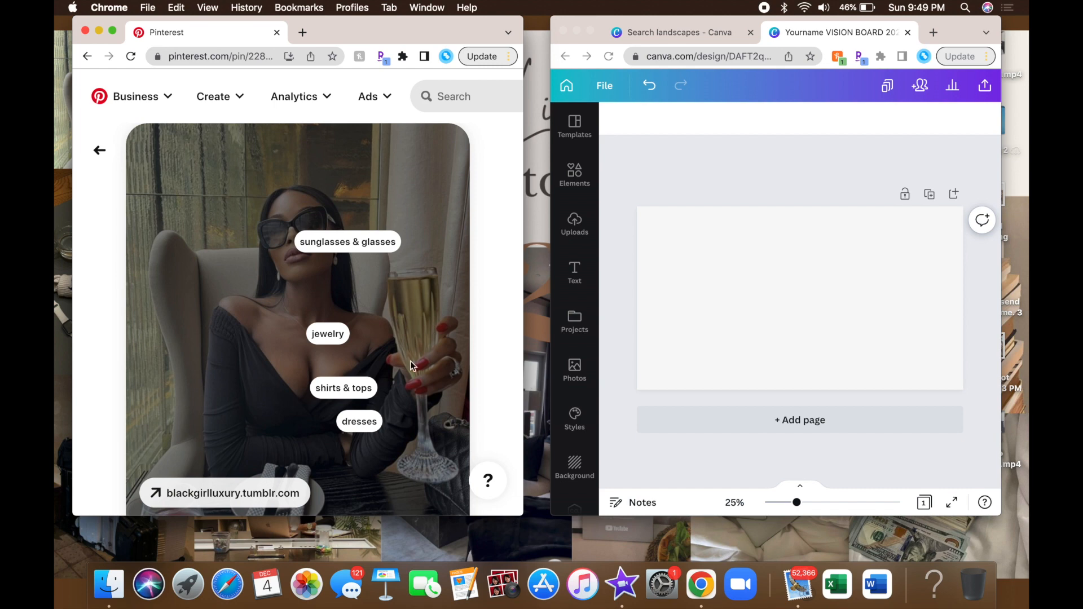
pyautogui.scroll(-3)
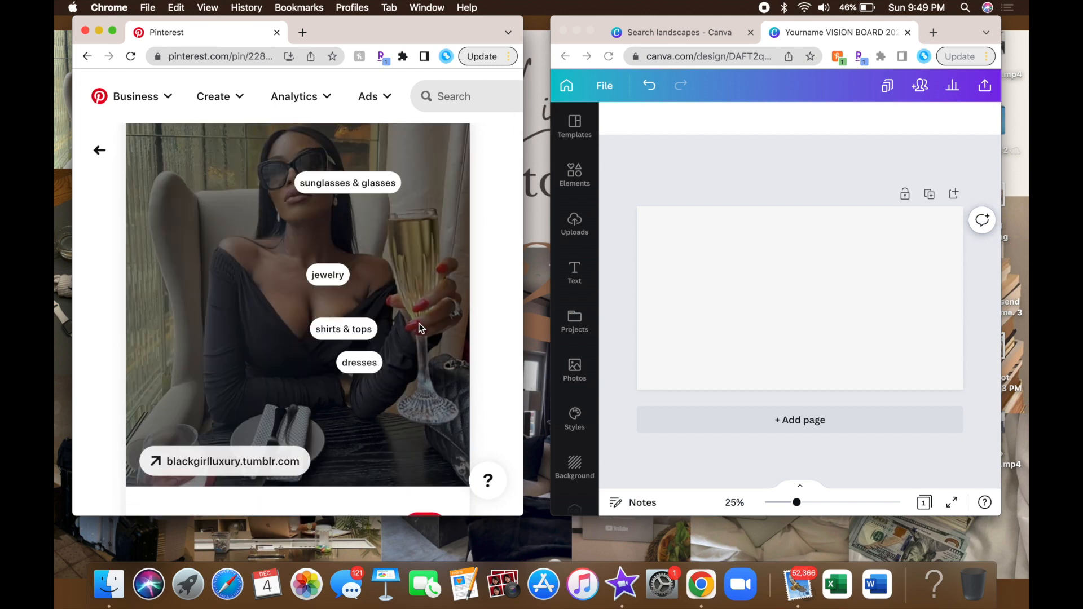
pyautogui.rightClick(418, 331)
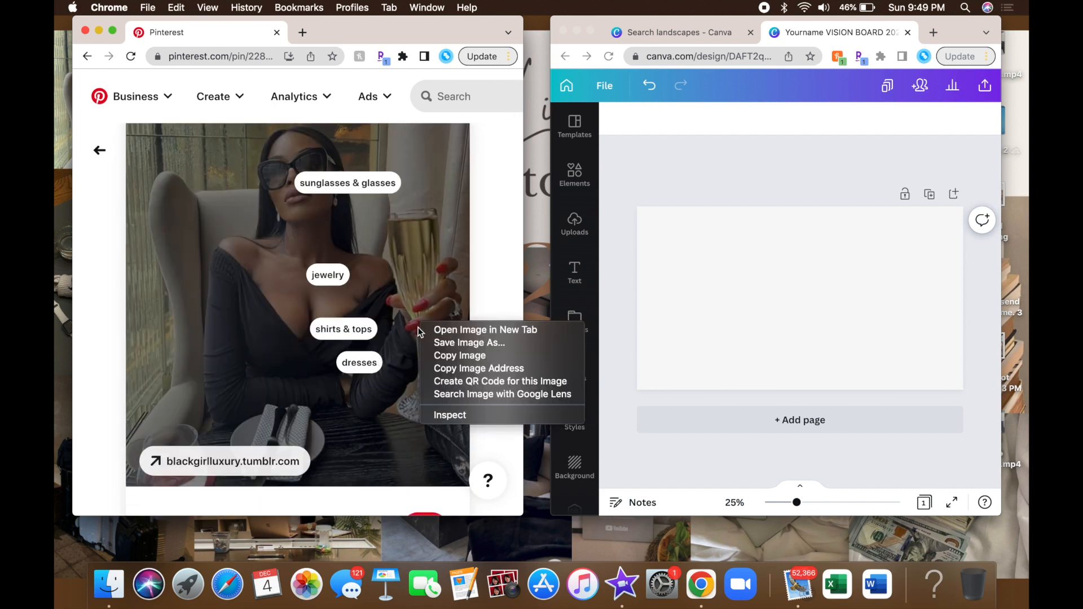
pyautogui.moveTo(460, 355)
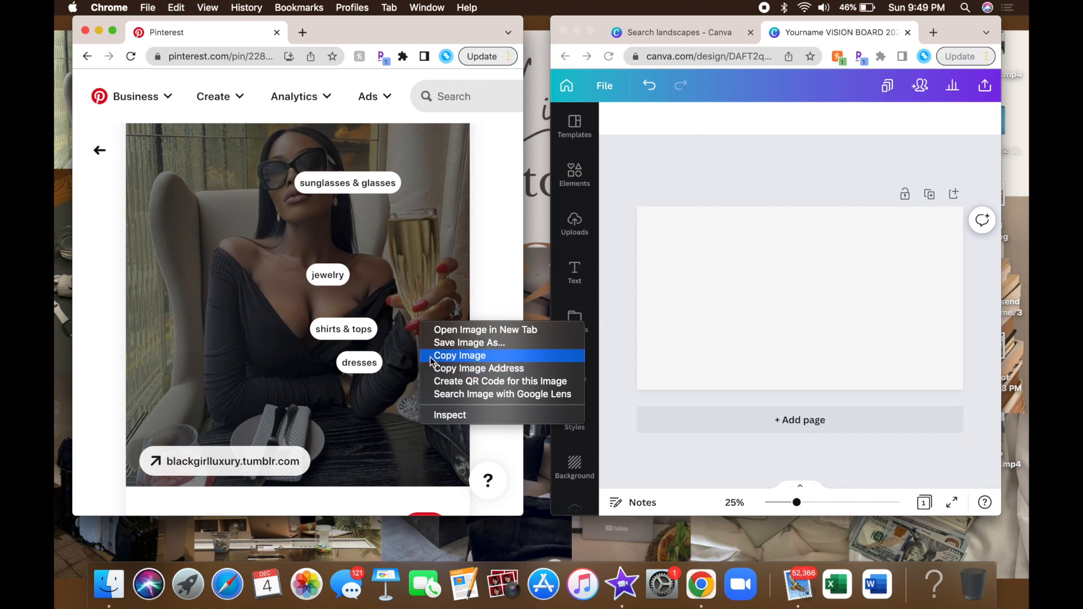
pyautogui.click(460, 355)
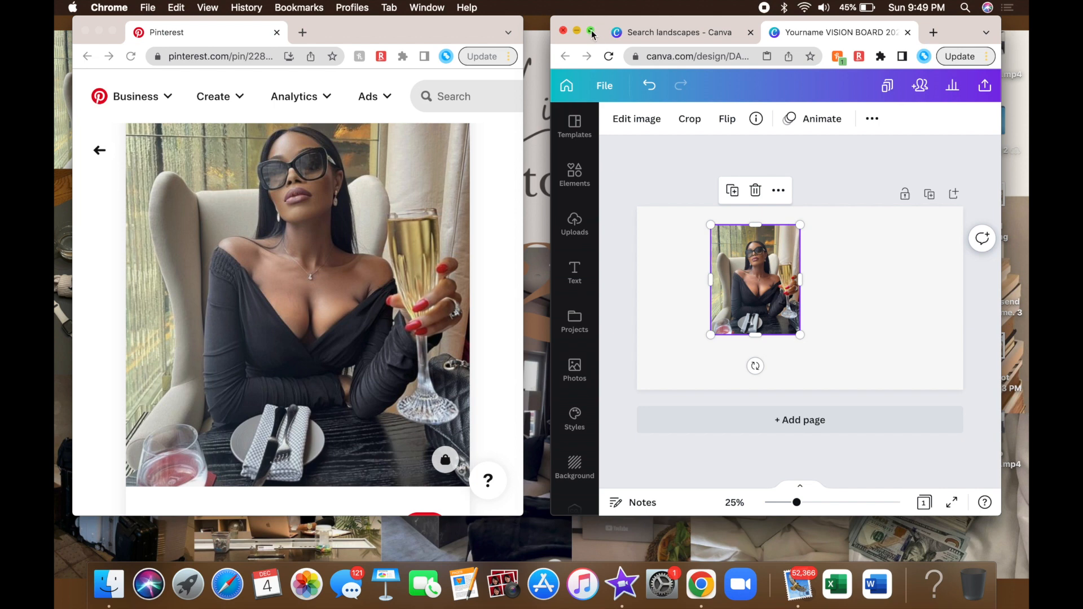
# Maximise Canva and add uploaded photos to the page from the Uploads panel.
pyautogui.click(590, 33)
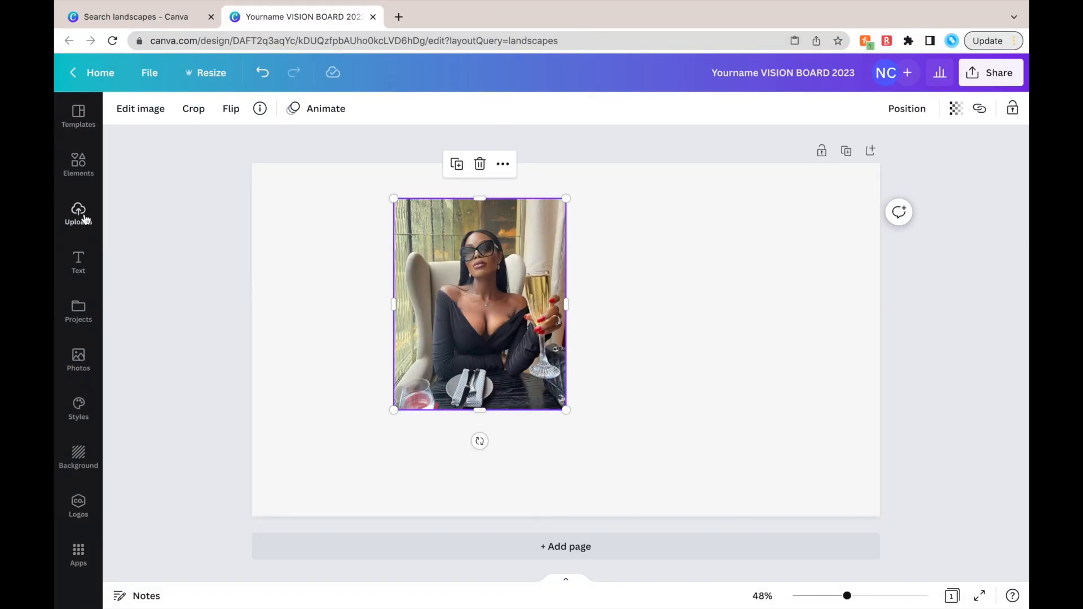
pyautogui.click(78, 214)
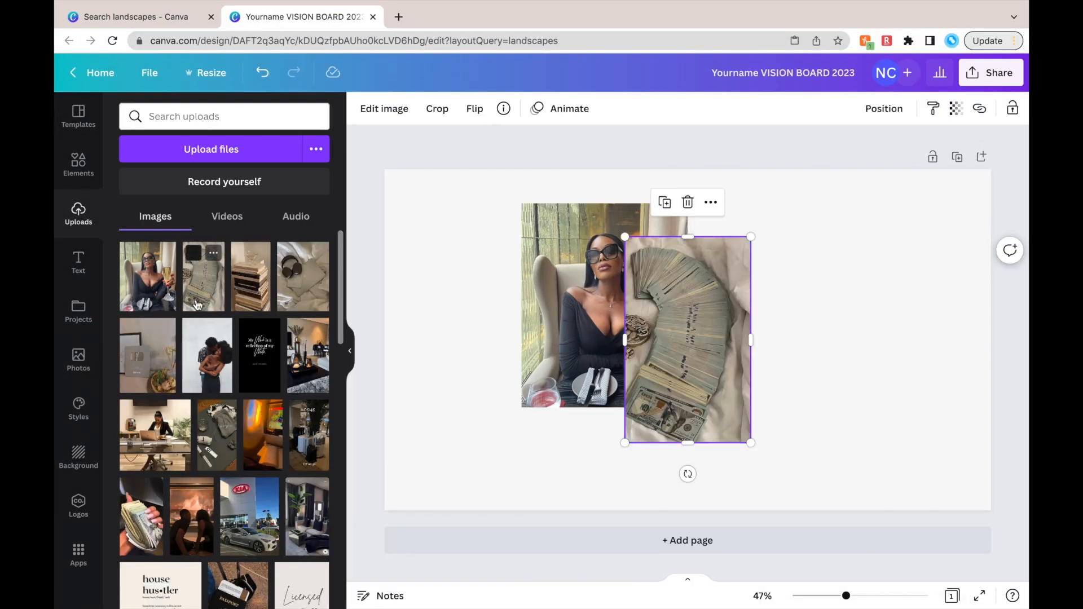
pyautogui.click(147, 356)
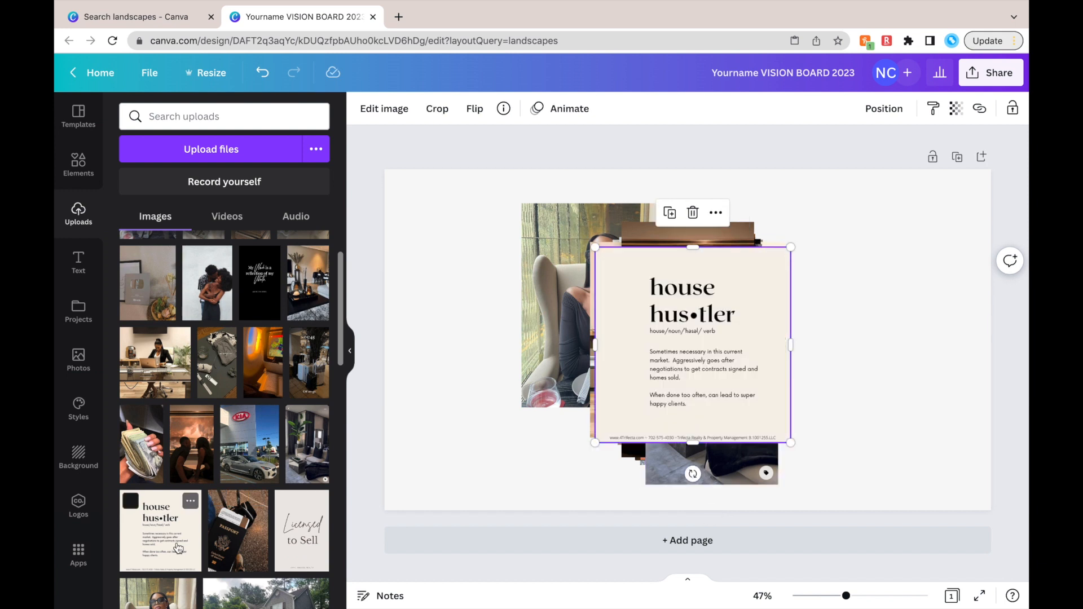
pyautogui.moveTo(350, 356)
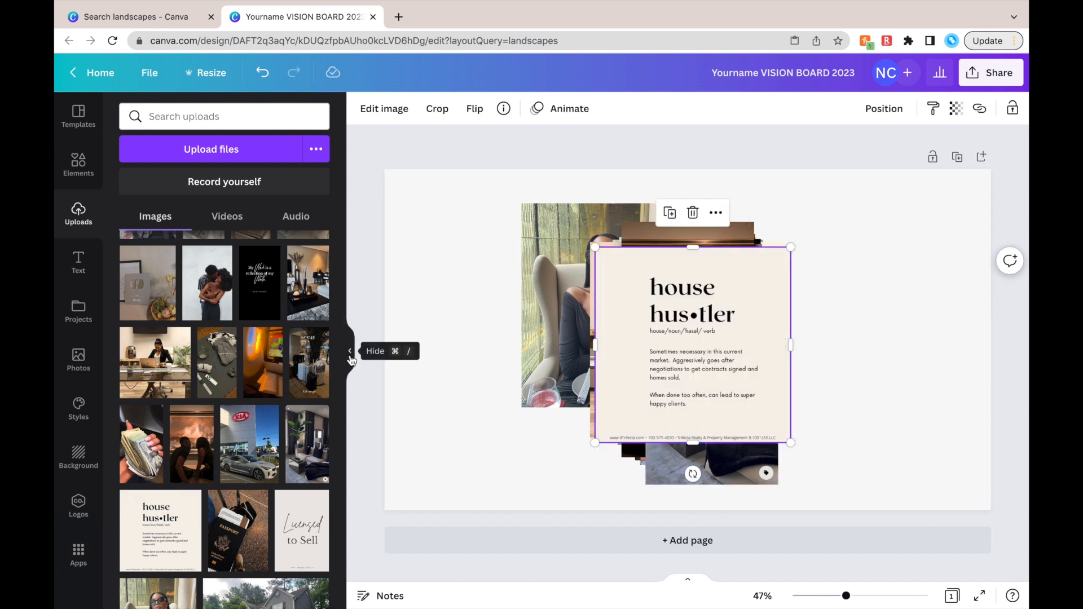
pyautogui.click(350, 351)
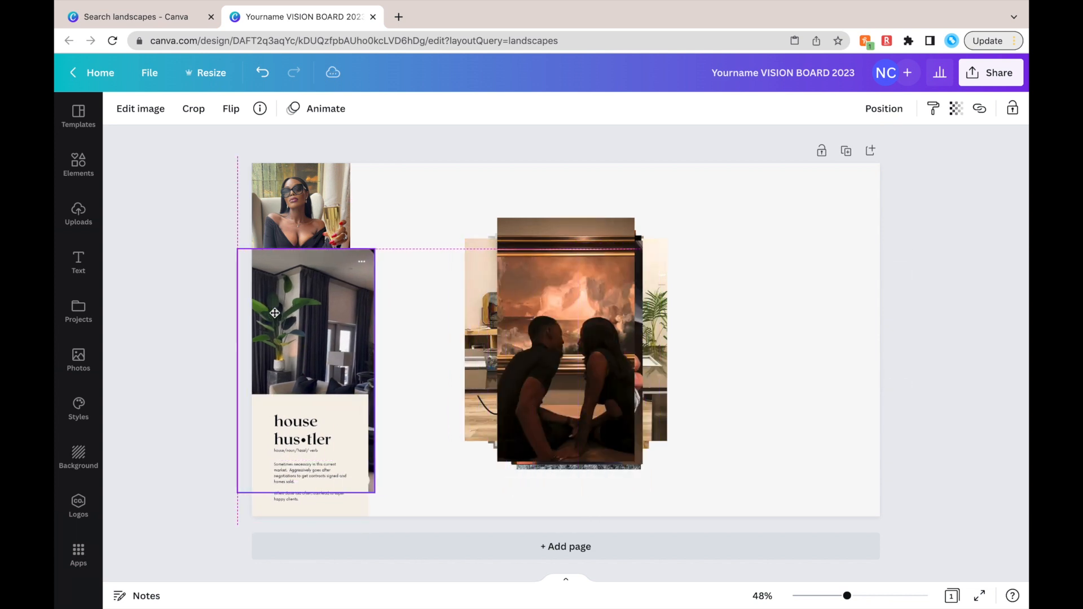
# Resize and arrange the room and airplane window photos to fill the page as a collage.
pyautogui.click(309, 325)
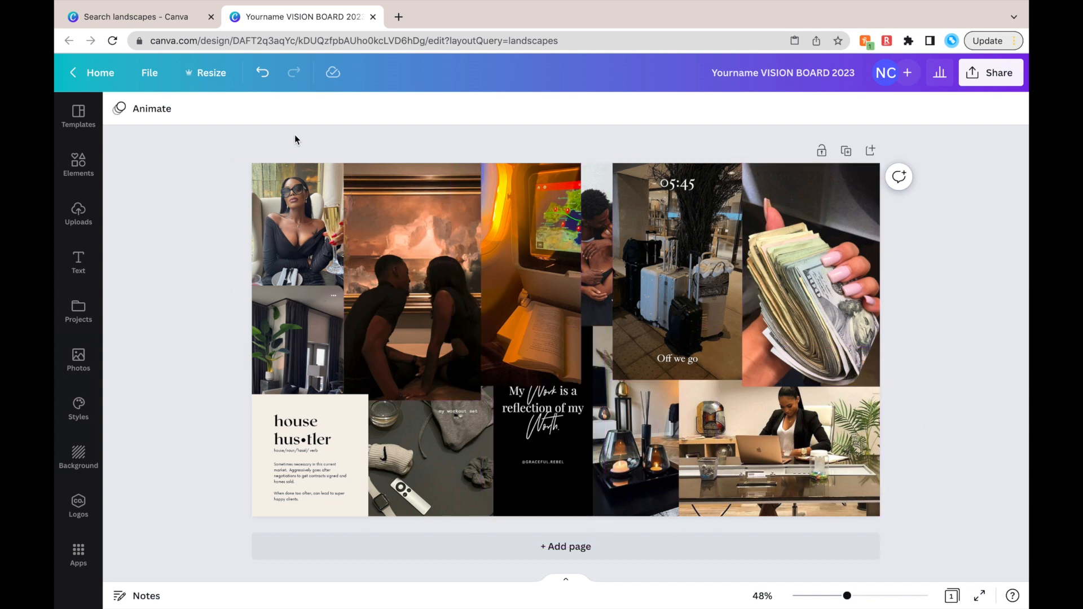
pyautogui.click(515, 269)
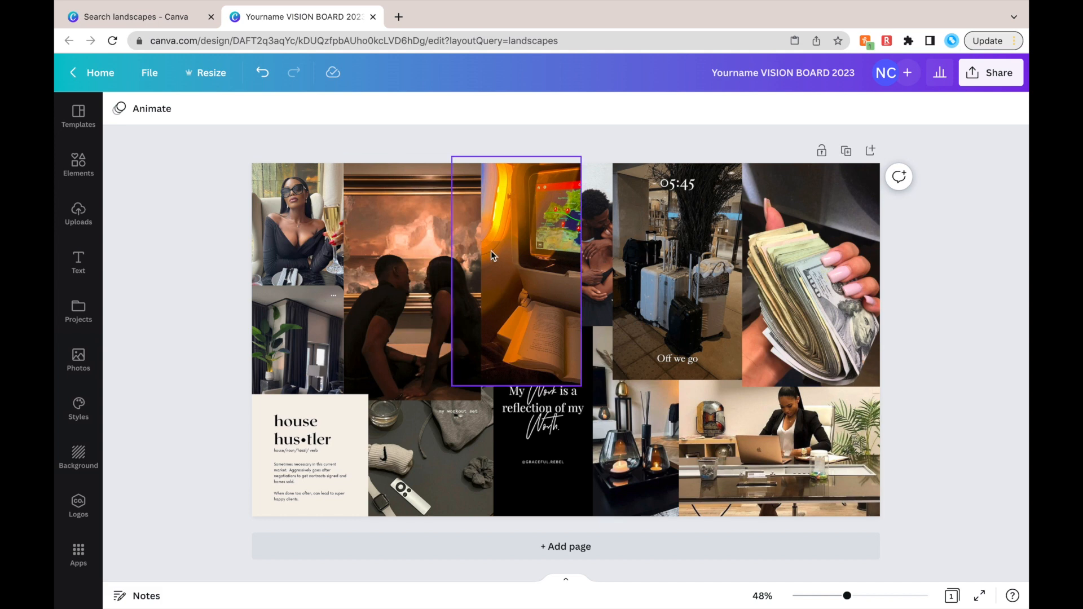
pyautogui.click(514, 270)
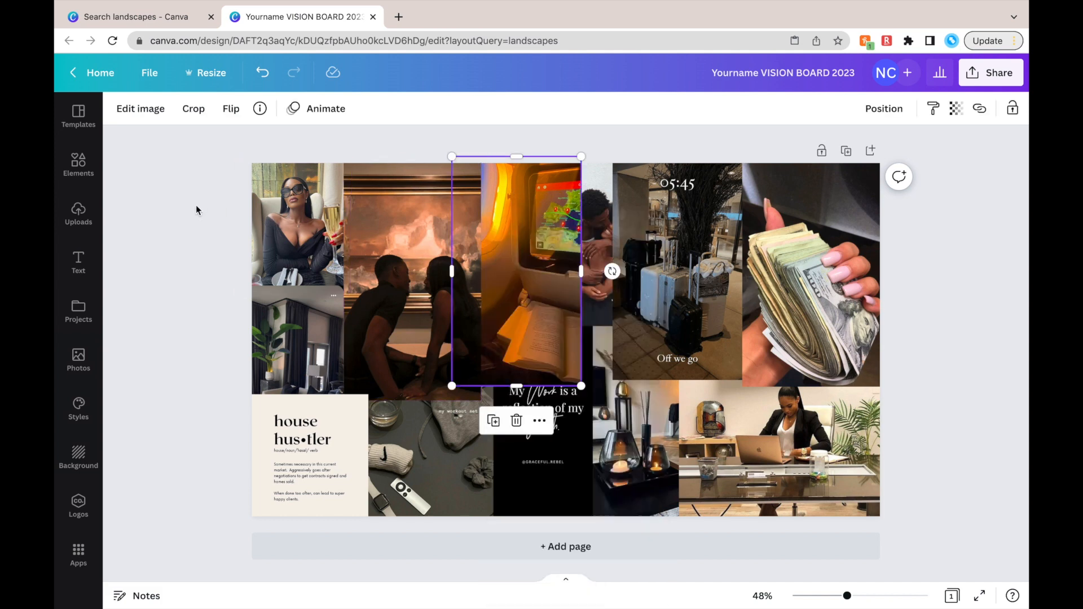
pyautogui.click(78, 263)
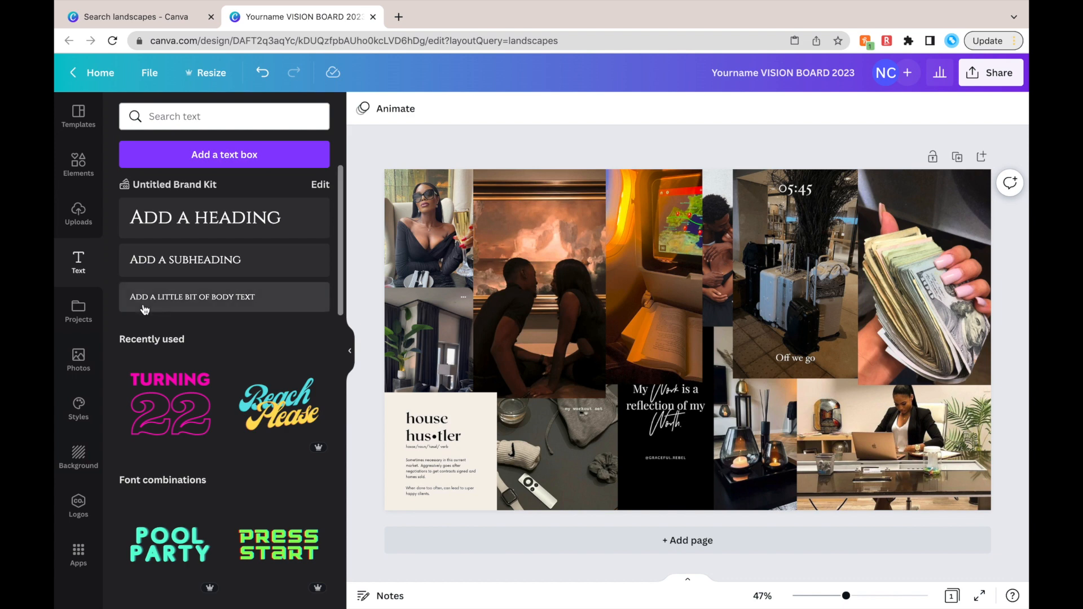
pyautogui.moveTo(191, 259)
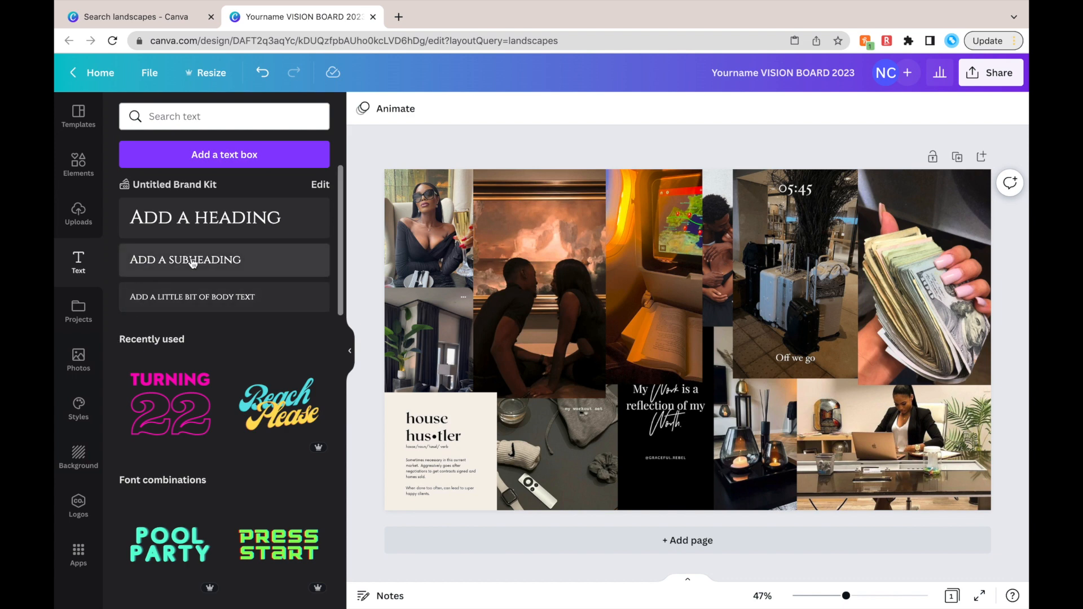
pyautogui.moveTo(204, 217)
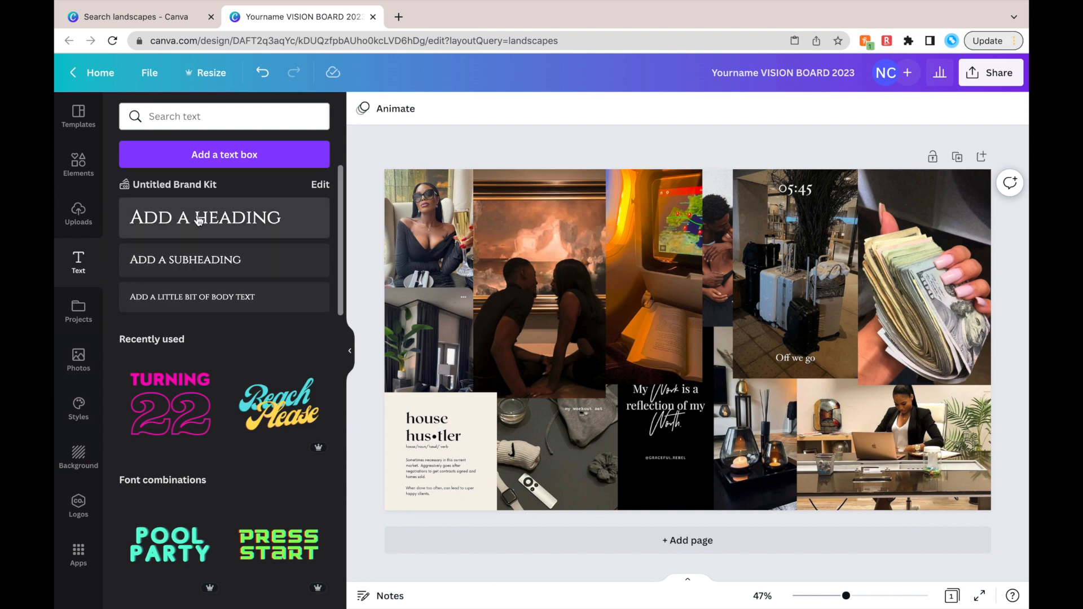
# Add a '2023' heading to the collage and set its font to Chloe.
pyautogui.click(426, 230)
pyautogui.write('2023')
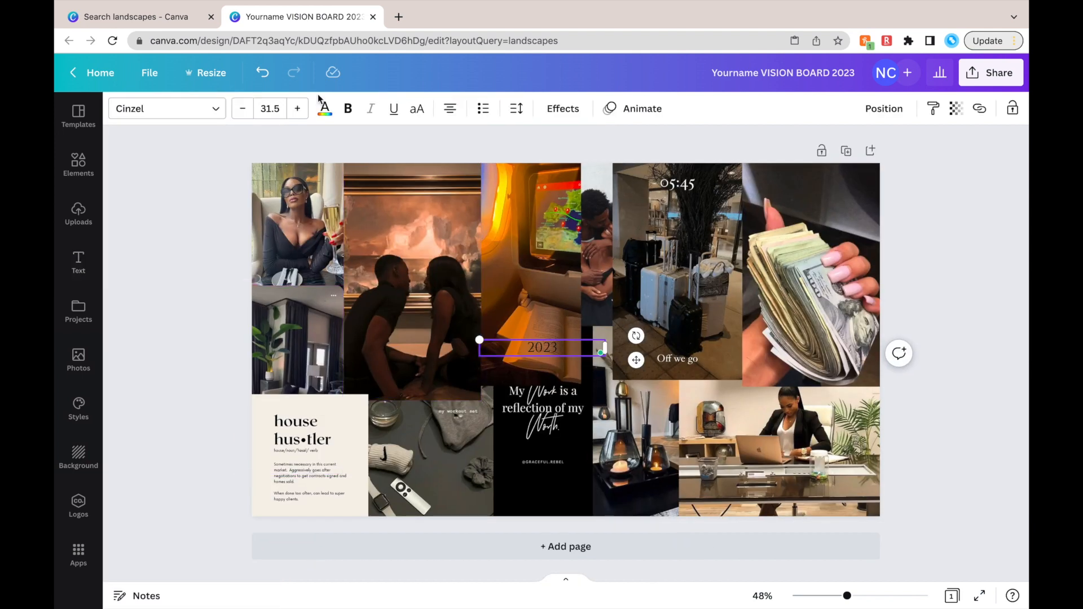
pyautogui.click(166, 109)
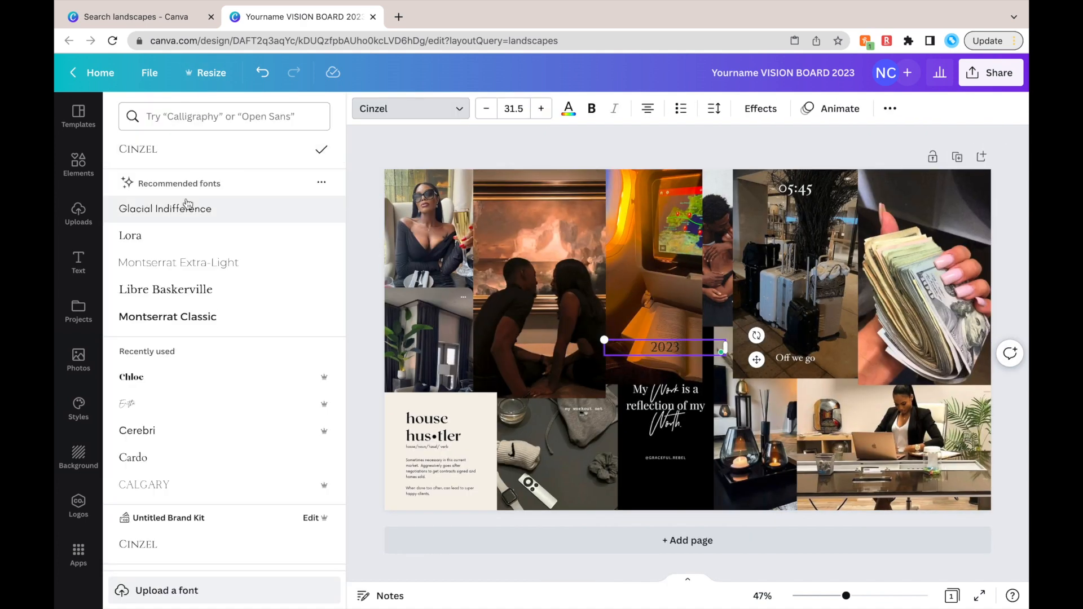
pyautogui.moveTo(171, 384)
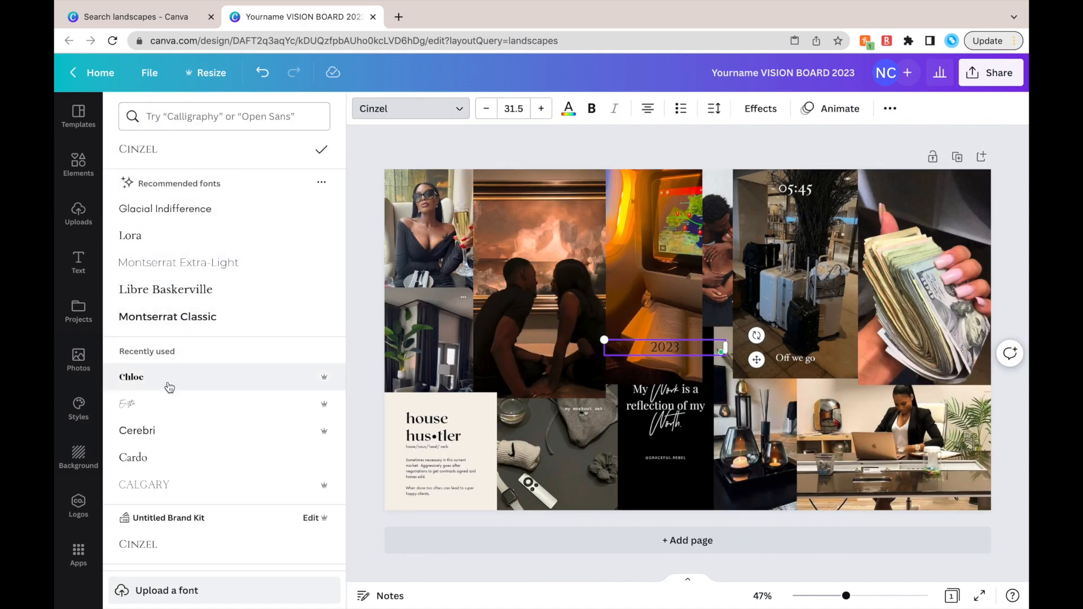
pyautogui.click(131, 377)
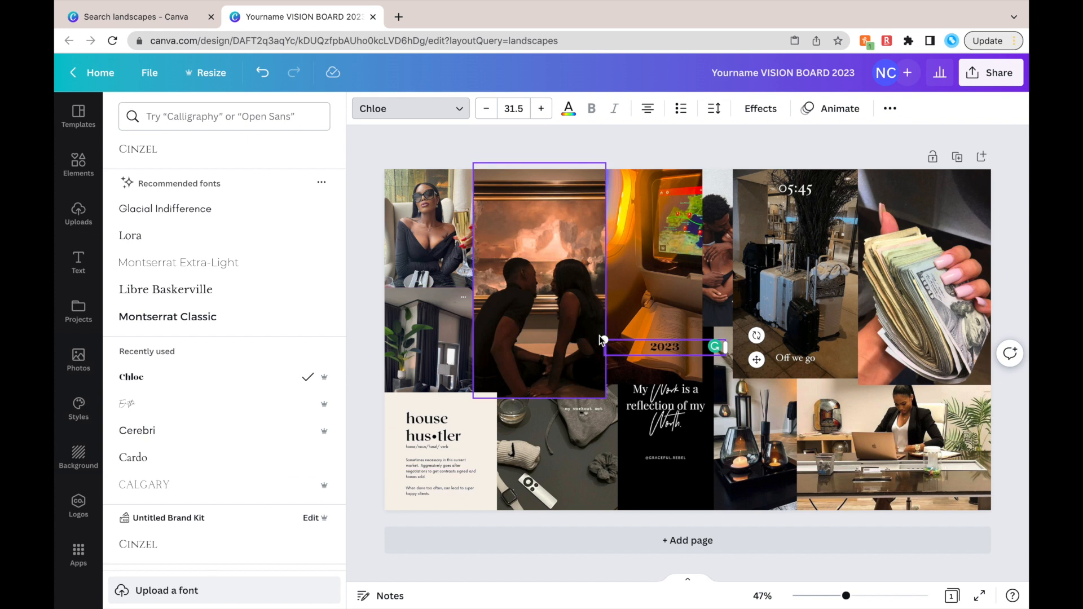
# Enlarge the 2023 heading so it stretches across the middle of the collage.
pyautogui.click(541, 109)
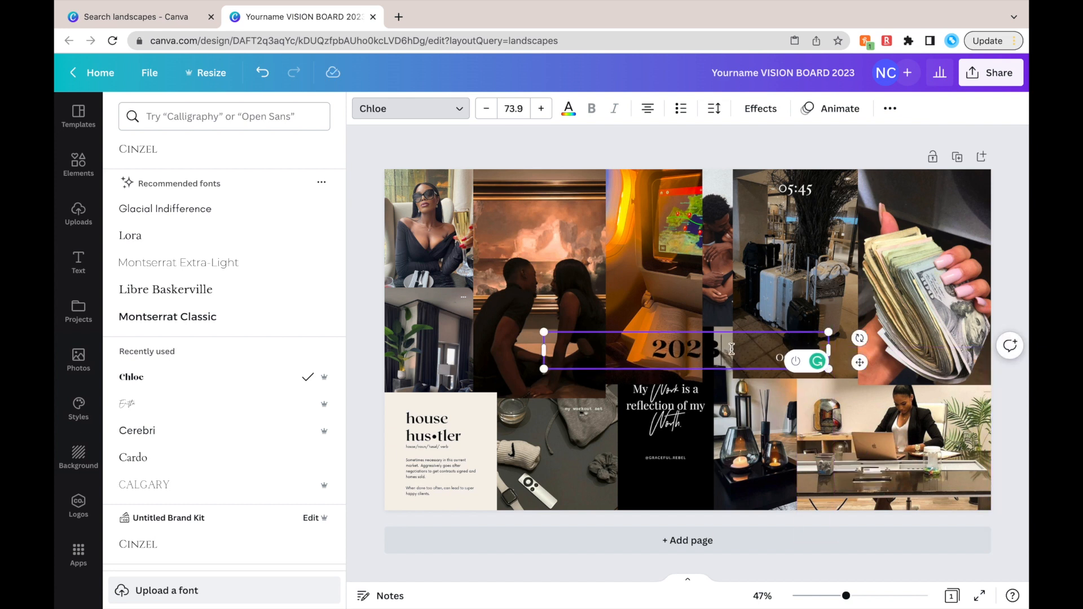
pyautogui.click(515, 109)
pyautogui.write('120')
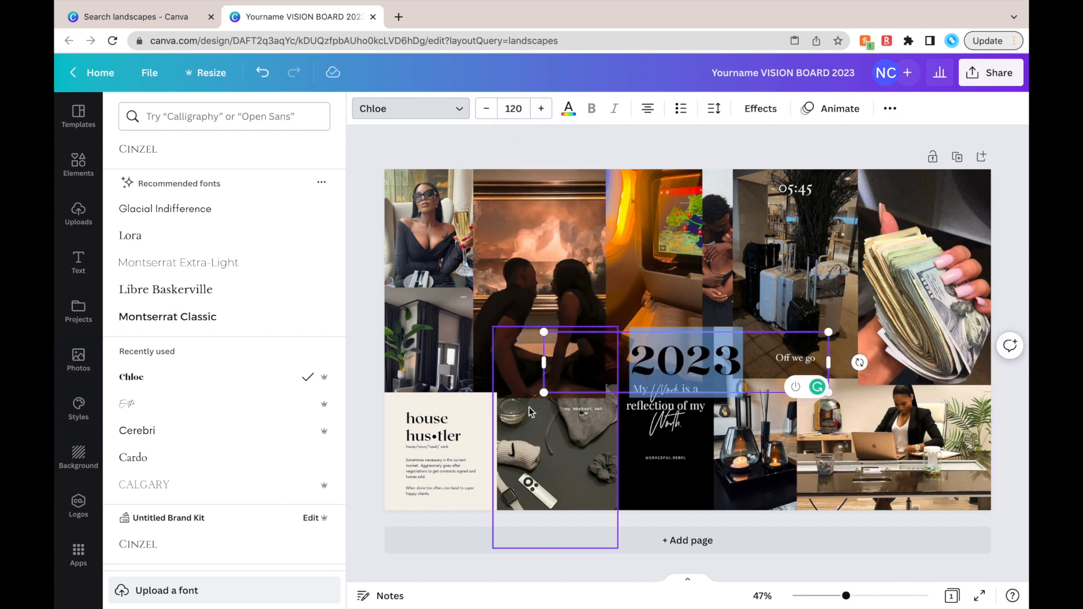
pyautogui.click(541, 108)
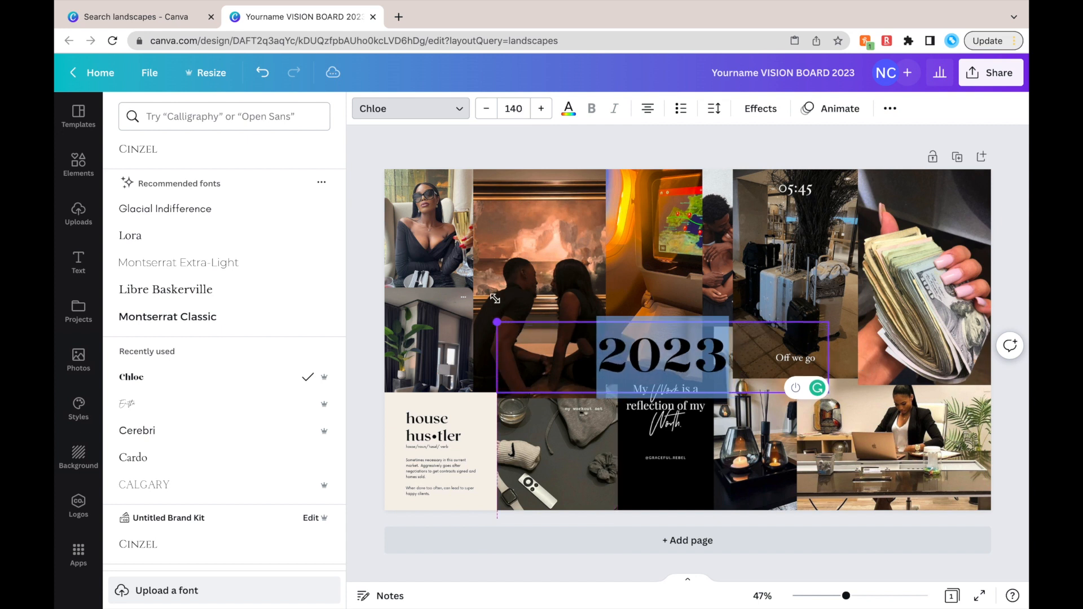
pyautogui.click(541, 108)
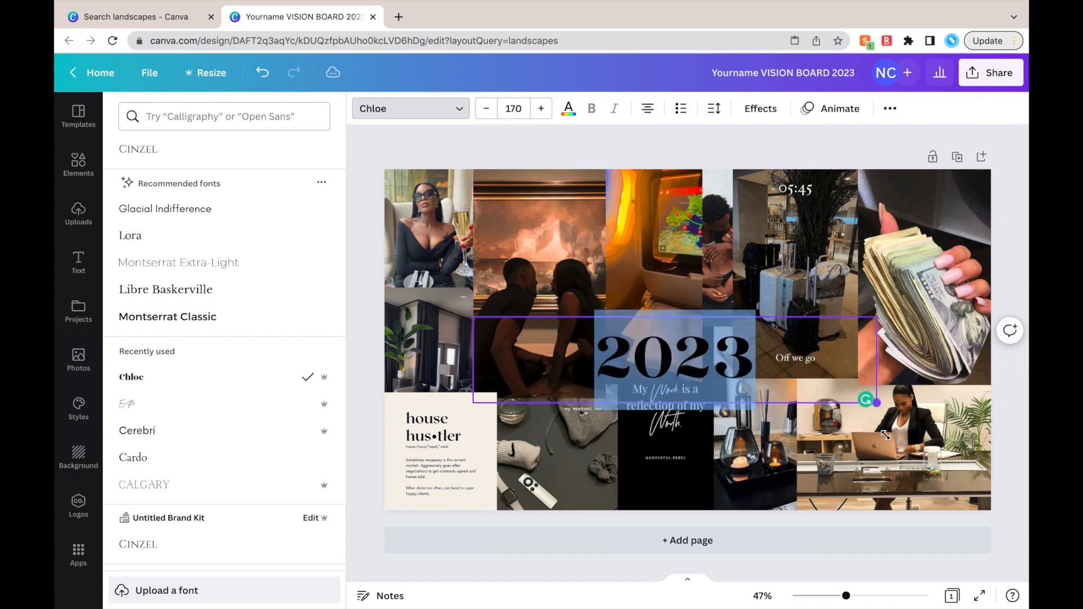
pyautogui.click(540, 108)
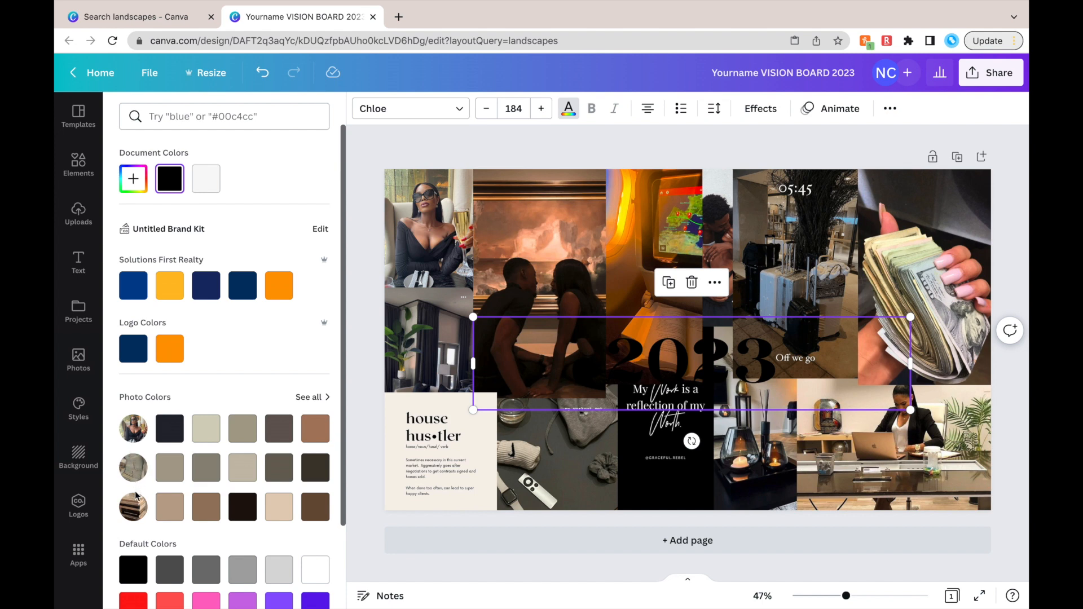
pyautogui.moveTo(130, 459)
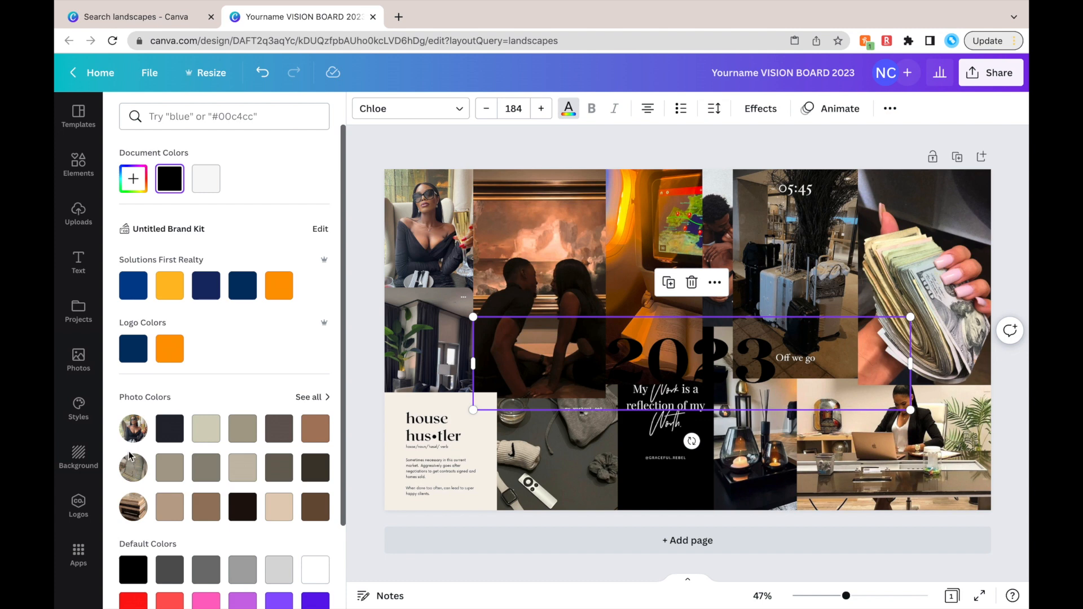
pyautogui.moveTo(131, 494)
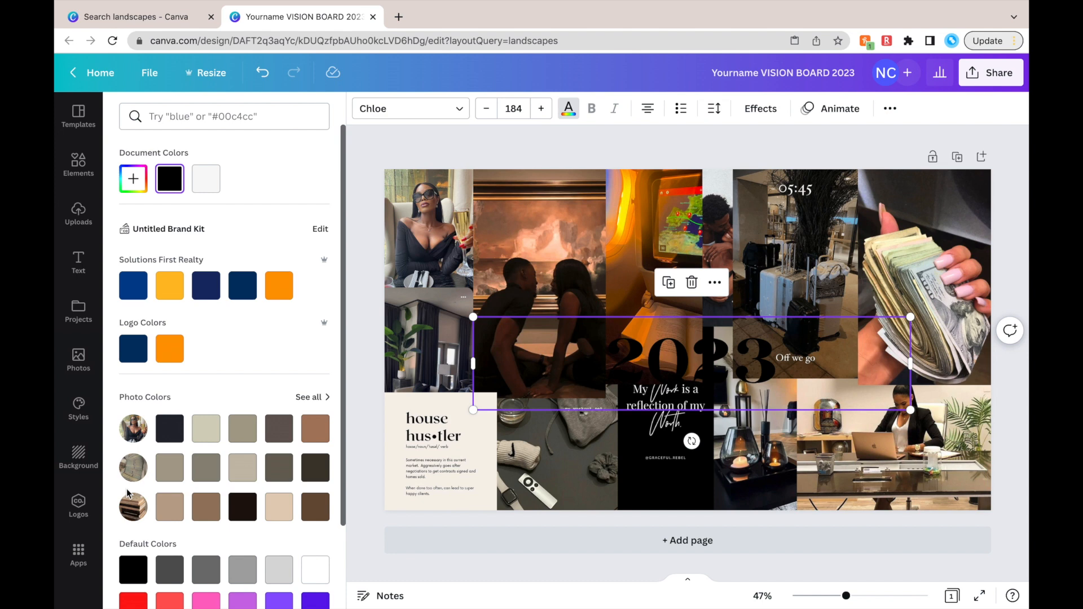
pyautogui.moveTo(134, 462)
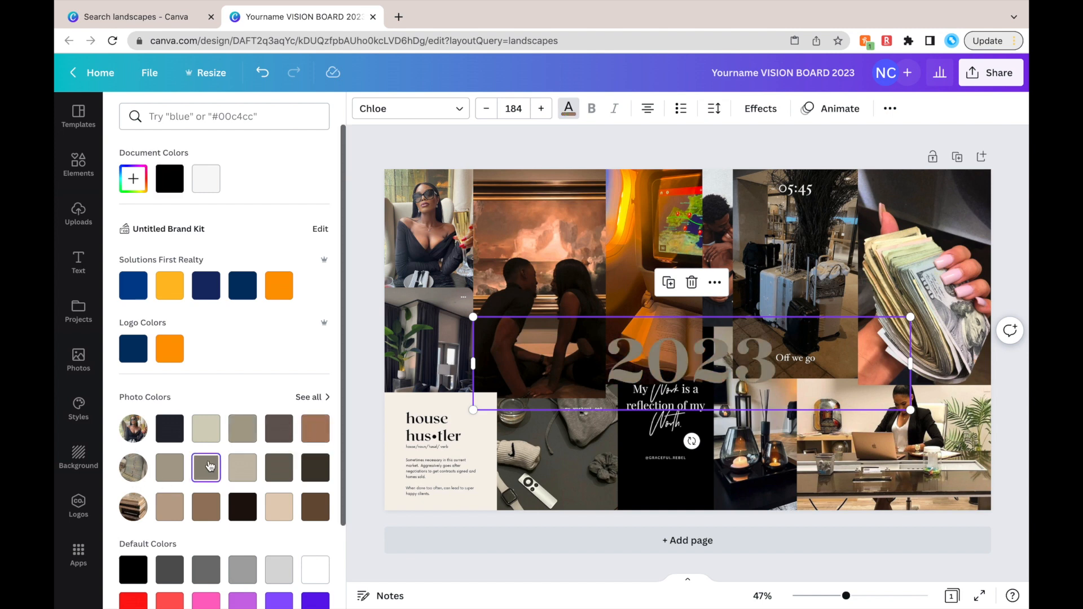
# Try beige, sand, near-black, tan and brown Photo Colors swatches on the 2023 title.
pyautogui.click(242, 467)
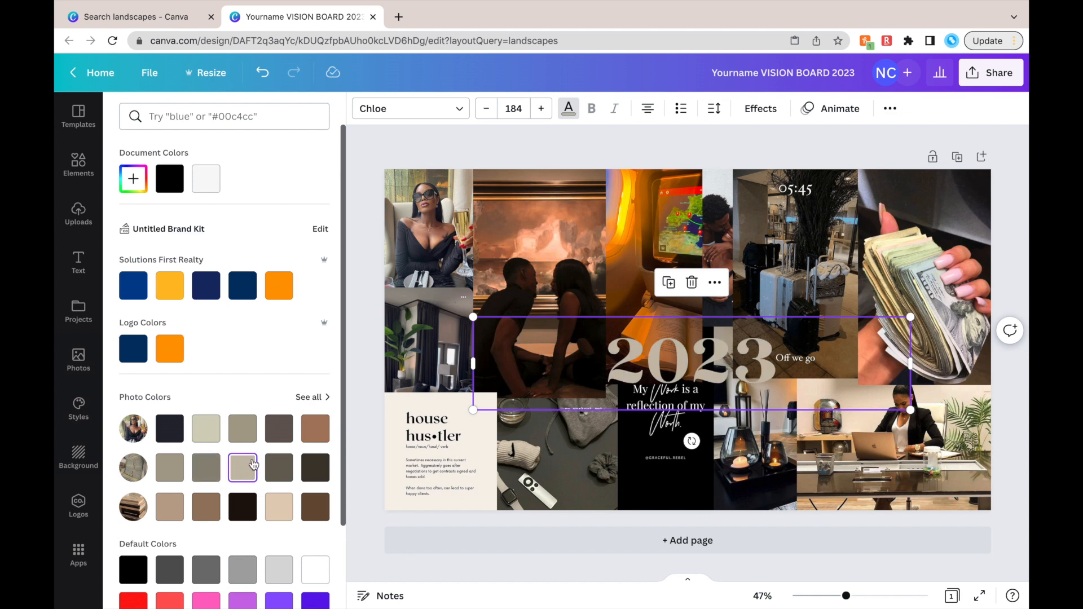
pyautogui.click(279, 507)
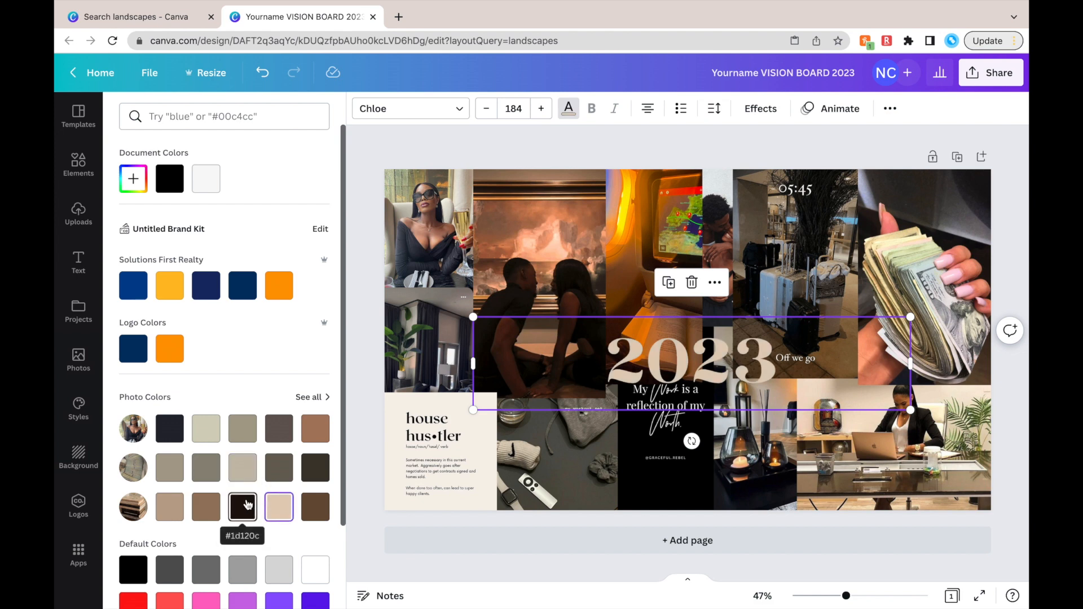
pyautogui.click(242, 507)
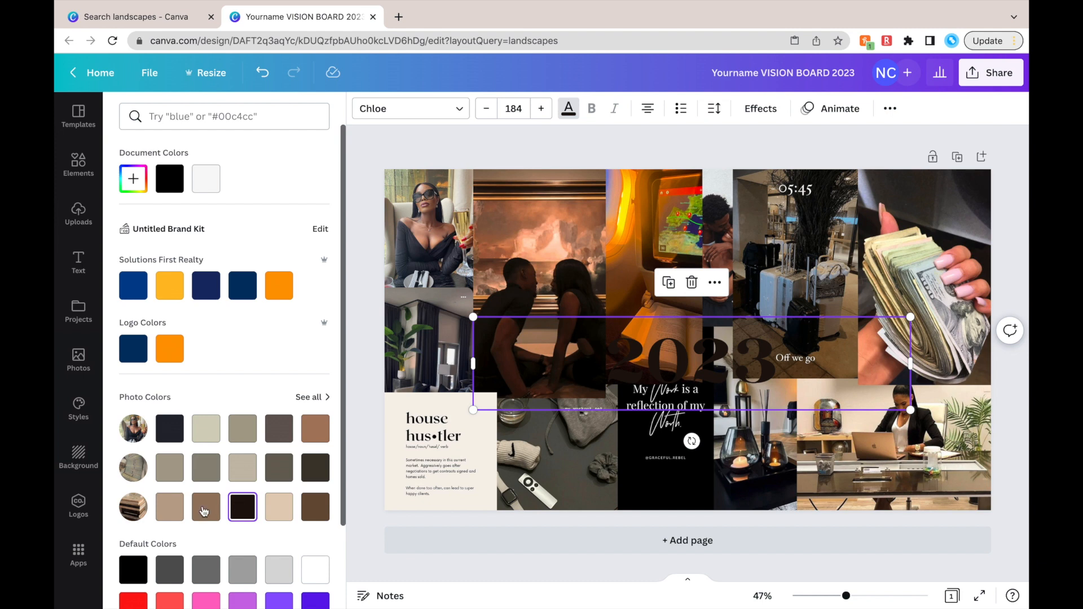
pyautogui.click(170, 507)
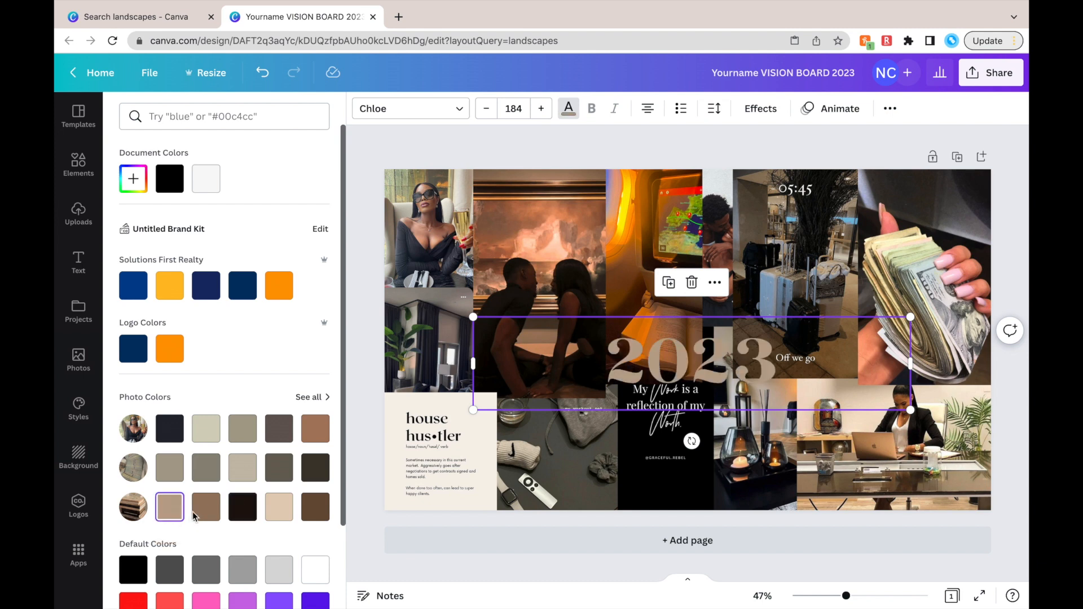
pyautogui.click(206, 507)
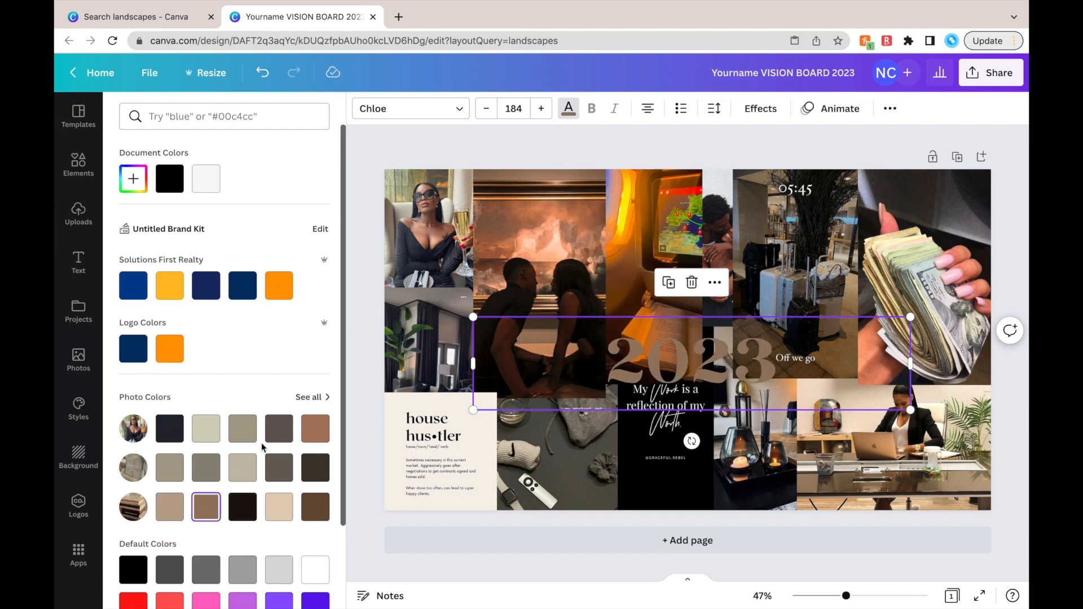
pyautogui.click(315, 506)
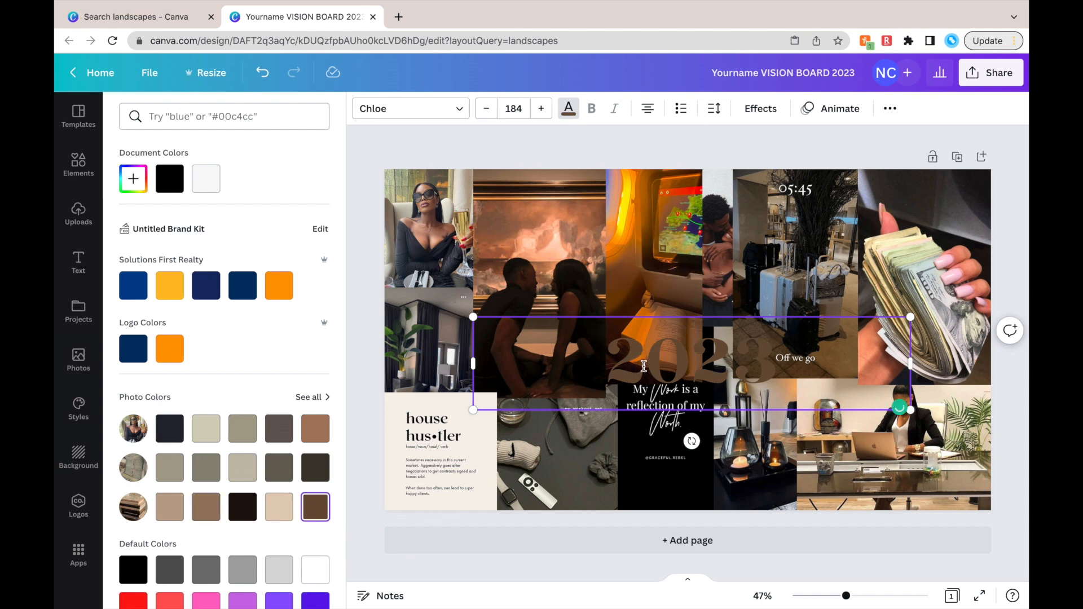
# Settle on a dark brown for the 2023 title, leaving a second page below.
pyautogui.click(205, 429)
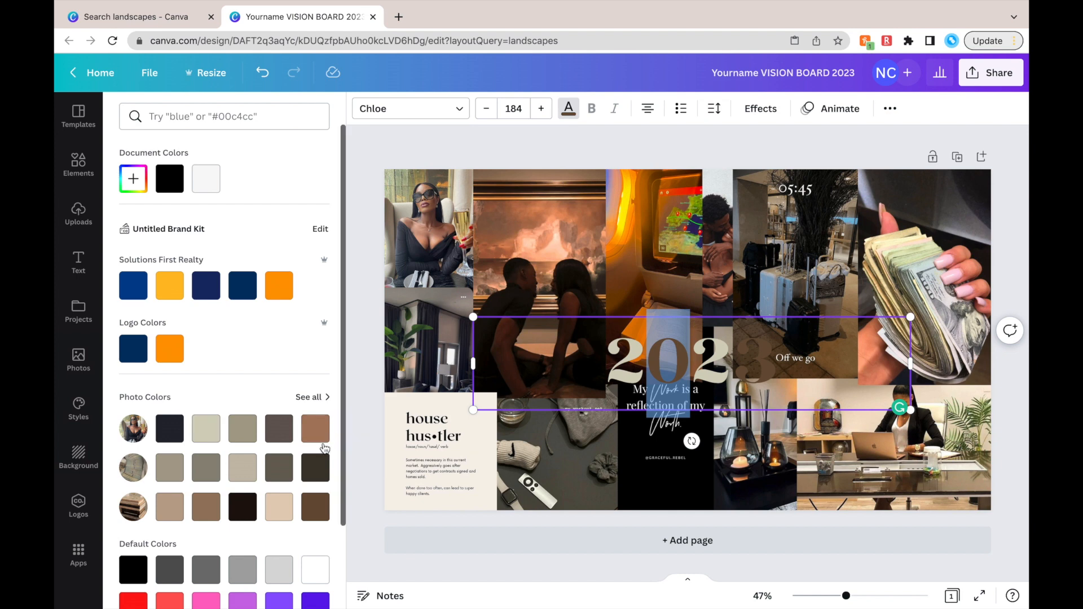
pyautogui.click(315, 467)
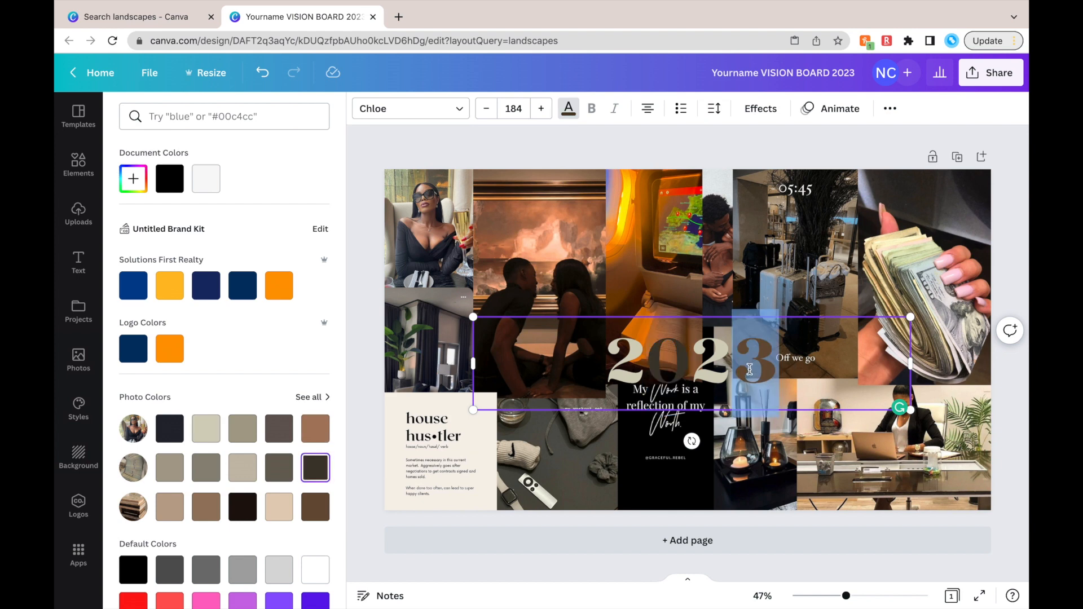
pyautogui.click(556, 456)
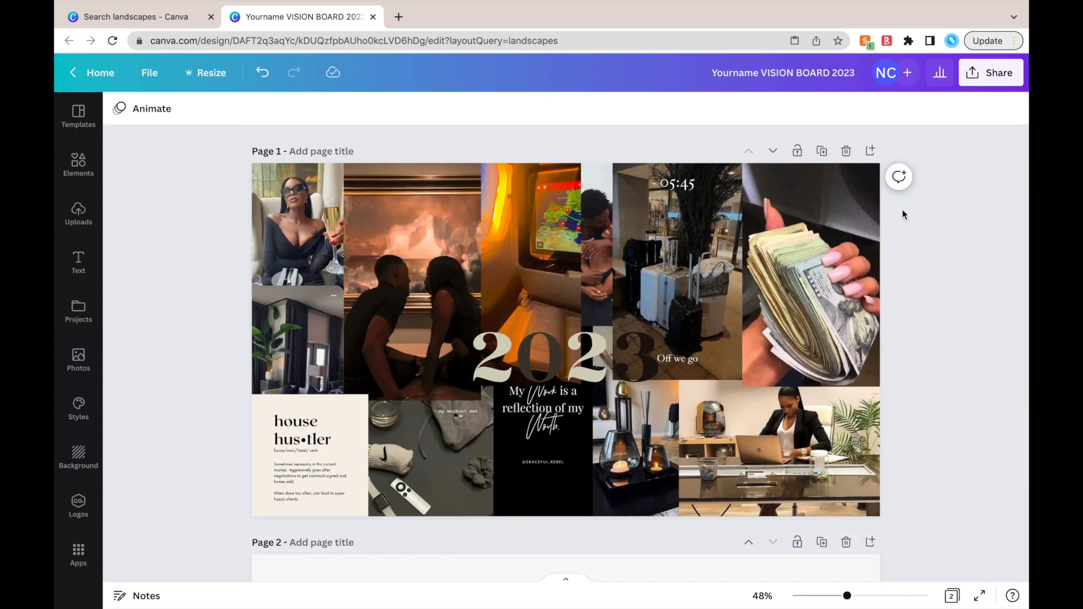
# Download only Page 1 of the vision board as a PNG, leaving the blank Page 2 out.
pyautogui.click(783, 72)
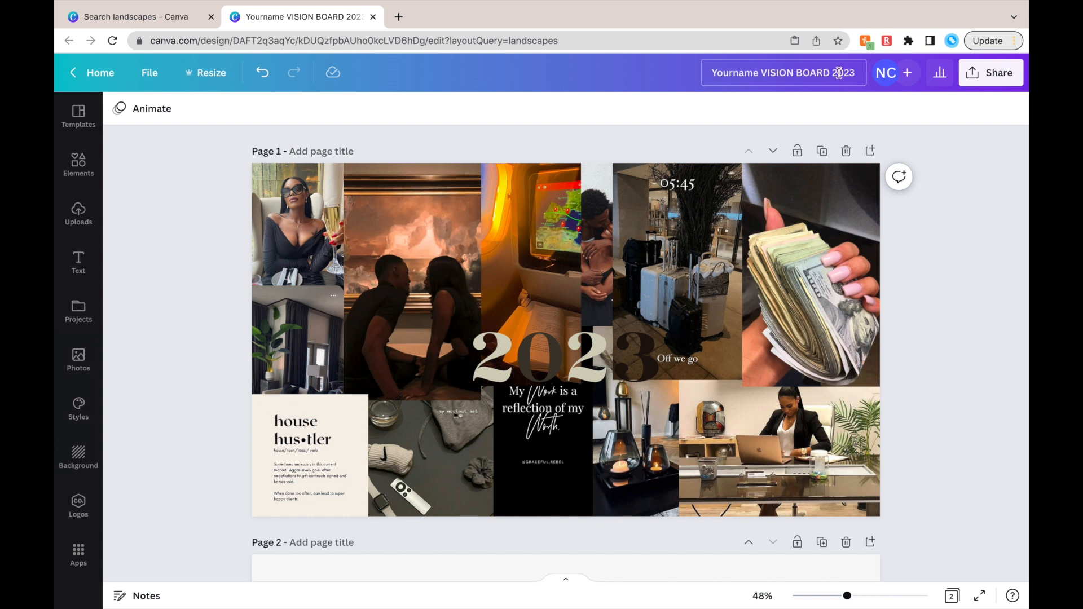
pyautogui.click(992, 72)
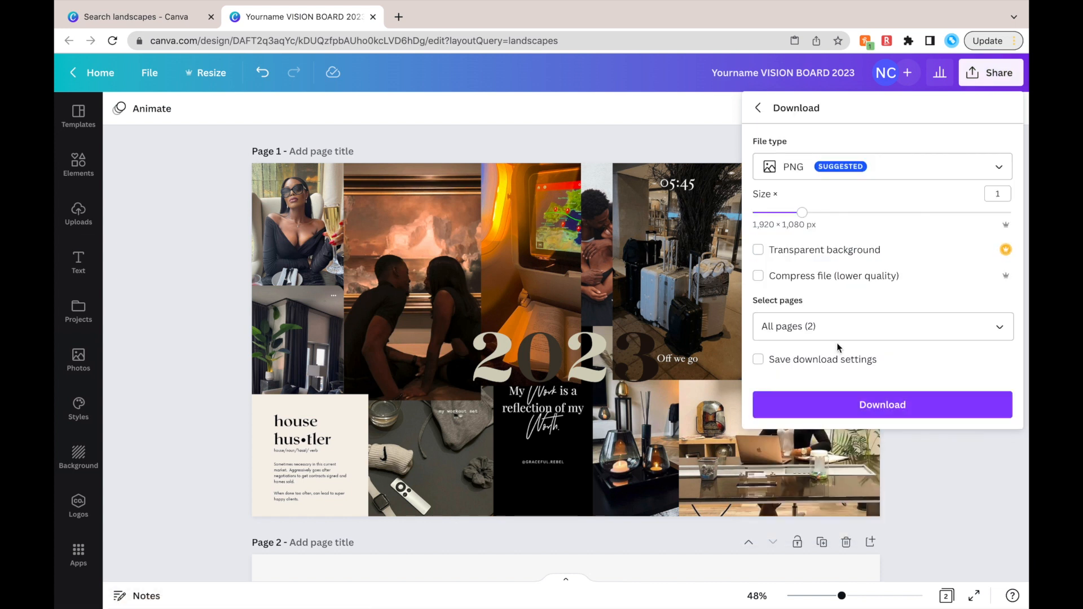
pyautogui.click(883, 326)
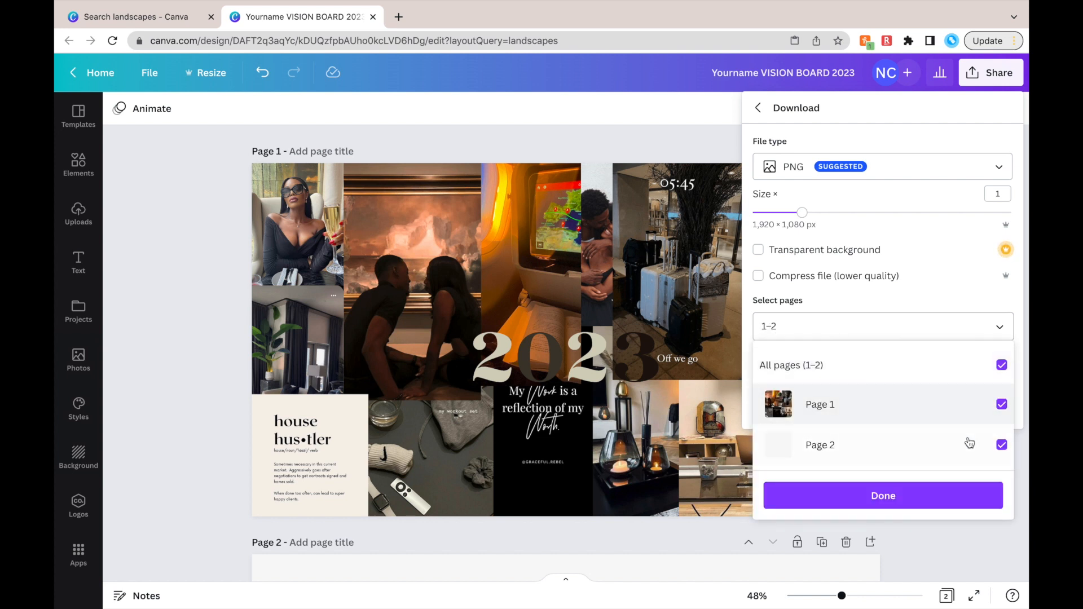
pyautogui.click(1001, 445)
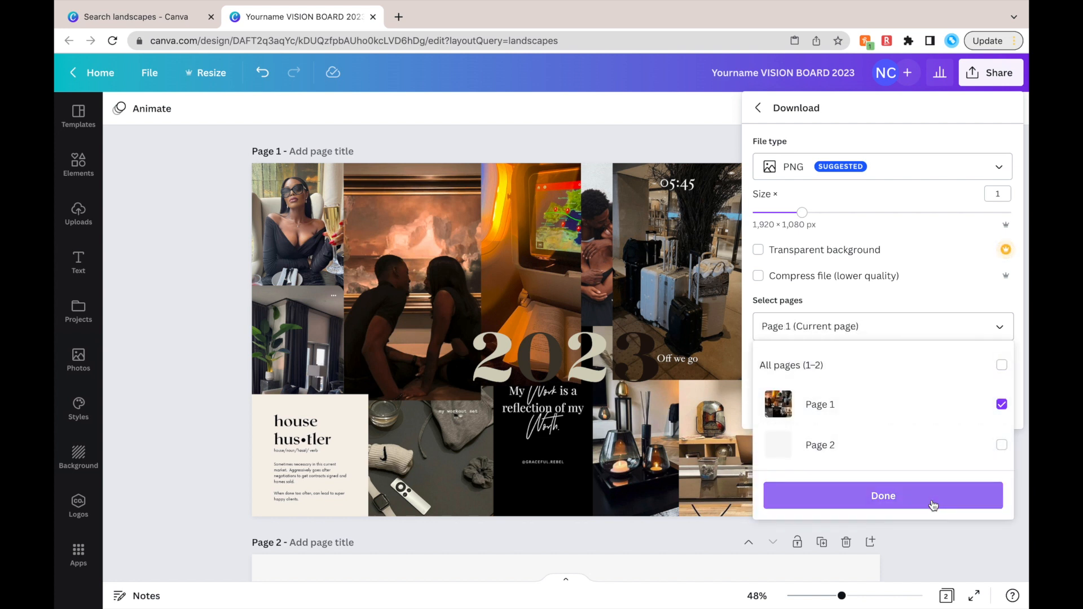
pyautogui.click(883, 495)
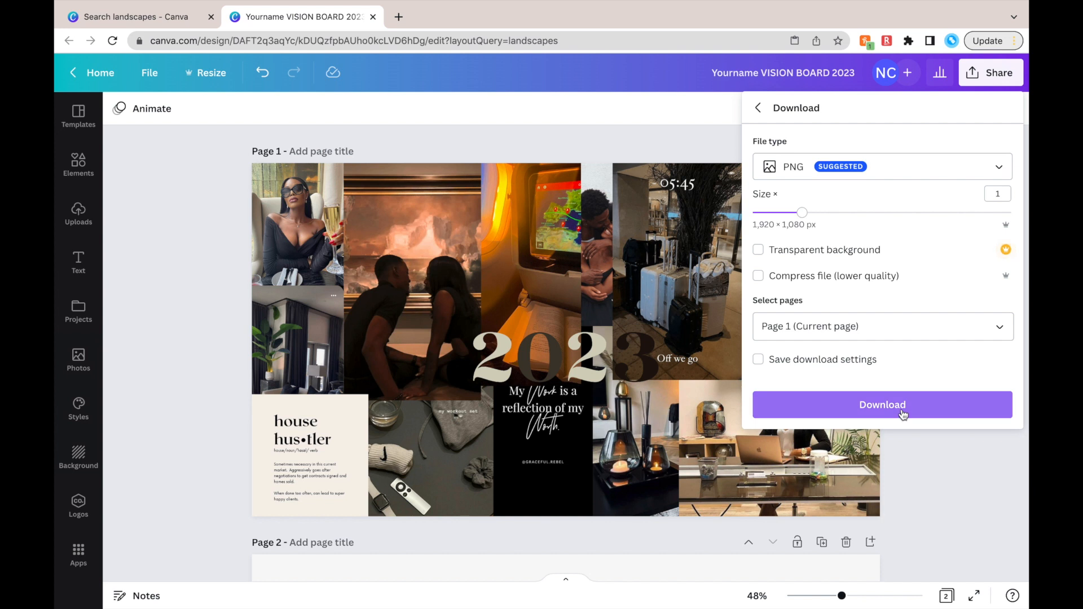
pyautogui.click(883, 405)
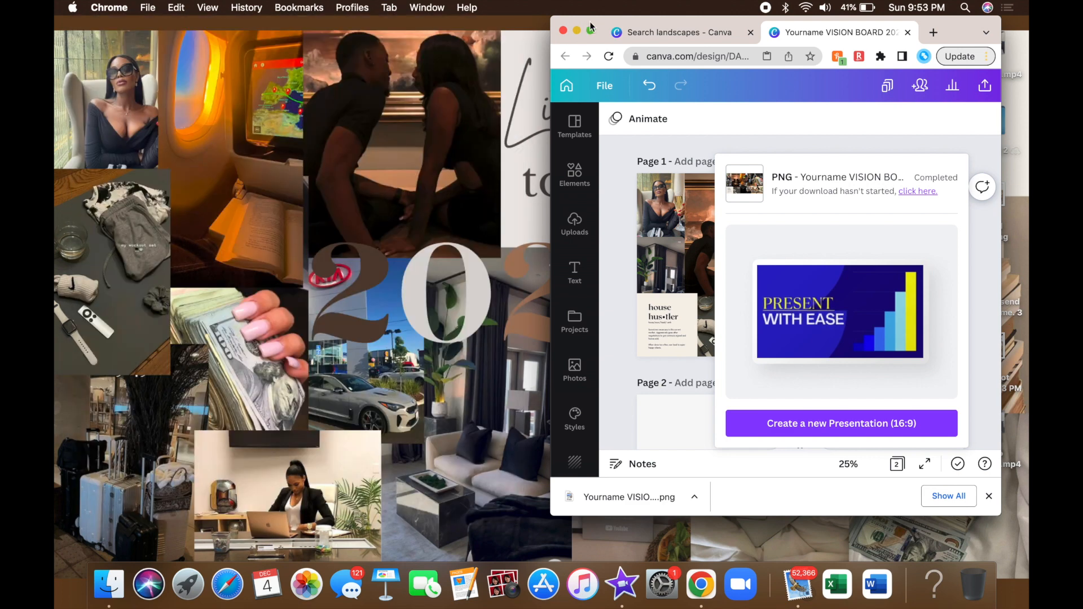
# Close the extra Canva search tab and then the browser window.
pyautogui.click(749, 33)
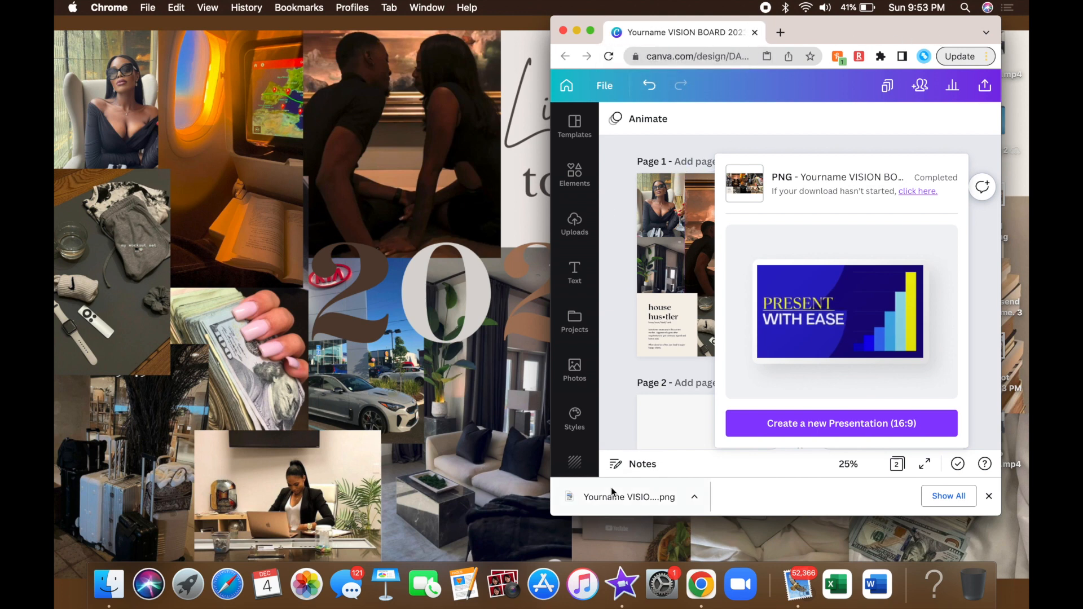
pyautogui.moveTo(466, 455)
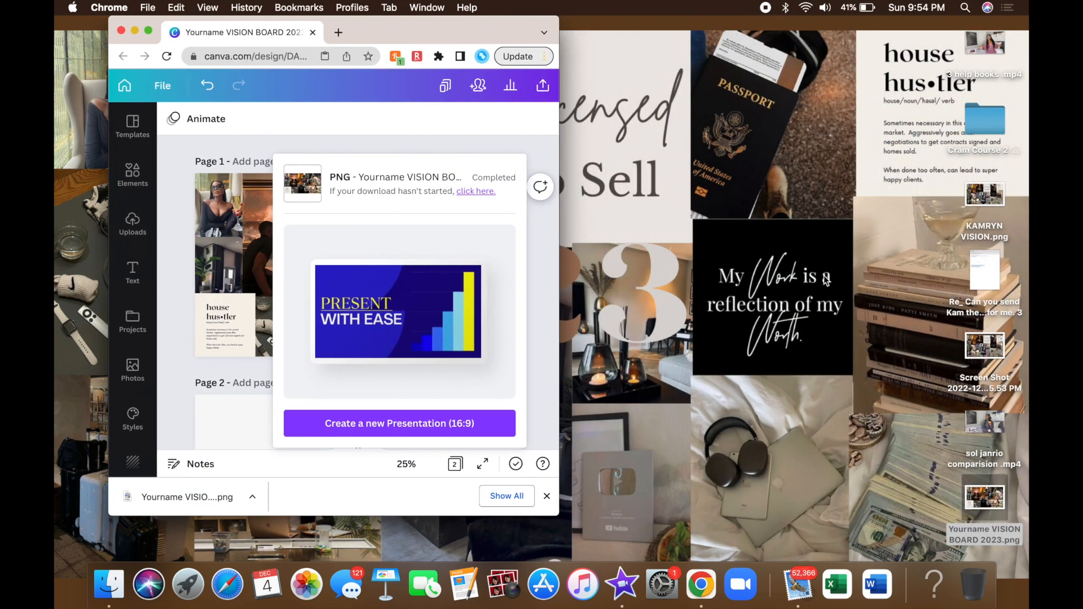
pyautogui.moveTo(967, 482)
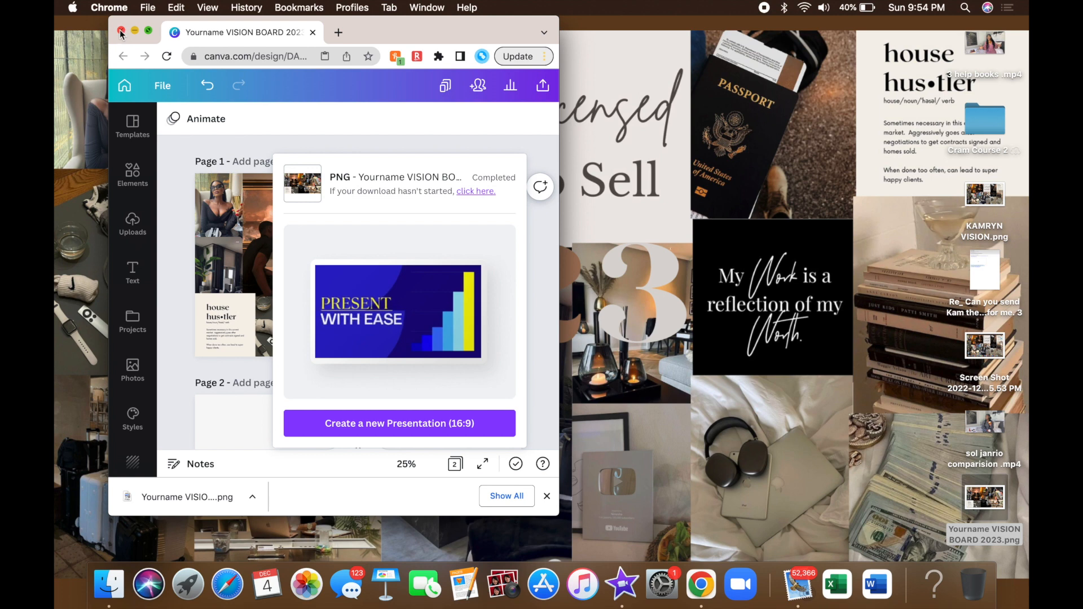
pyautogui.click(121, 32)
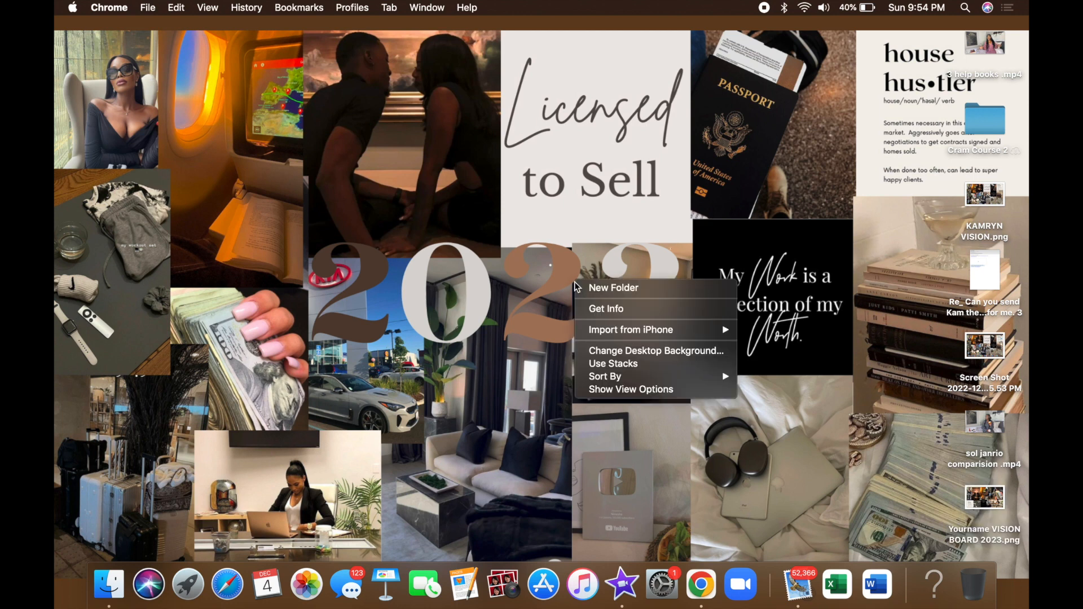
pyautogui.moveTo(655, 351)
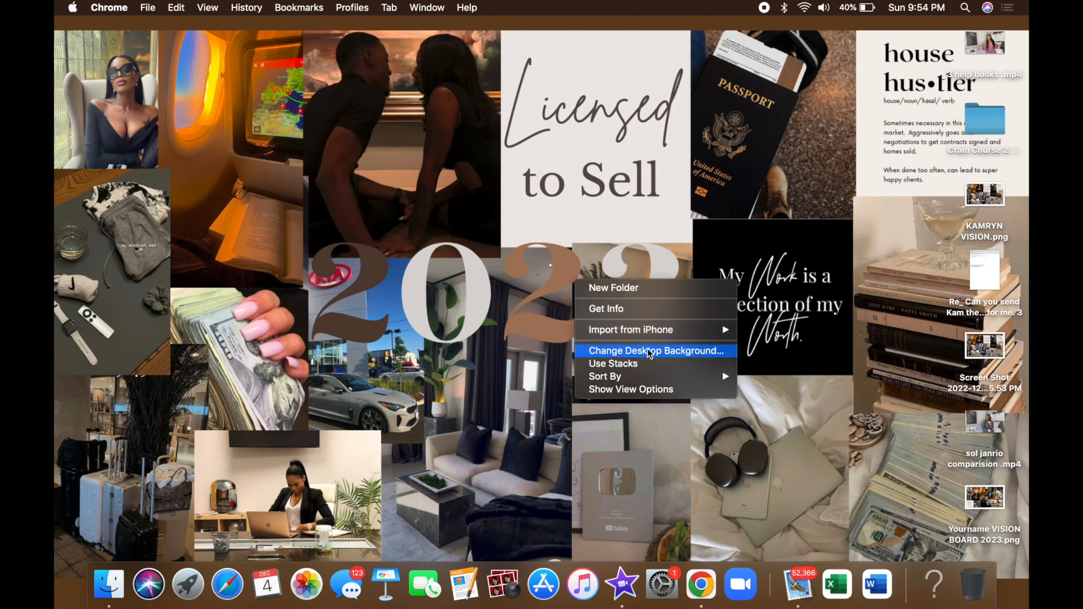
pyautogui.moveTo(684, 351)
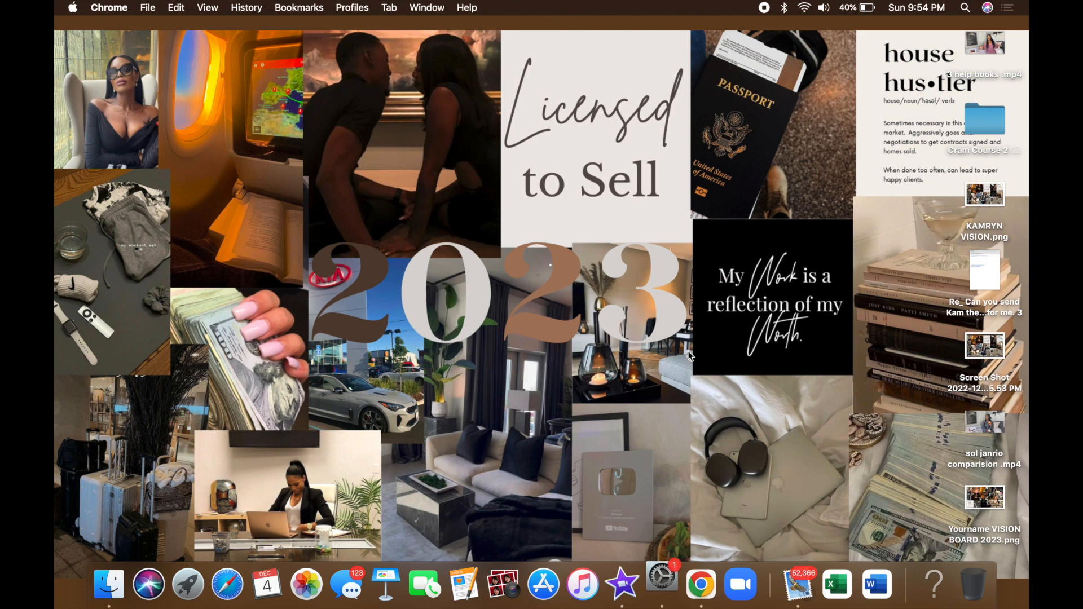
# Choose Change Desktop Background from the desktop's context menu.
pyautogui.click(660, 585)
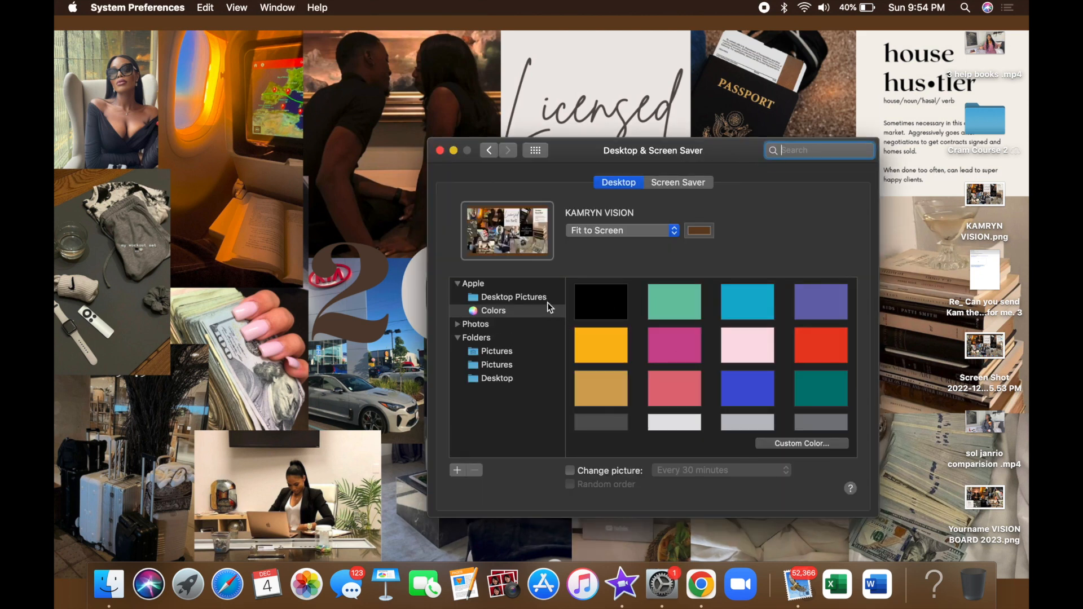
# Select the Desktop folder and set 'Yourname VISION BOARD 2023' as the desktop picture.
pyautogui.click(514, 297)
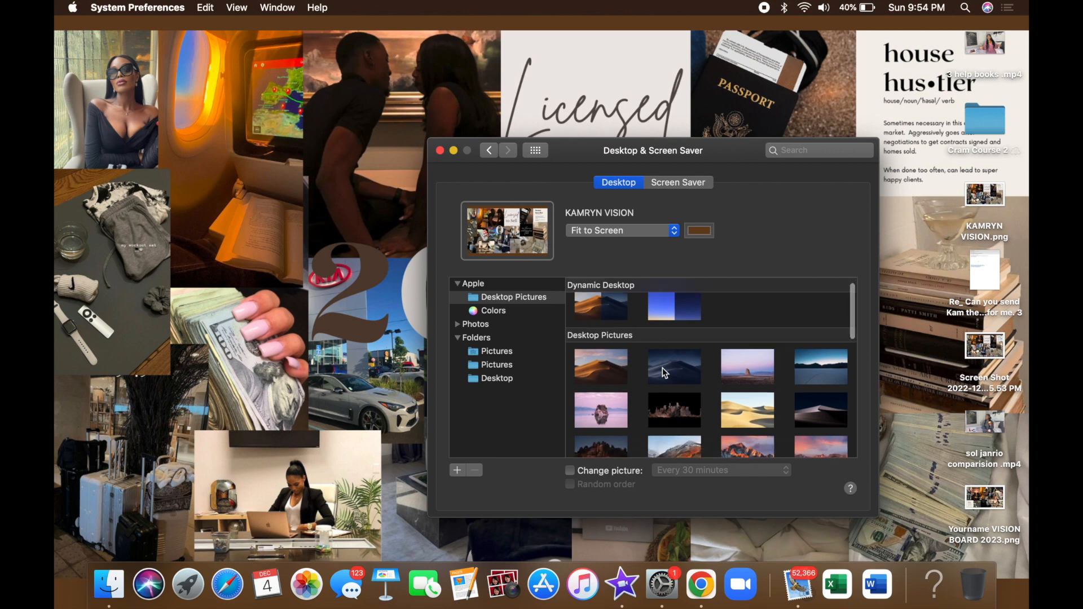
pyautogui.scroll(3)
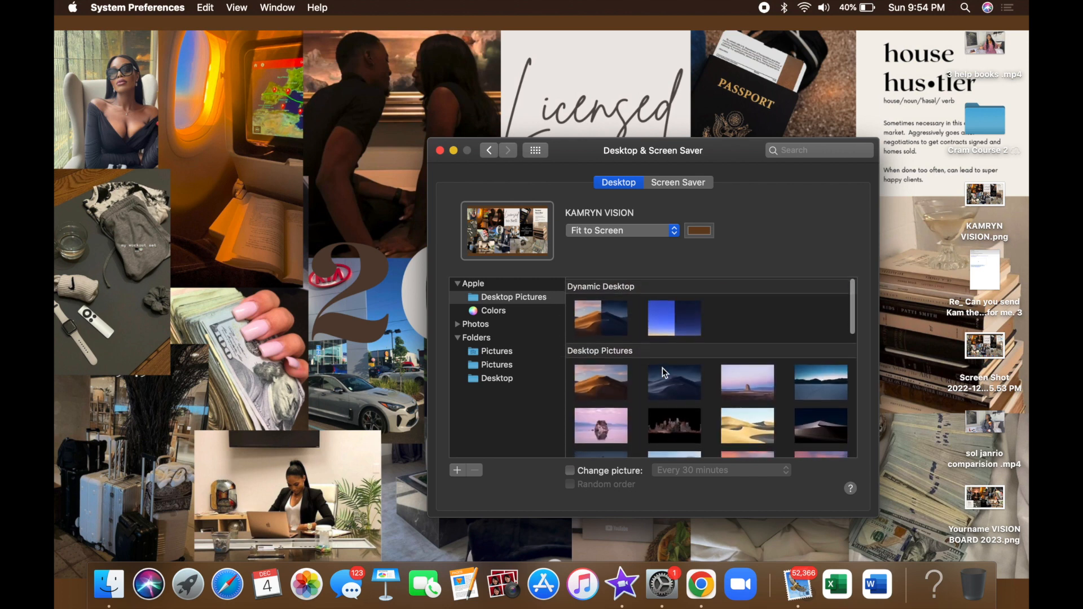
pyautogui.click(678, 183)
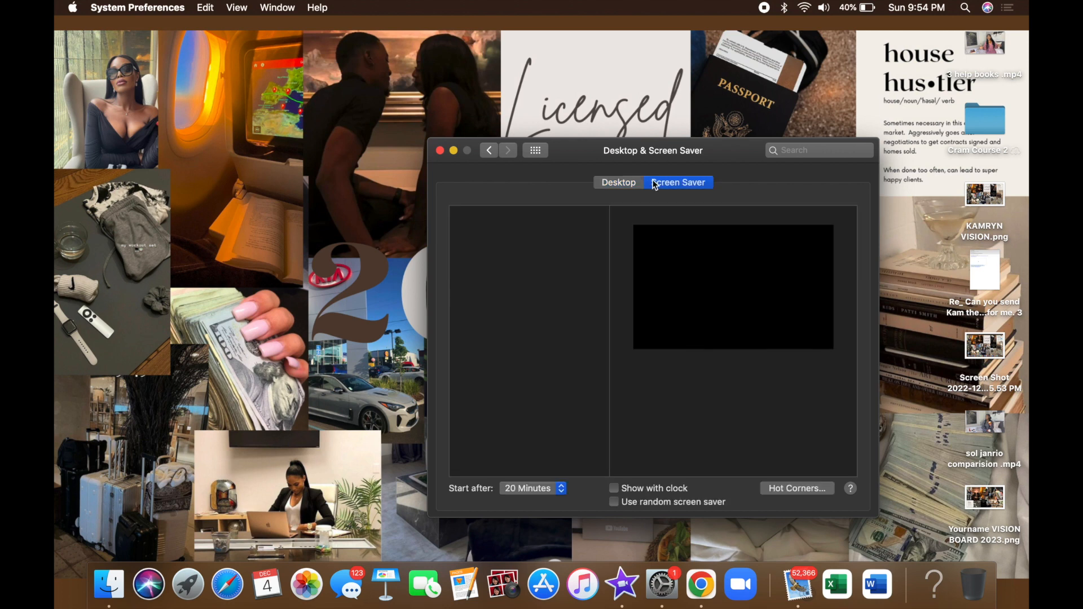
pyautogui.click(617, 182)
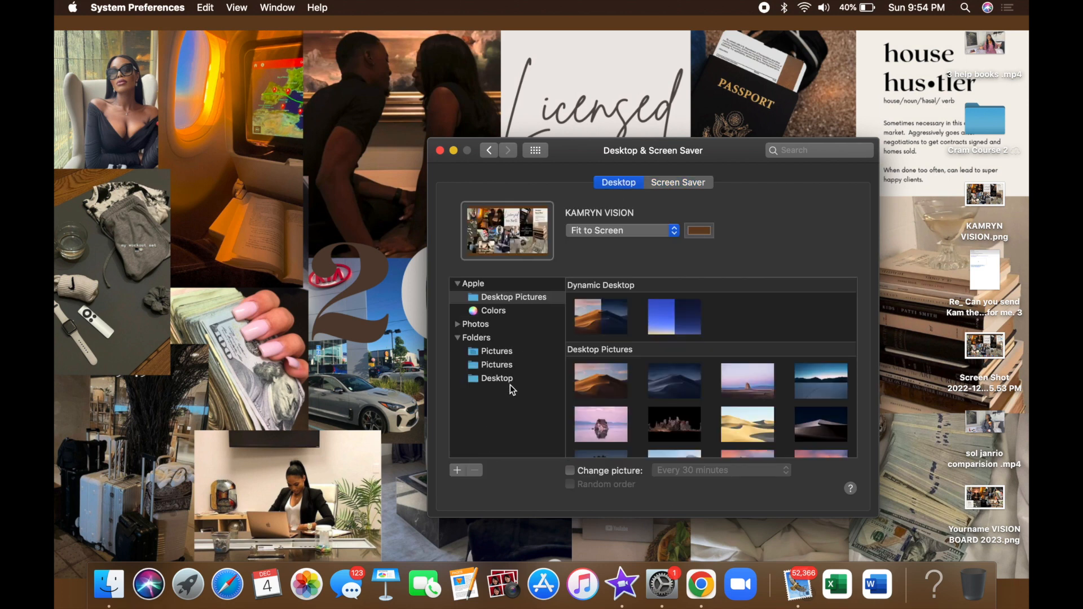
pyautogui.click(496, 378)
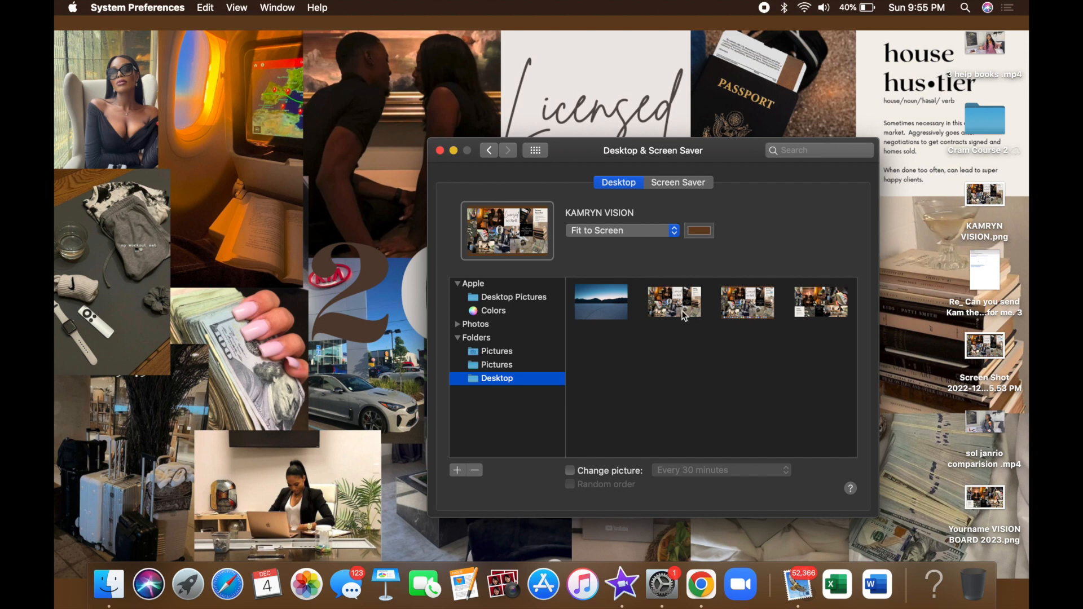
pyautogui.moveTo(800, 297)
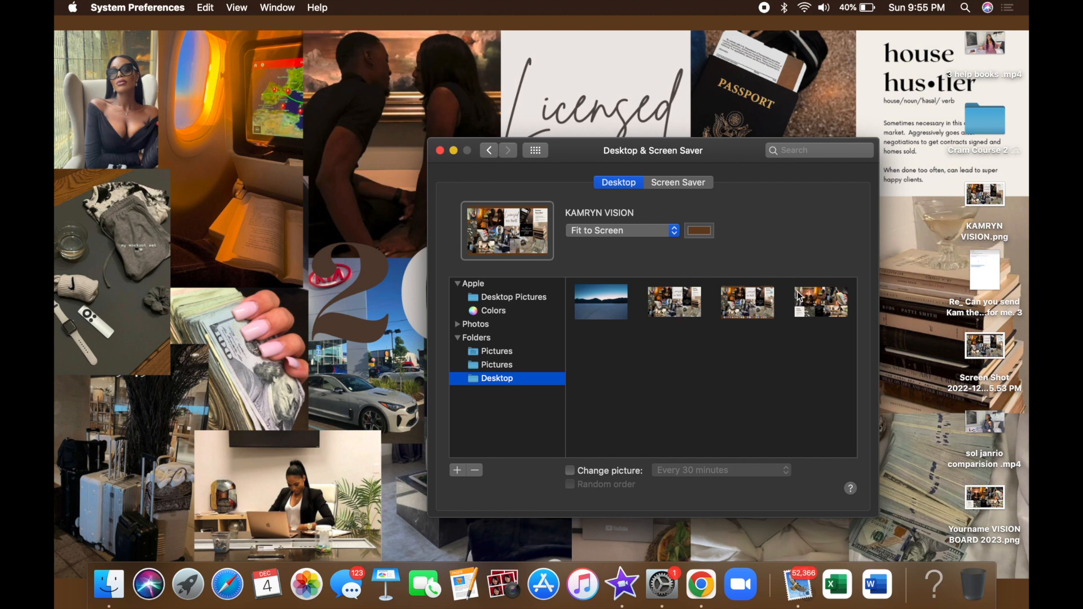
pyautogui.click(820, 302)
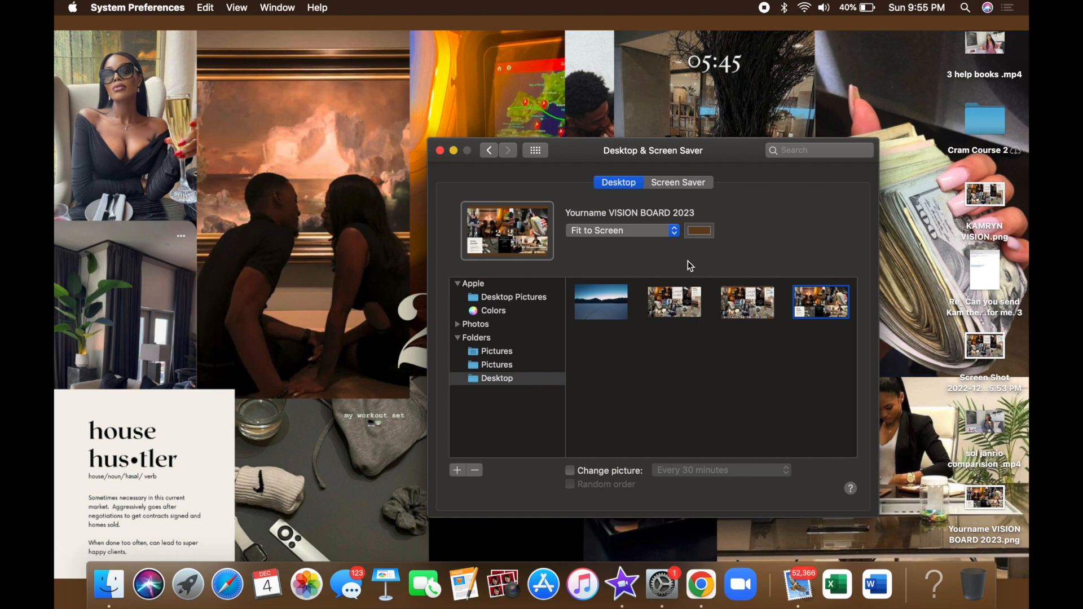
pyautogui.moveTo(666, 237)
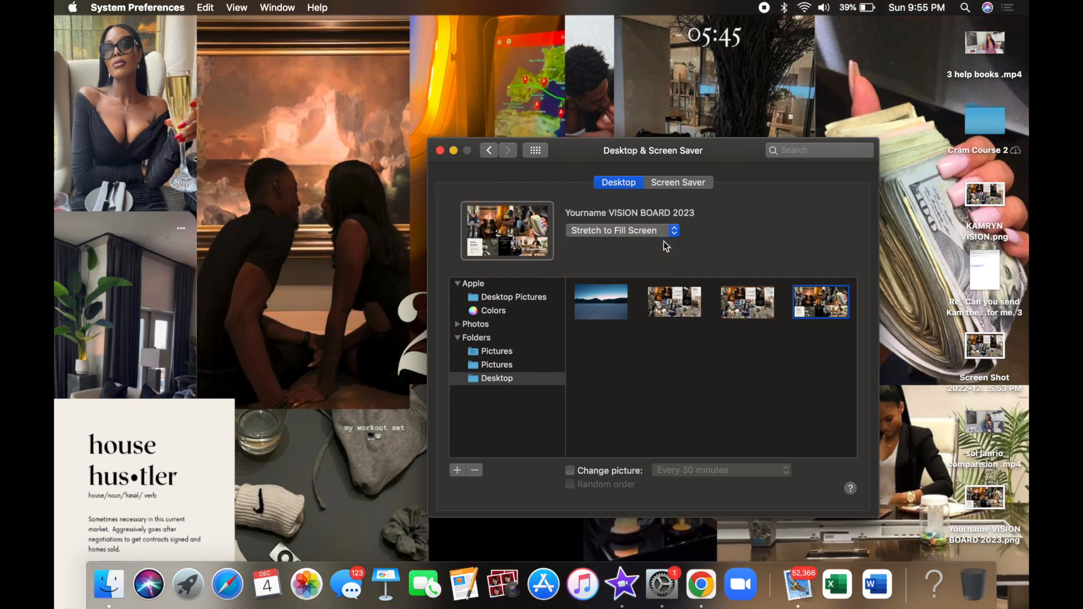
pyautogui.moveTo(449, 156)
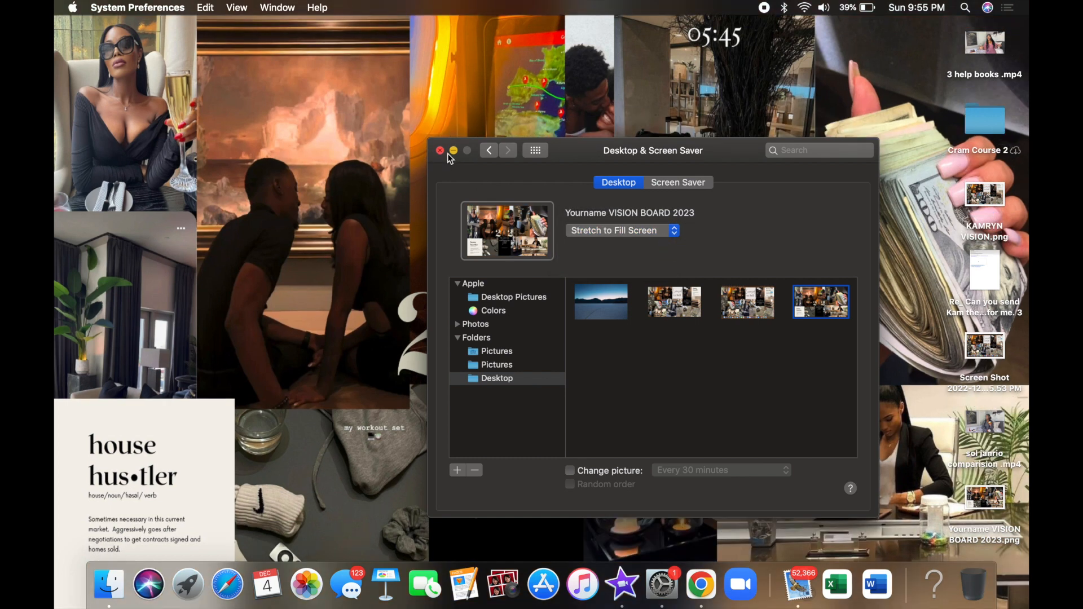
# Set the wallpaper to Center, minimizing and restoring the window to check it on the brown background.
pyautogui.click(439, 150)
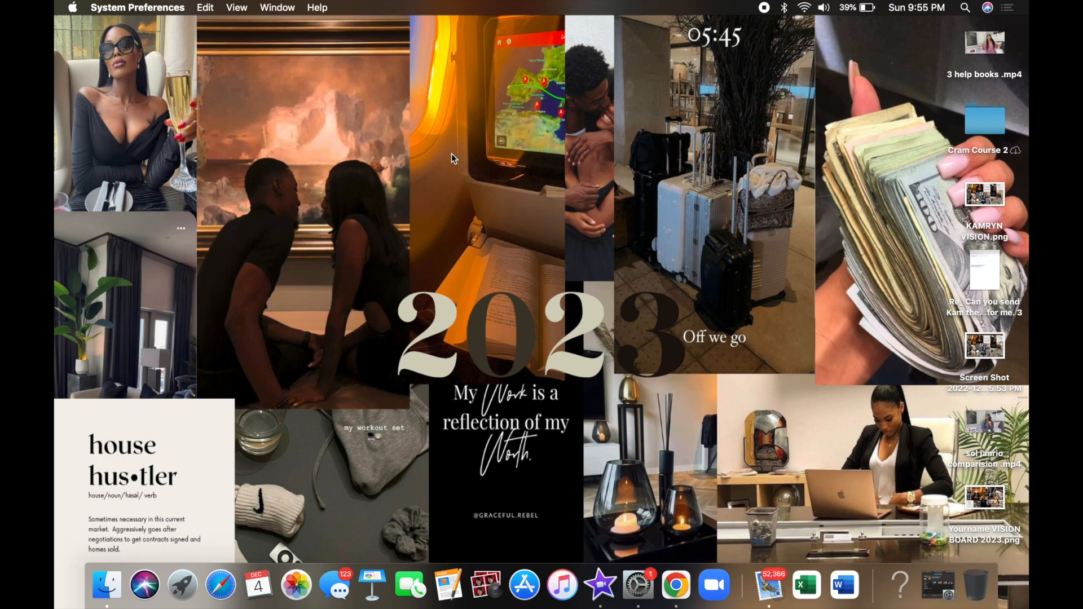
pyautogui.moveTo(937, 588)
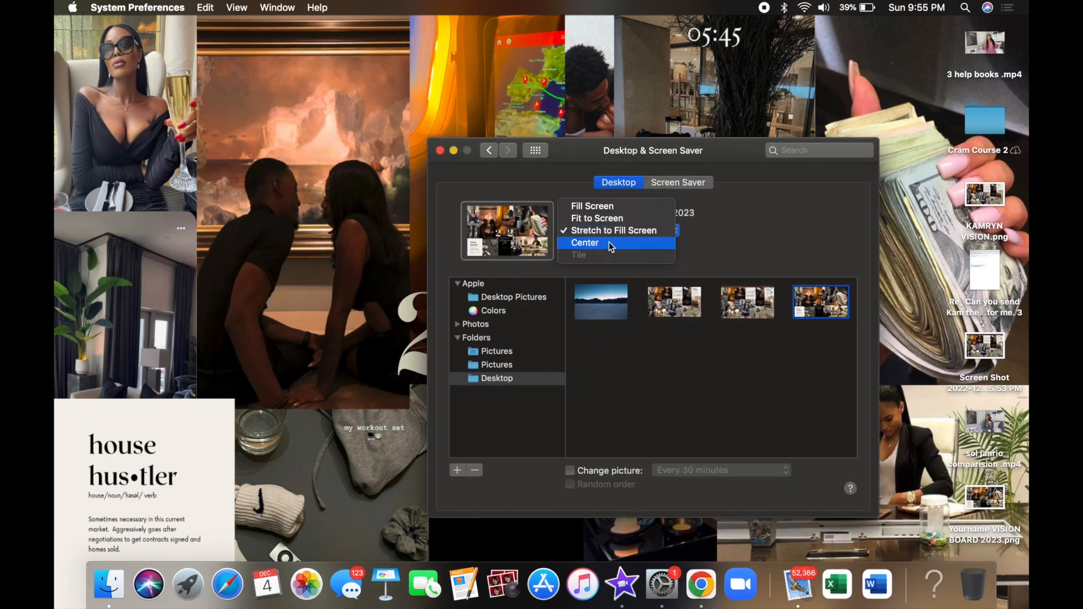
pyautogui.click(586, 242)
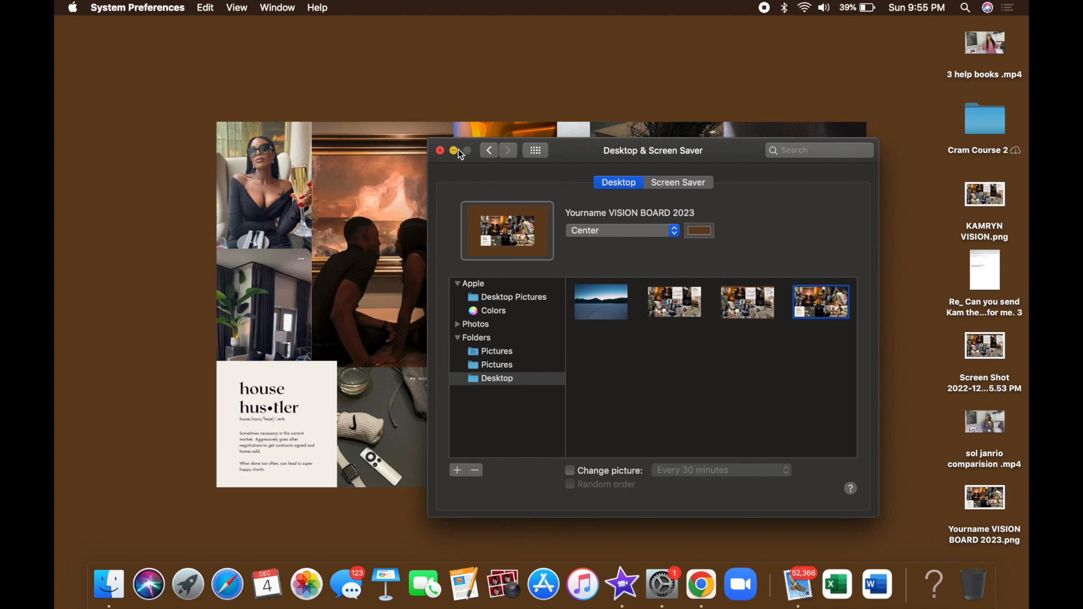
pyautogui.click(453, 150)
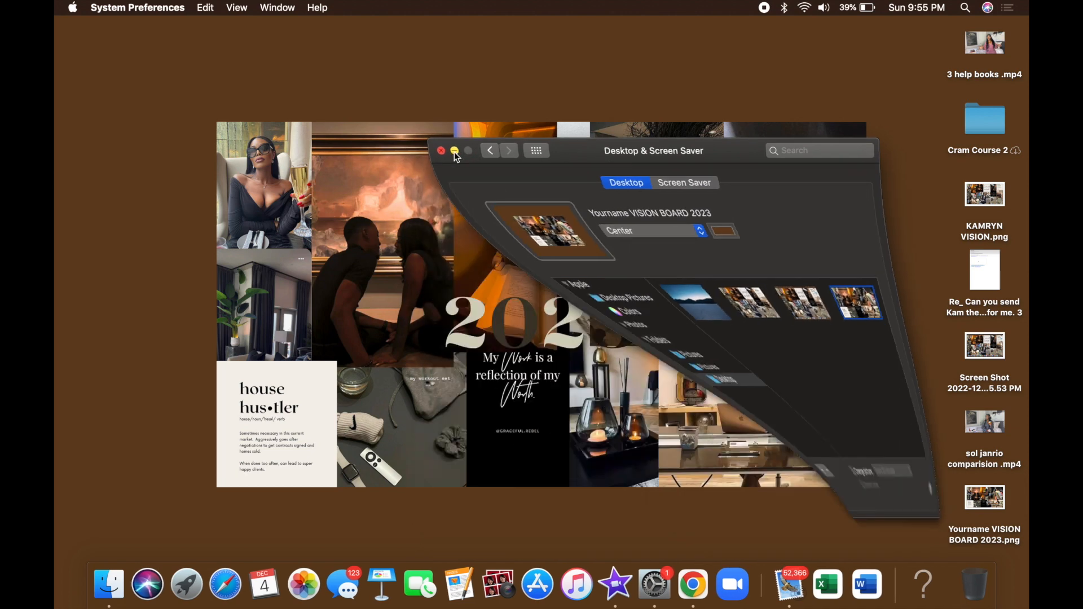
pyautogui.click(441, 150)
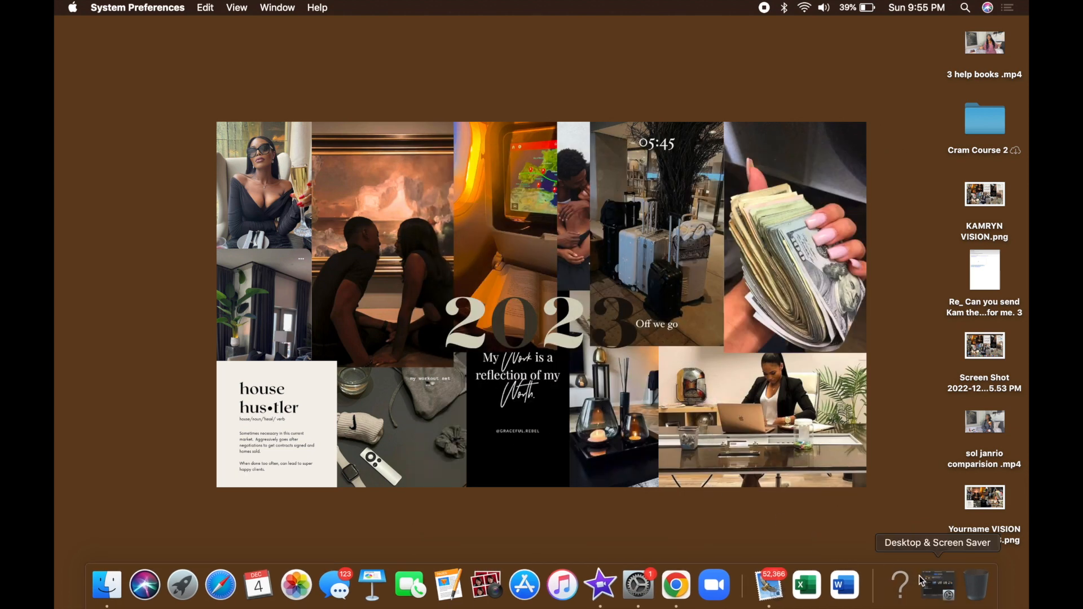
pyautogui.moveTo(933, 582)
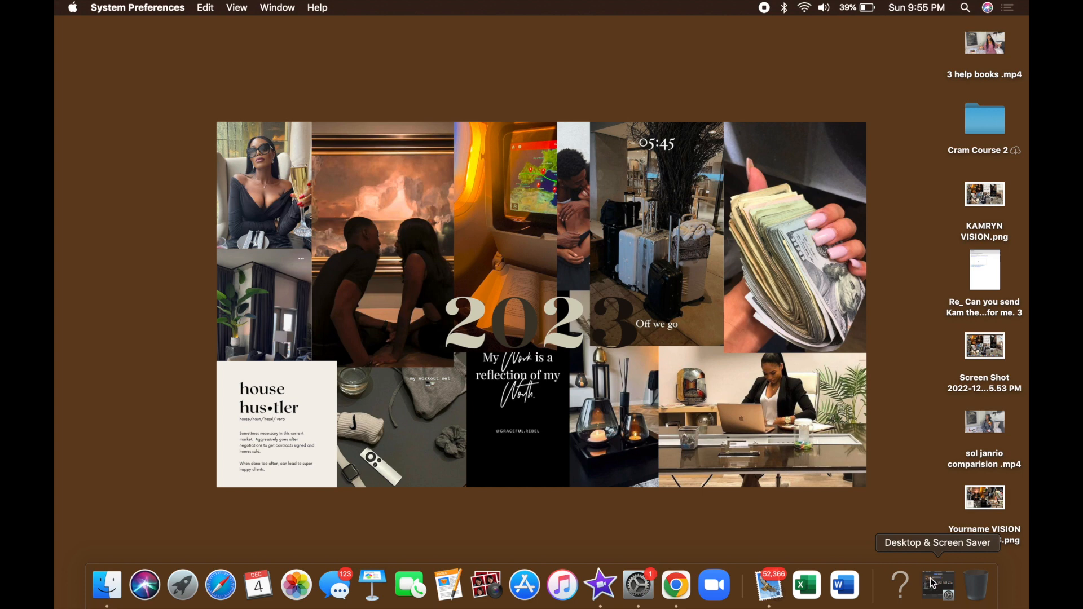
pyautogui.click(938, 585)
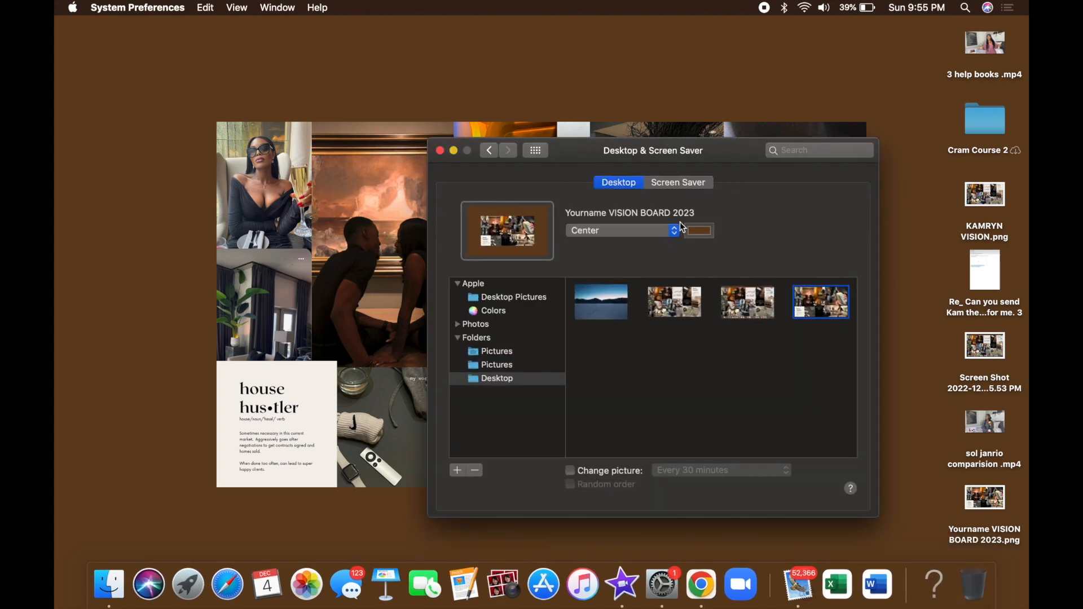
# Change the centered wallpaper's background colour from brown to purple via the colour wheel.
pyautogui.click(697, 230)
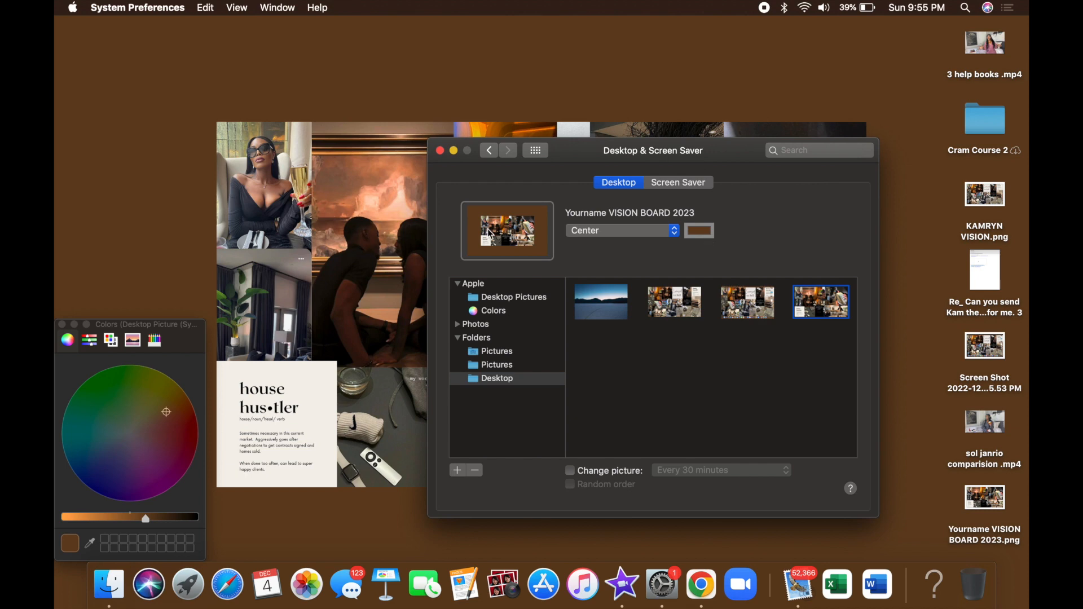
pyautogui.click(183, 480)
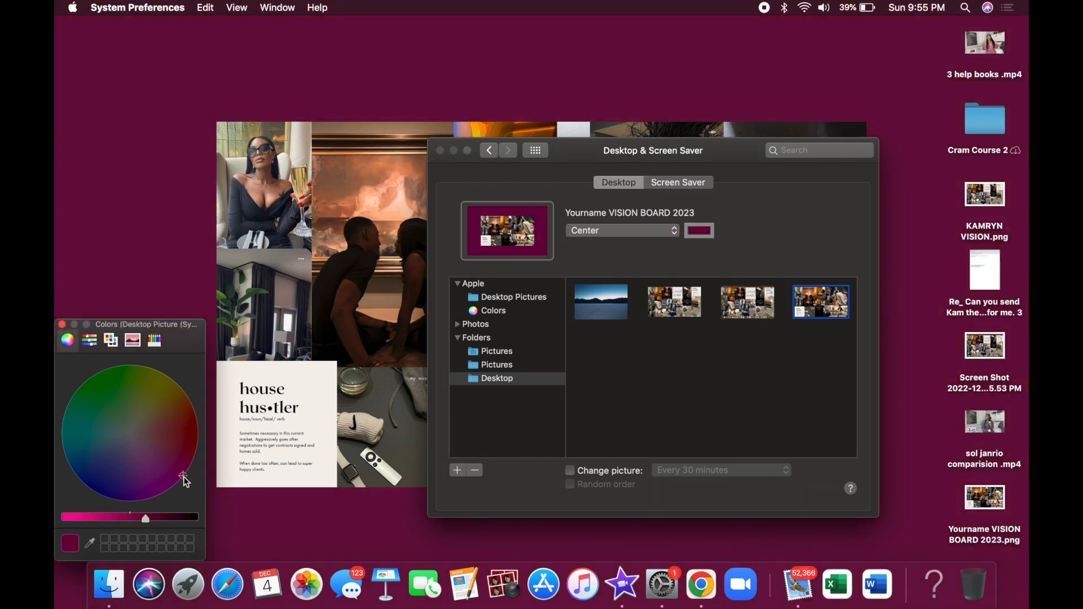
pyautogui.click(155, 427)
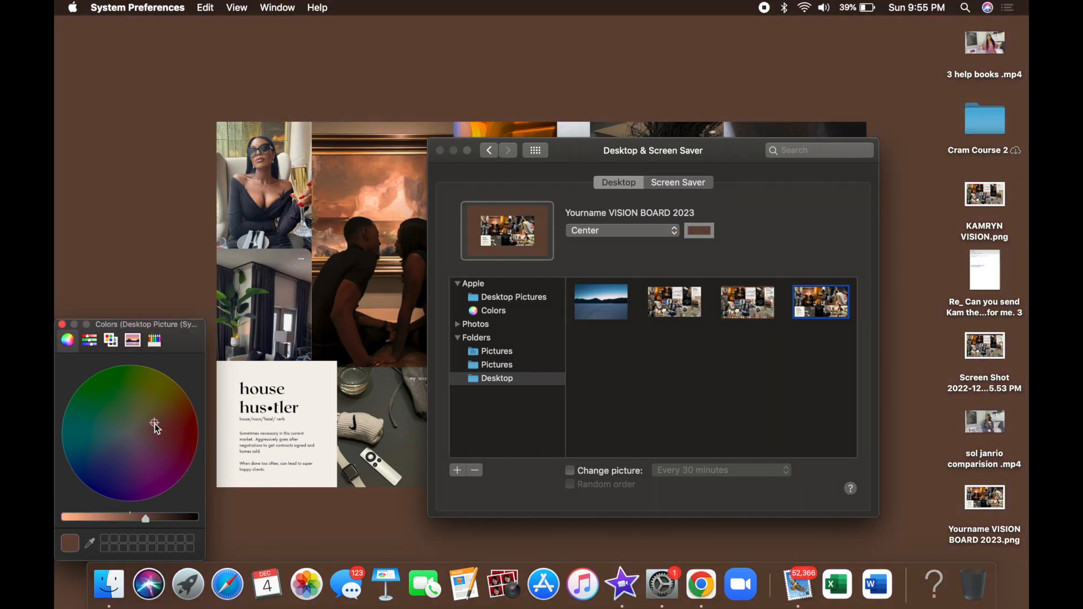
pyautogui.click(117, 401)
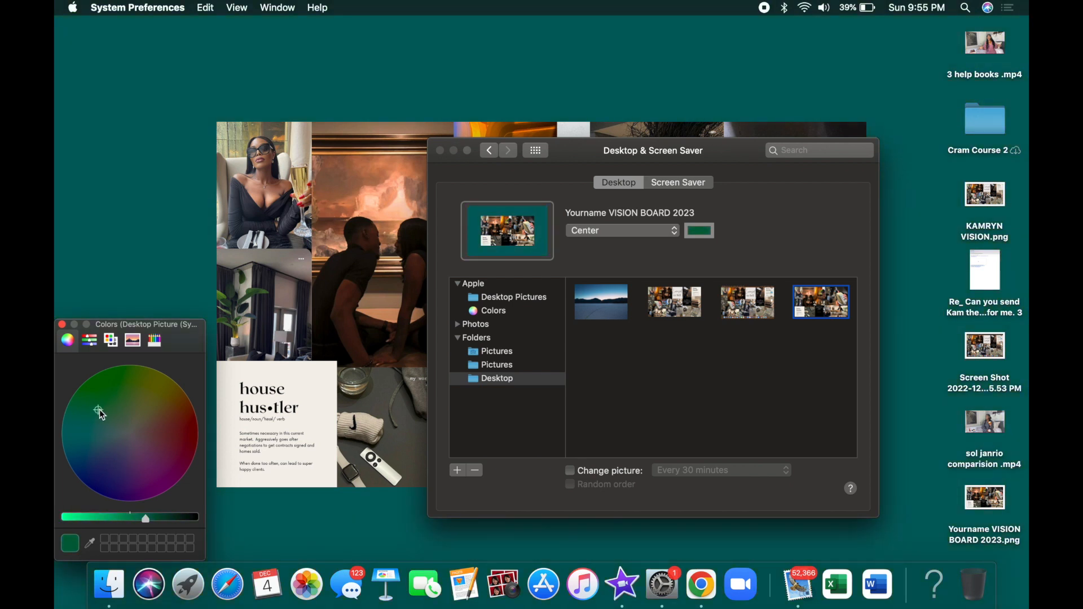
pyautogui.click(186, 458)
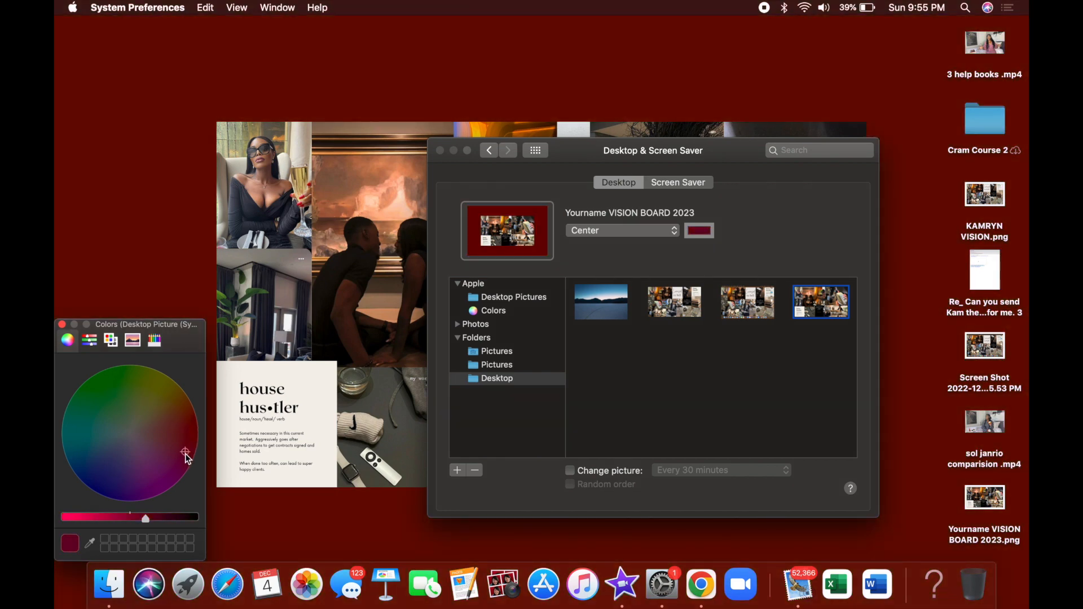
pyautogui.click(166, 478)
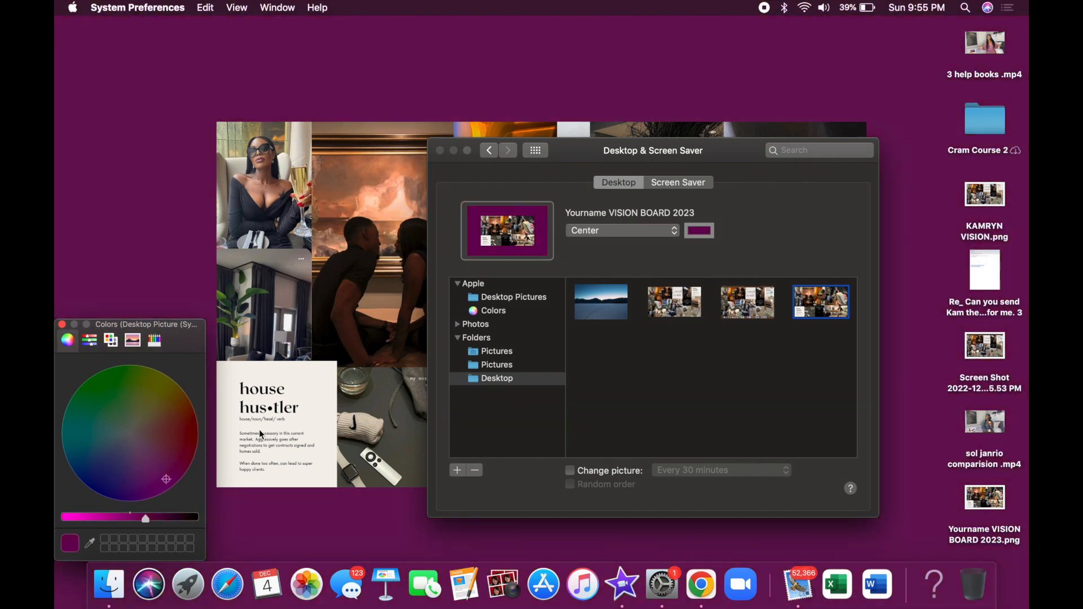
pyautogui.click(621, 230)
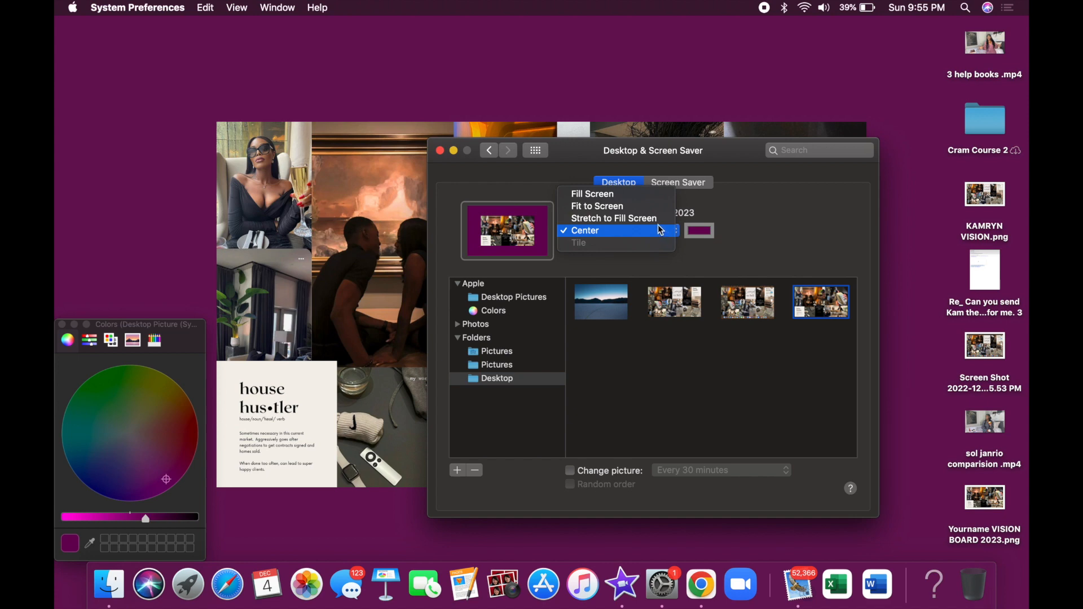
# Try Fill Screen, then set the wallpaper to Fit to Screen and minimize the settings window.
pyautogui.click(592, 192)
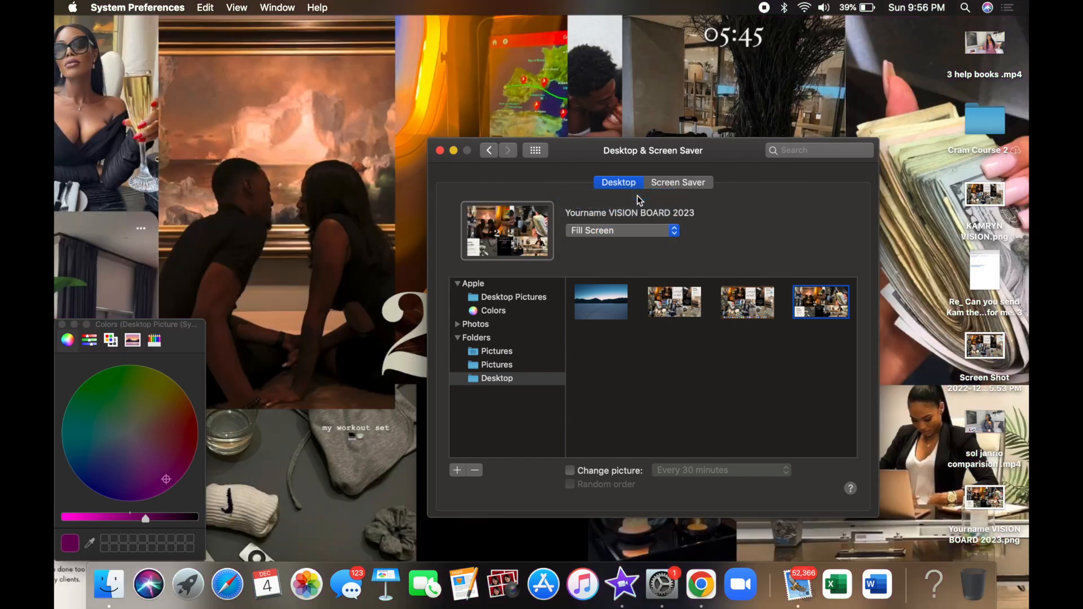
pyautogui.click(620, 230)
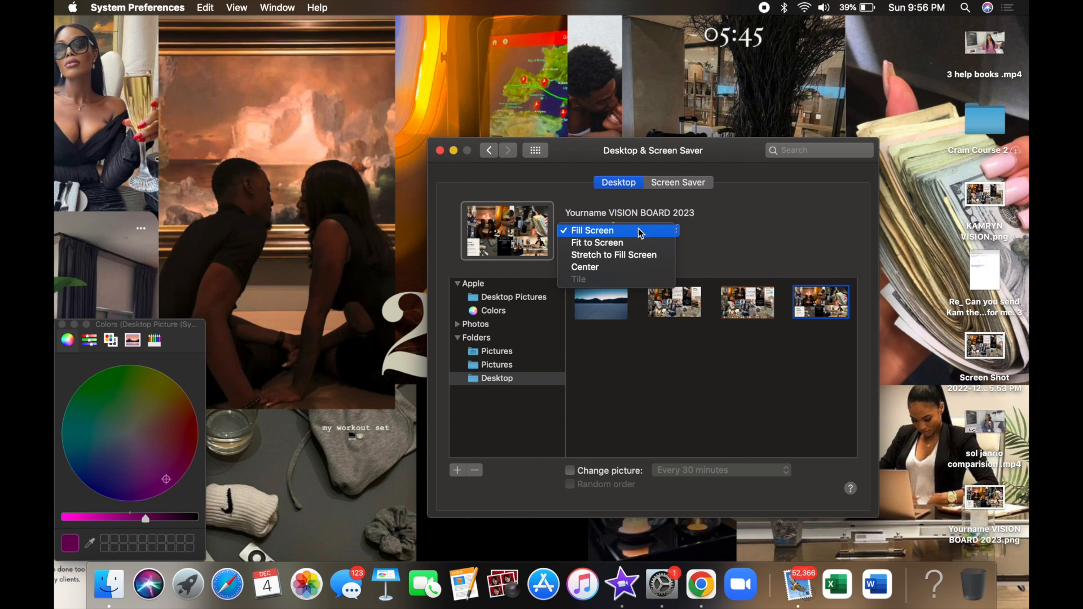
pyautogui.moveTo(641, 243)
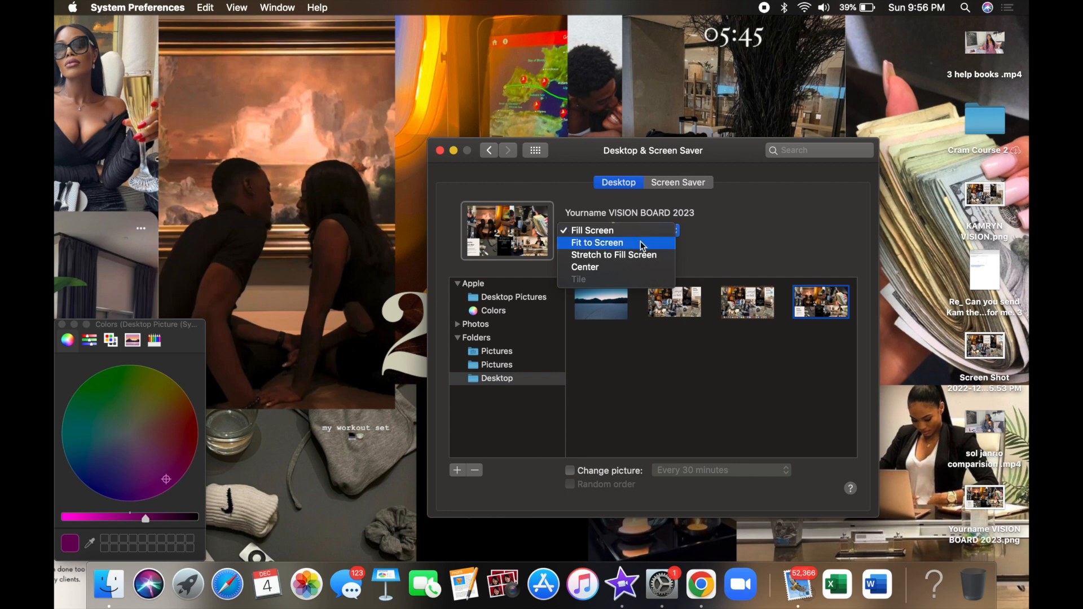
pyautogui.click(595, 242)
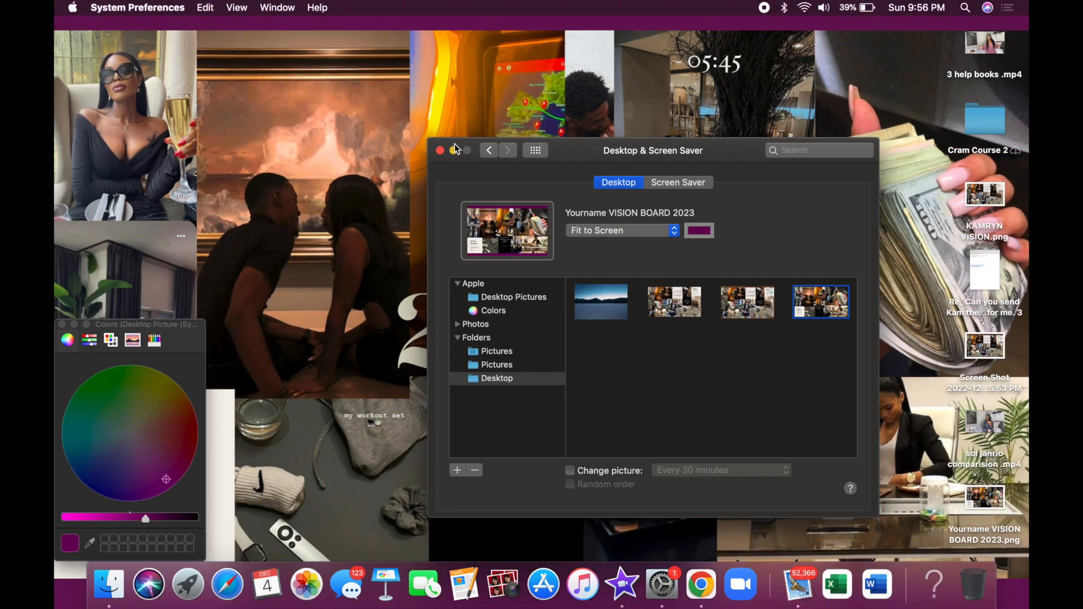
pyautogui.click(458, 150)
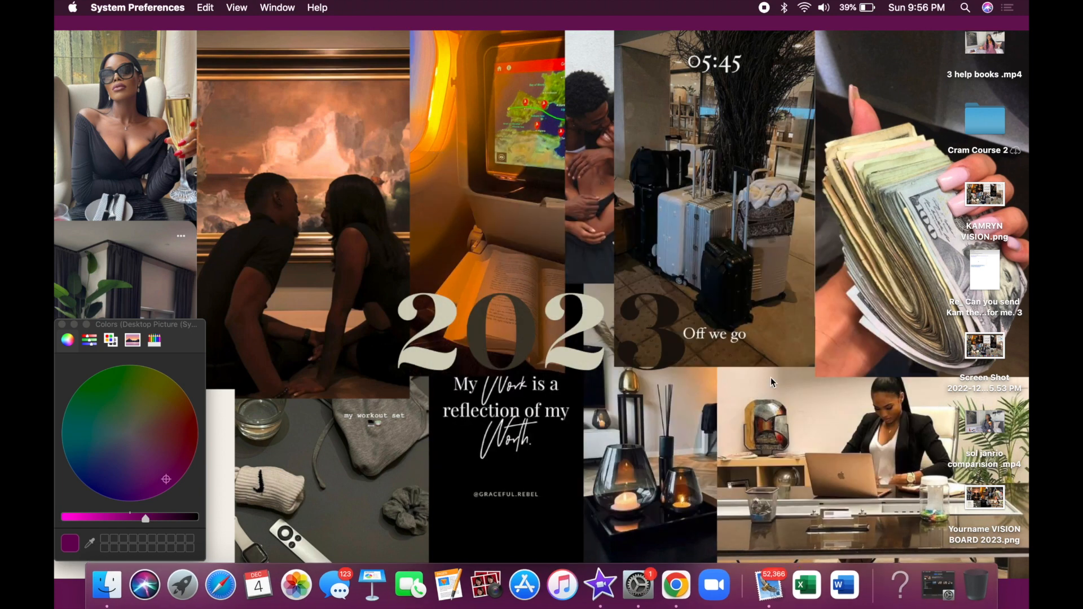
pyautogui.moveTo(725, 137)
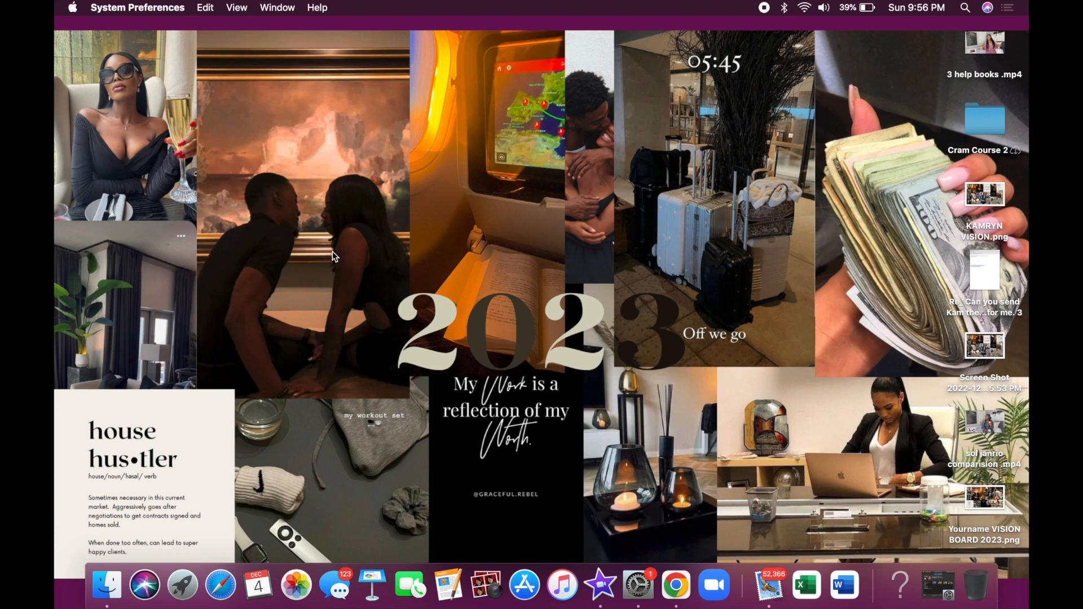
pyautogui.moveTo(436, 88)
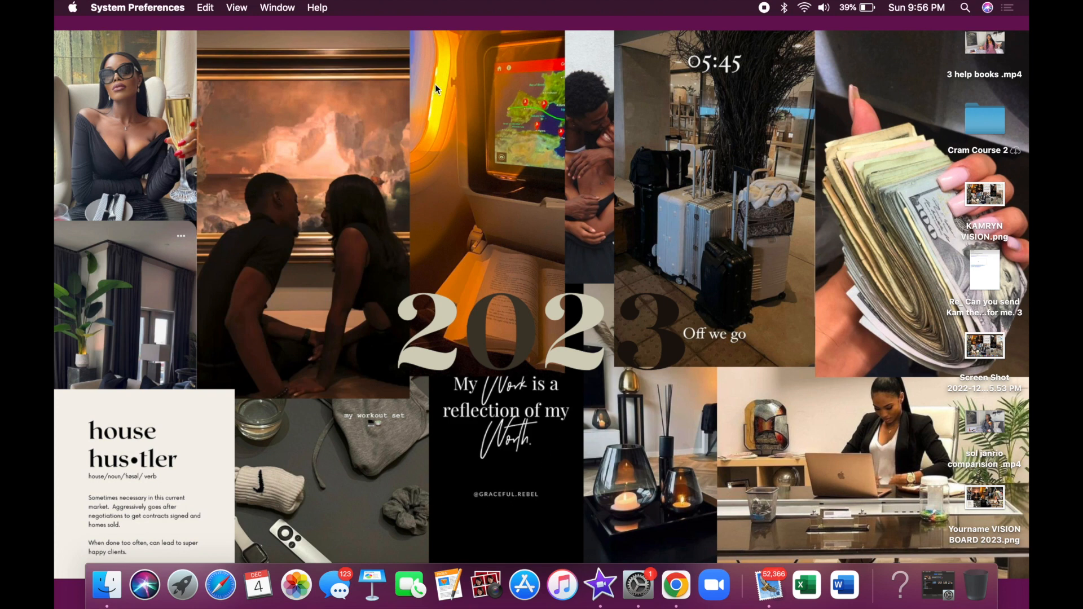
pyautogui.moveTo(505, 243)
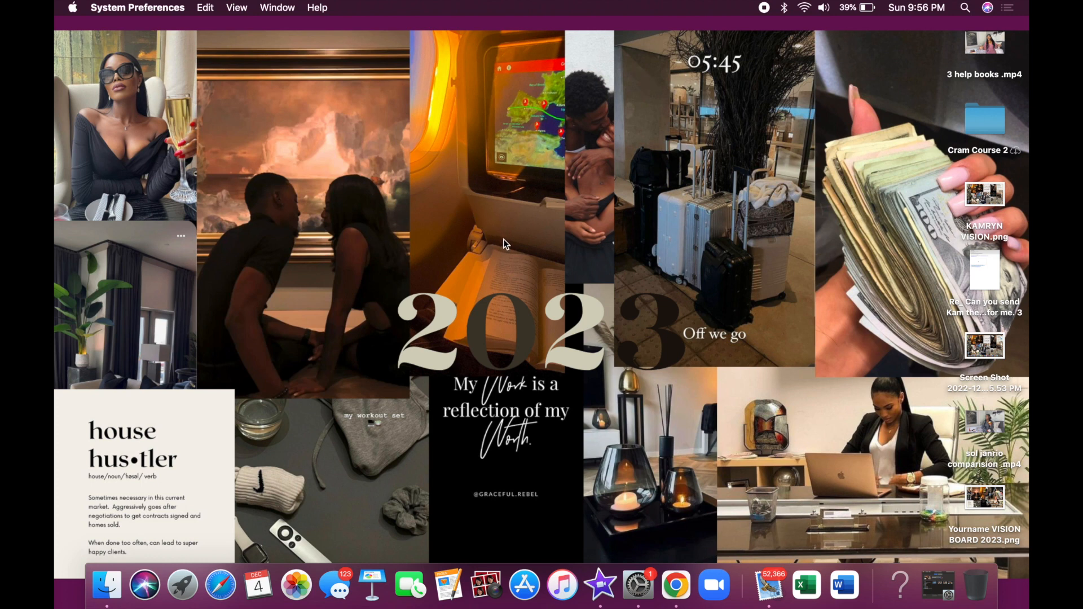